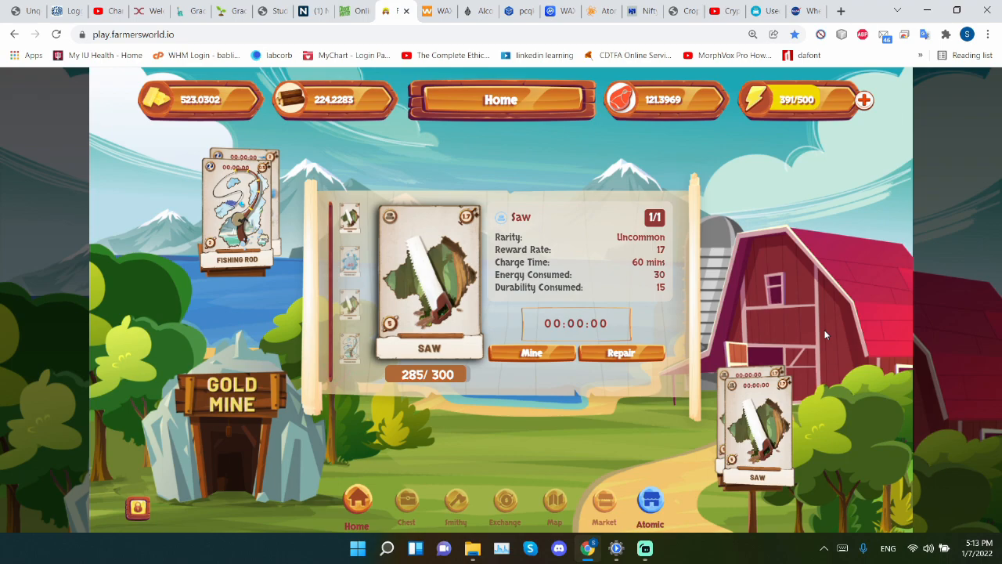
mouse_move(849, 324)
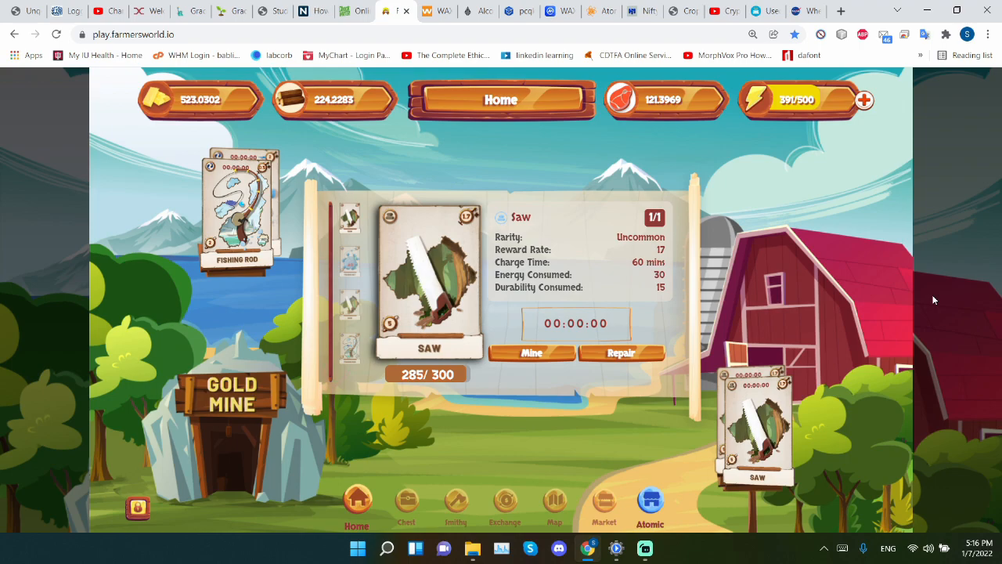
mouse_move(516, 303)
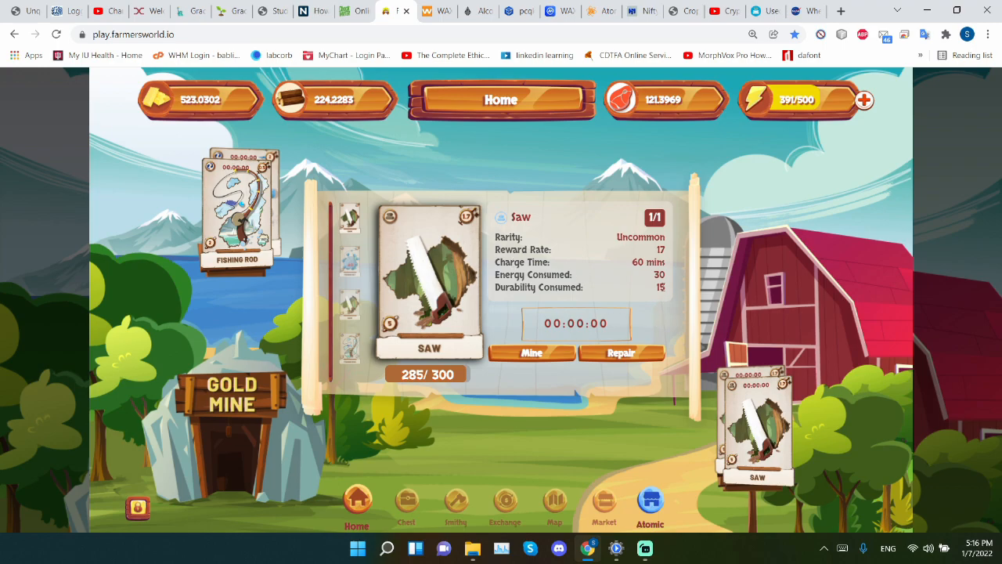
mouse_move(726, 296)
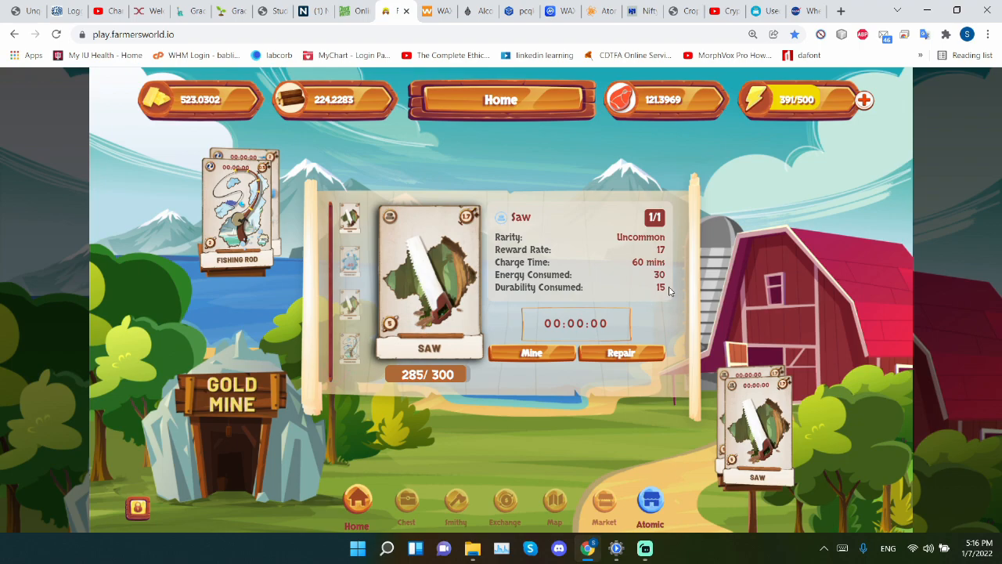
mouse_move(745, 275)
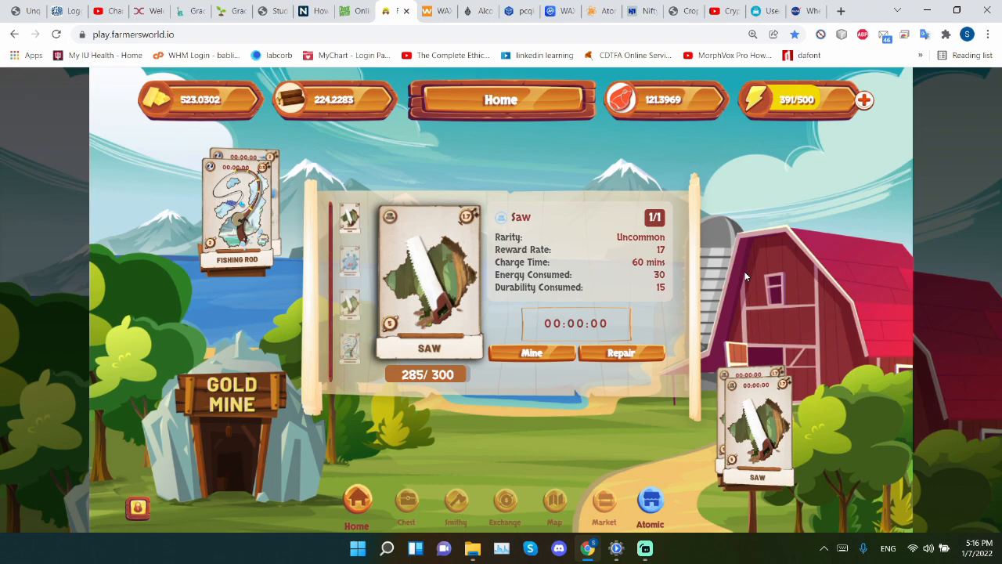
Step: Switch from the Farmers World saw card to the WAX Cloud Wallet dashboard tab
click(436, 11)
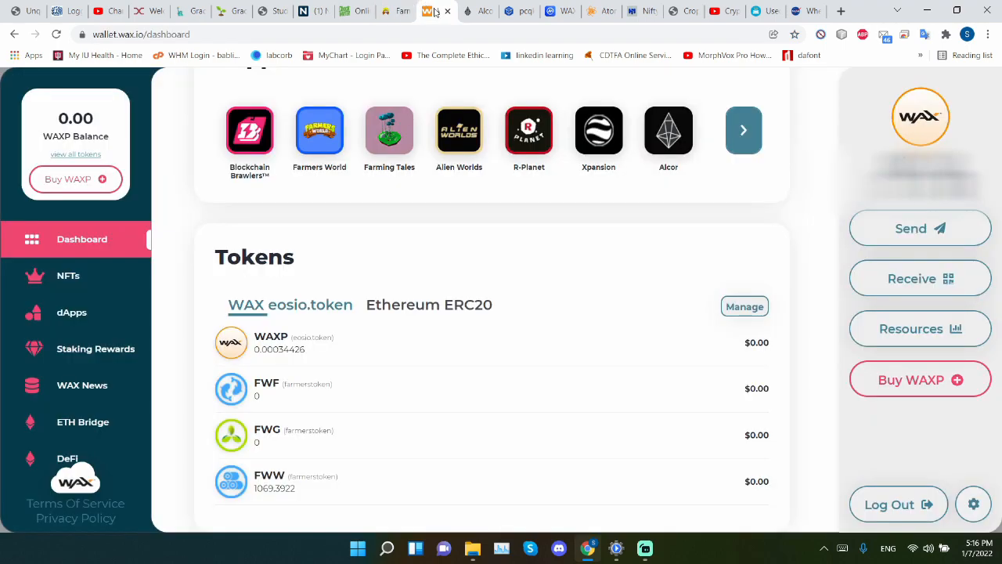
Step: View Network Resources showing CPU 97%, NET 3% and RAM 40%, highlighting the NET staked amount and RAM label
click(920, 329)
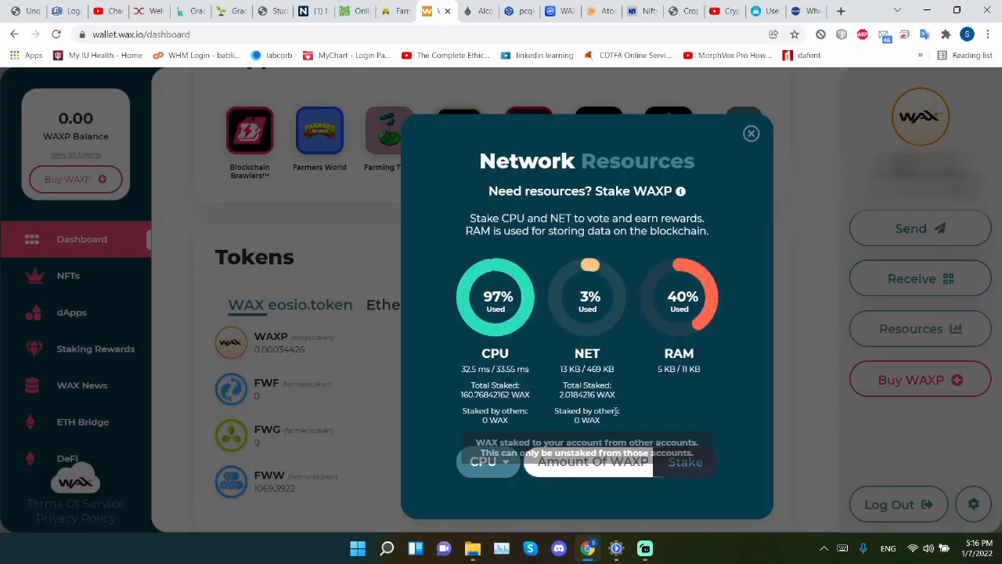
double_click(579, 394)
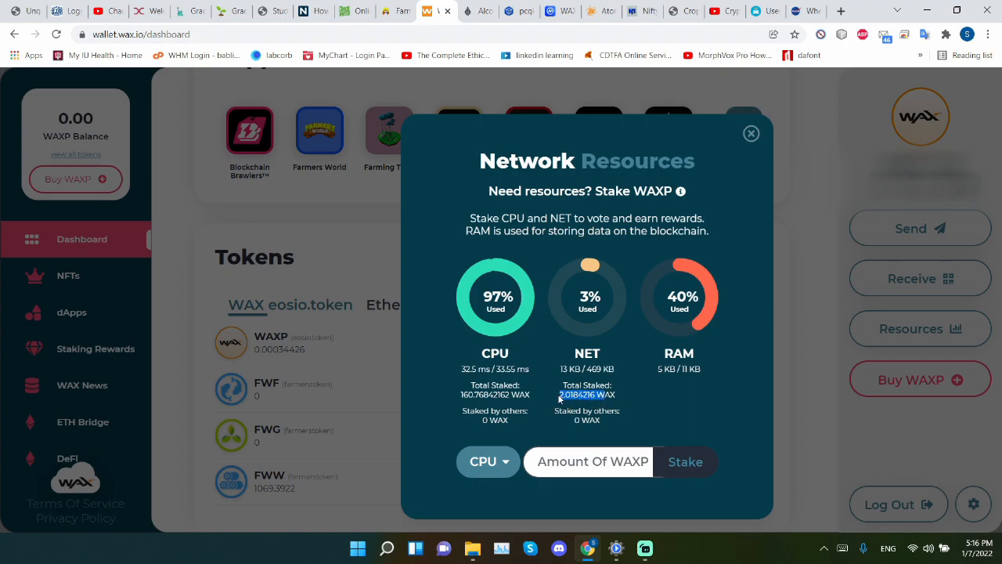
mouse_move(626, 328)
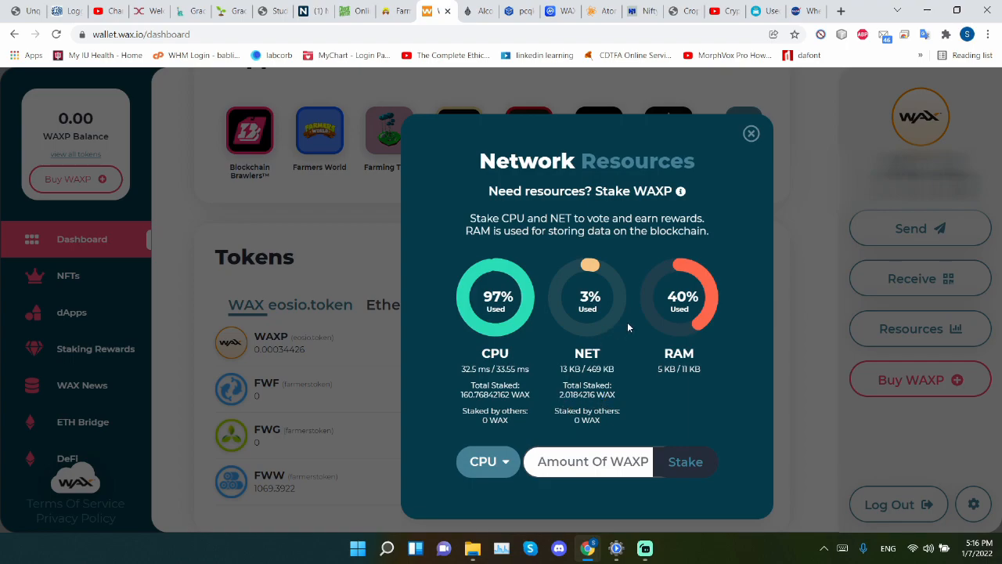
mouse_move(713, 369)
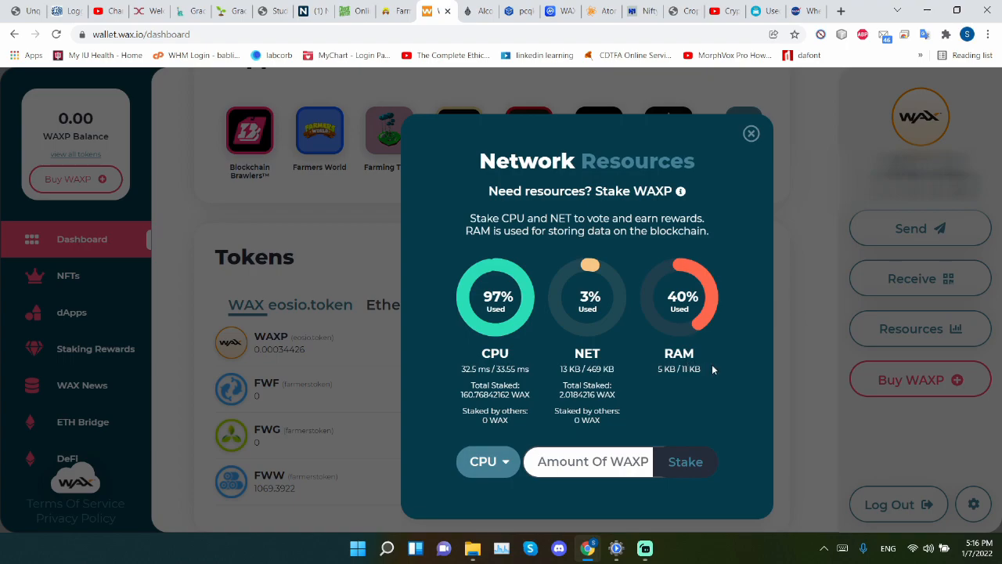
mouse_move(696, 360)
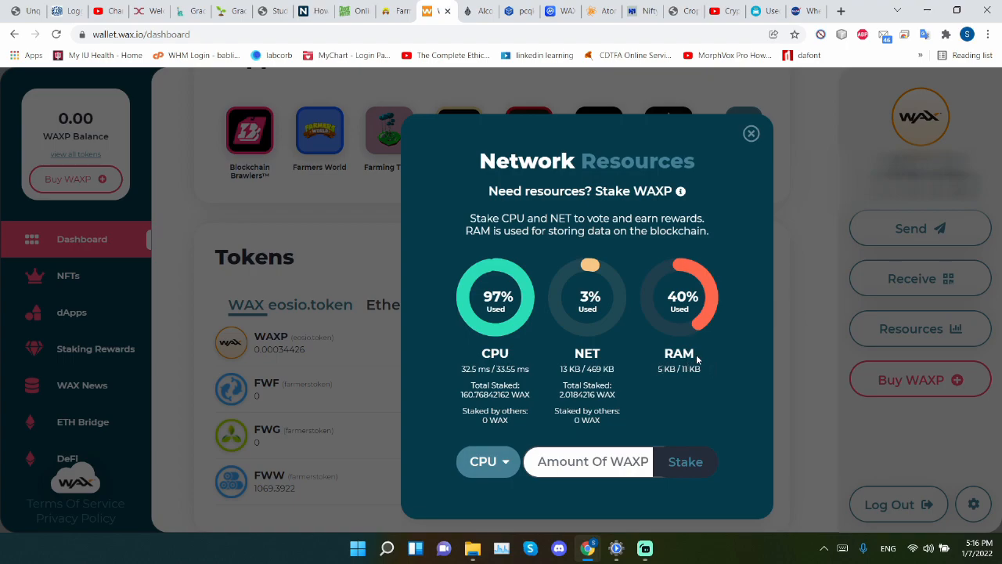
mouse_move(667, 388)
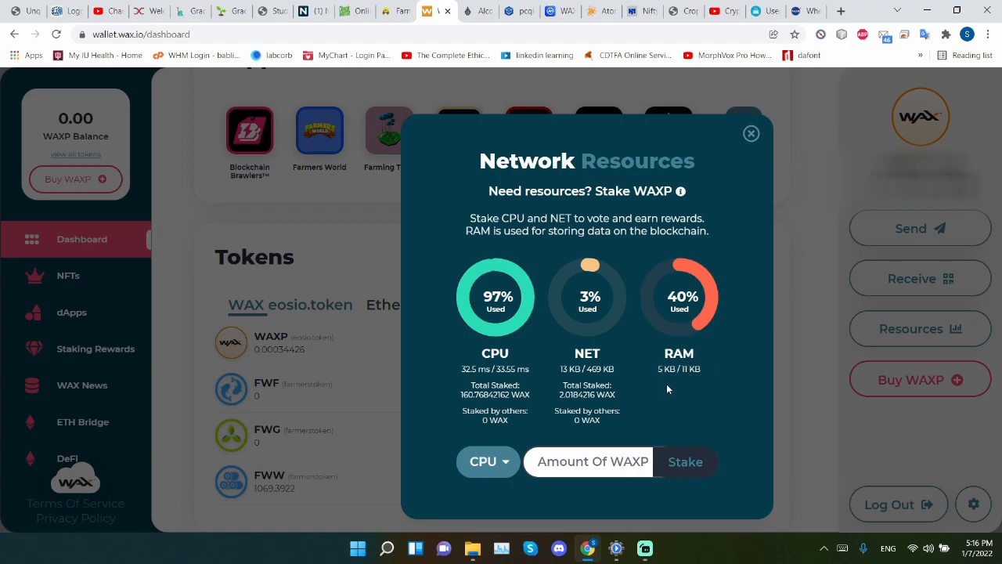
mouse_move(705, 368)
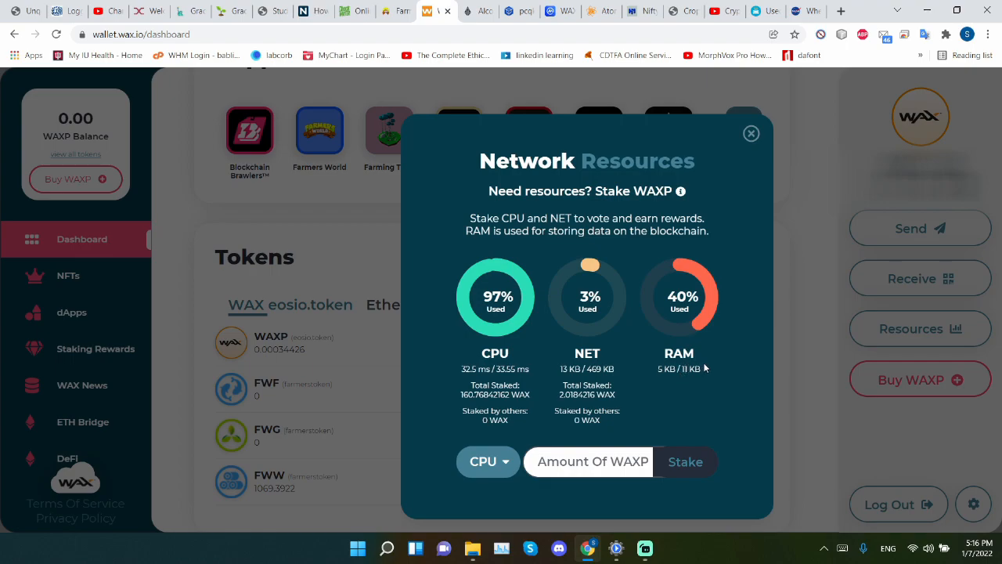
mouse_move(703, 360)
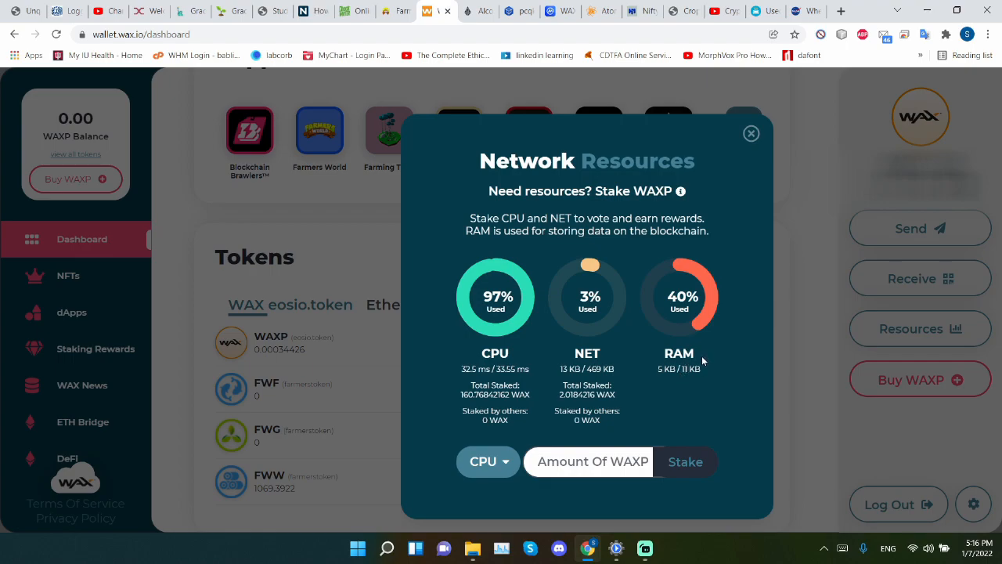
mouse_move(700, 359)
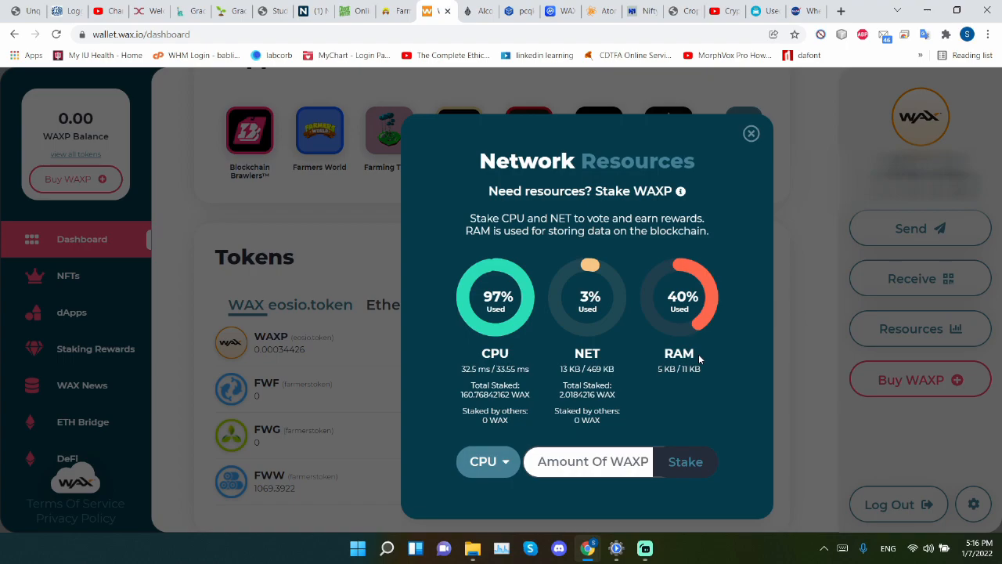
double_click(679, 354)
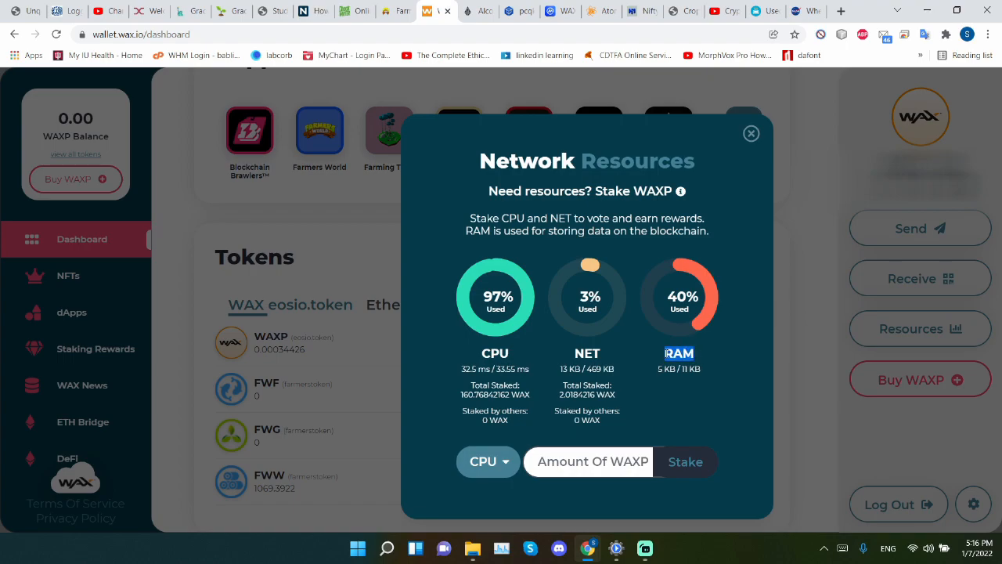
mouse_move(448, 348)
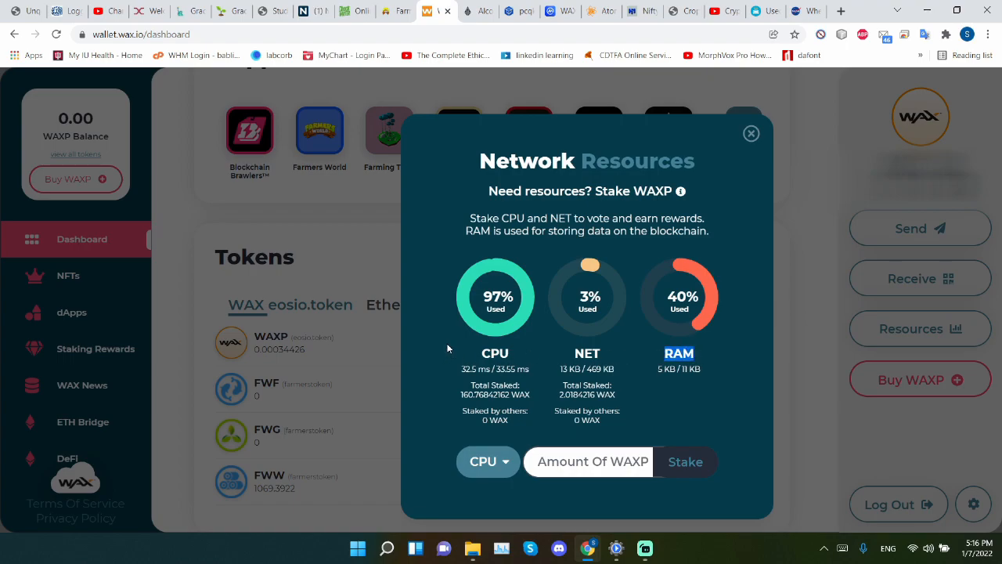
mouse_move(523, 405)
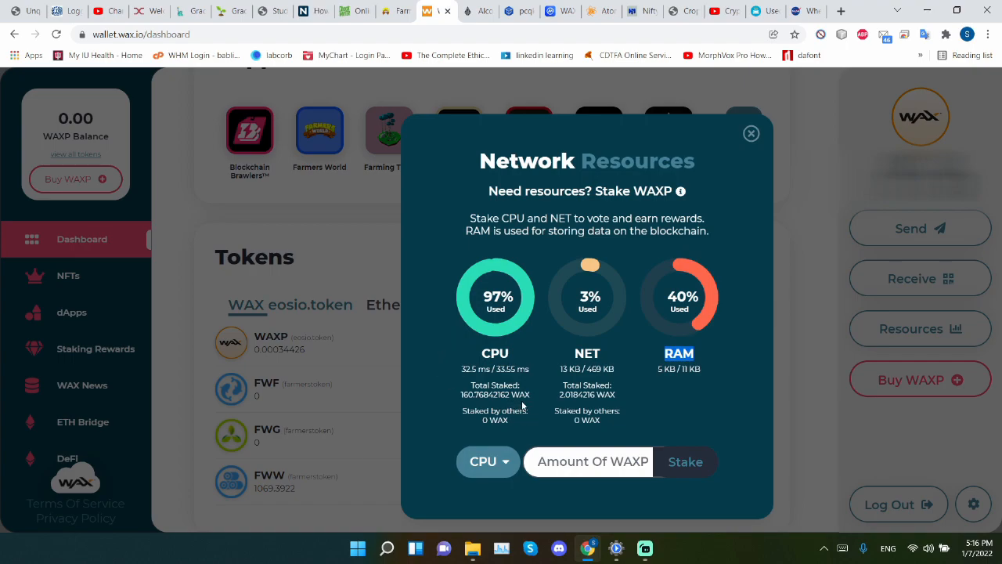
mouse_move(523, 404)
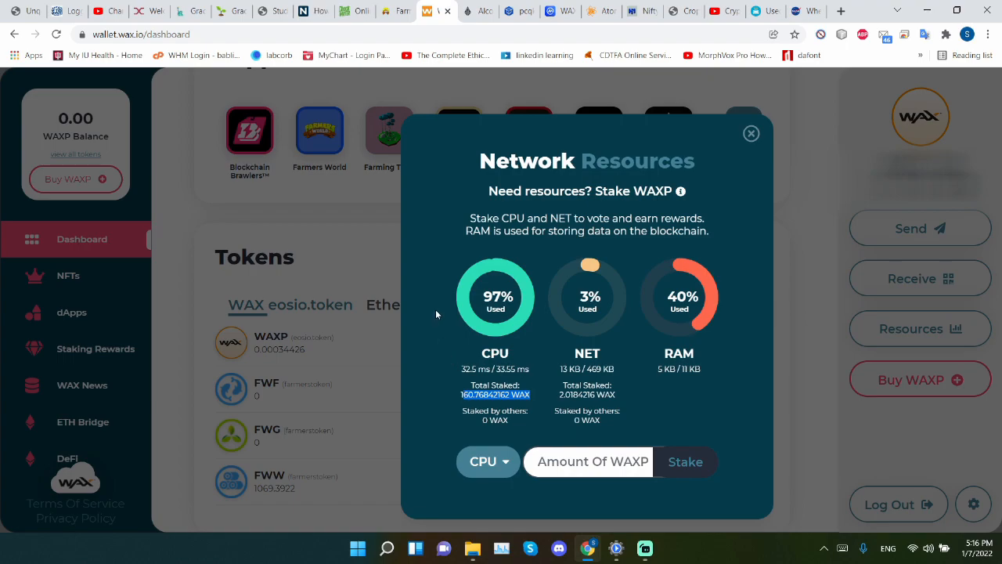
mouse_move(493, 290)
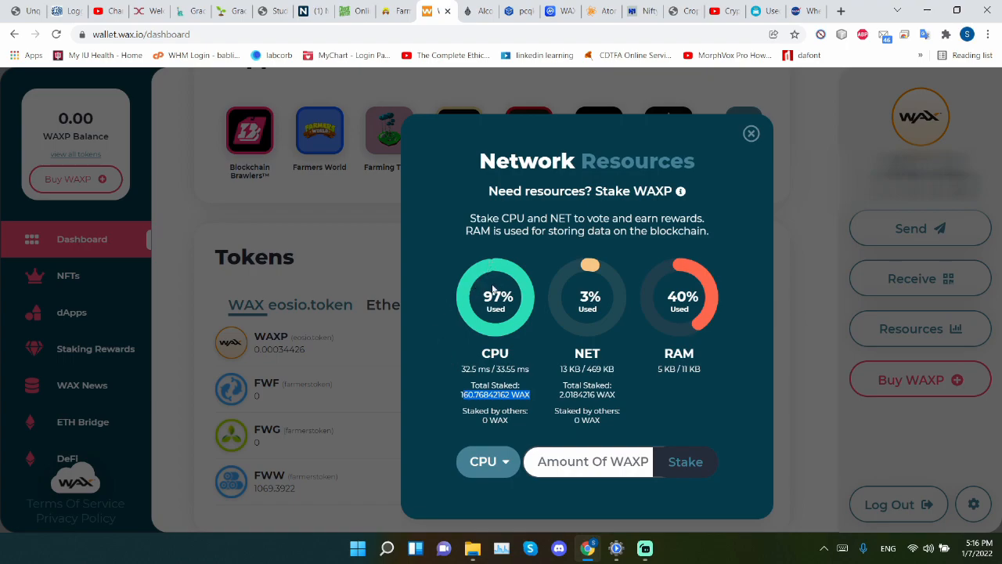
mouse_move(435, 295)
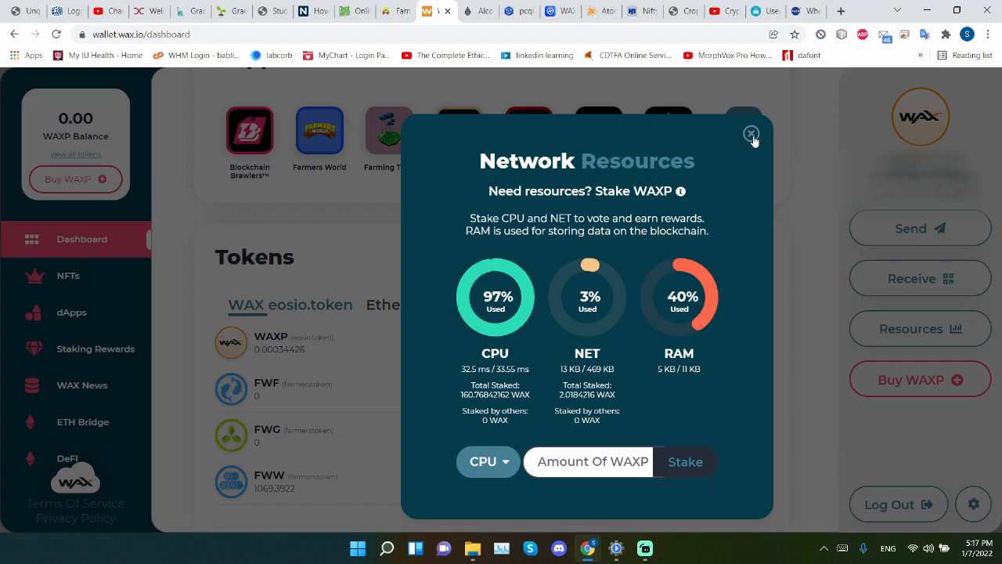
Step: Close the Network Resources panel to return to the token balances dashboard
click(751, 133)
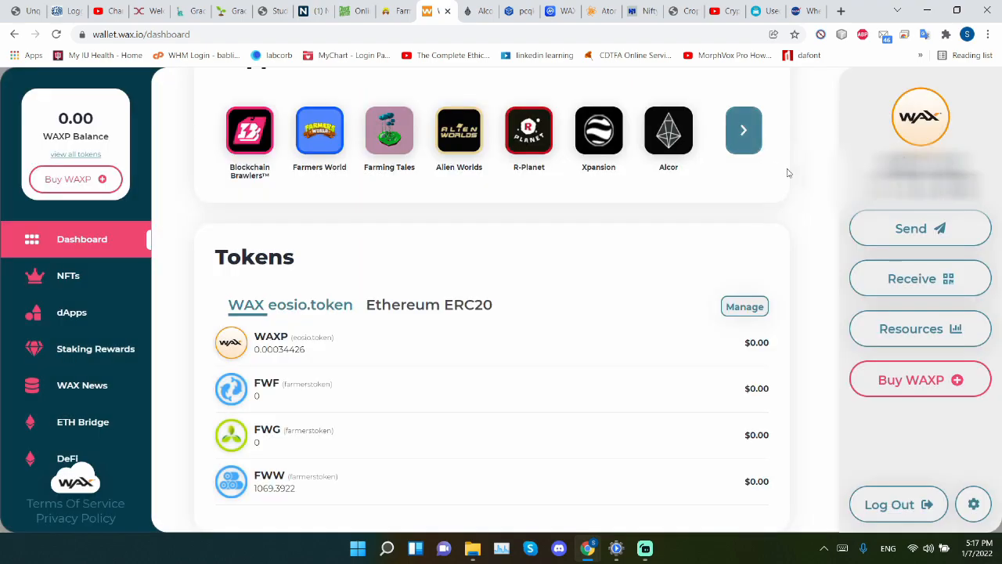
mouse_move(567, 93)
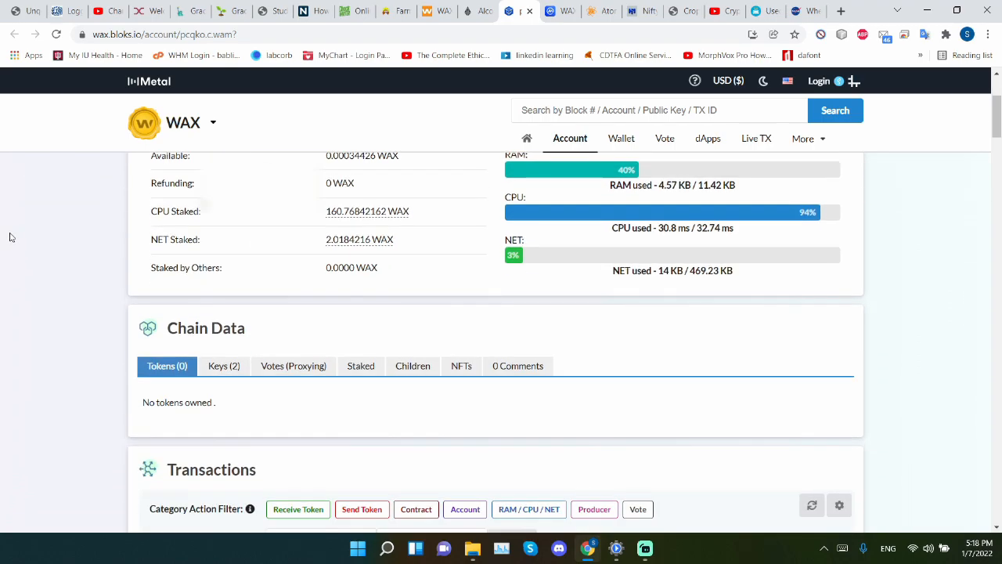
Step: Review the bloks.io account Resources section showing CPU 94%, RAM 40% and NET 3%
scroll(up, 3)
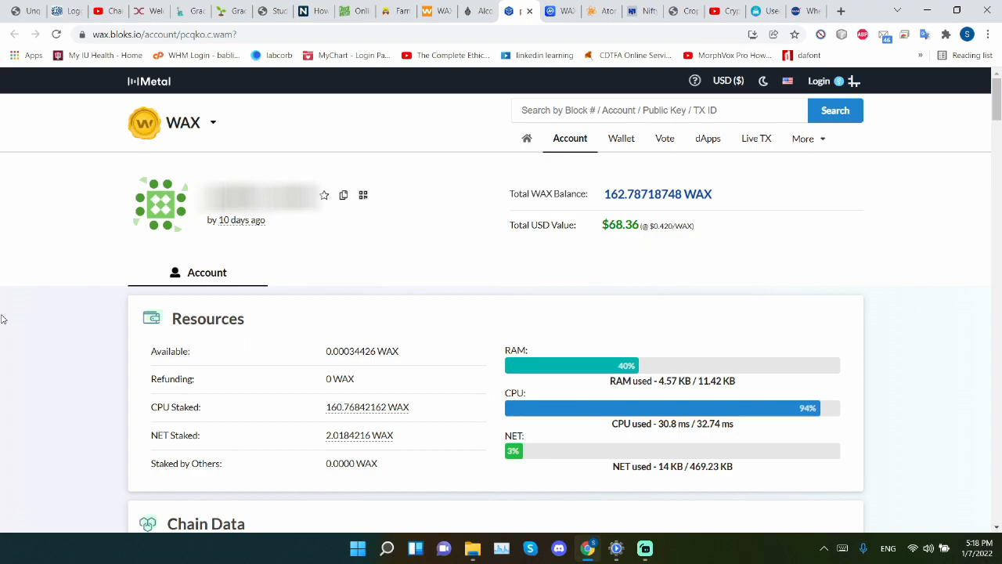
mouse_move(69, 335)
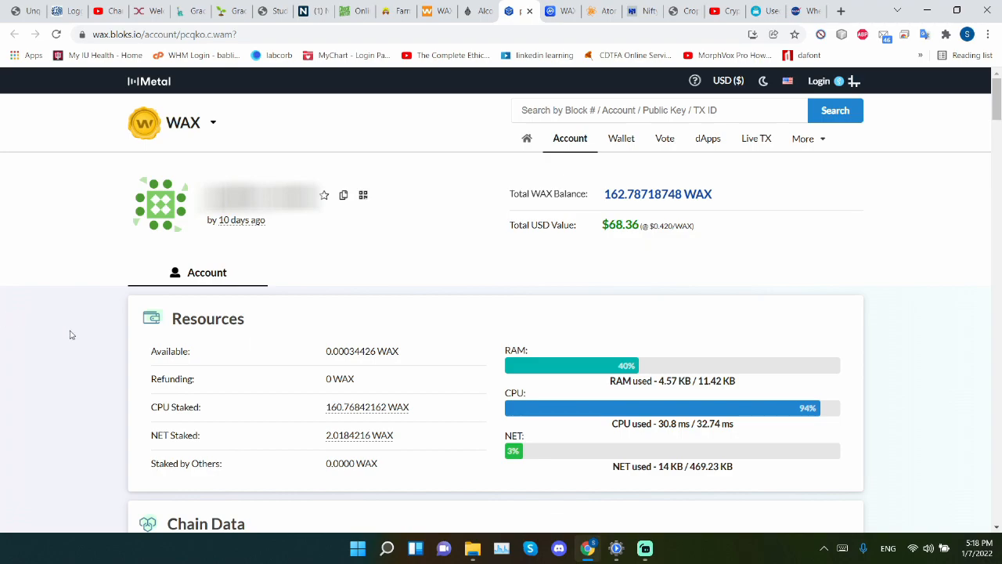
mouse_move(636, 436)
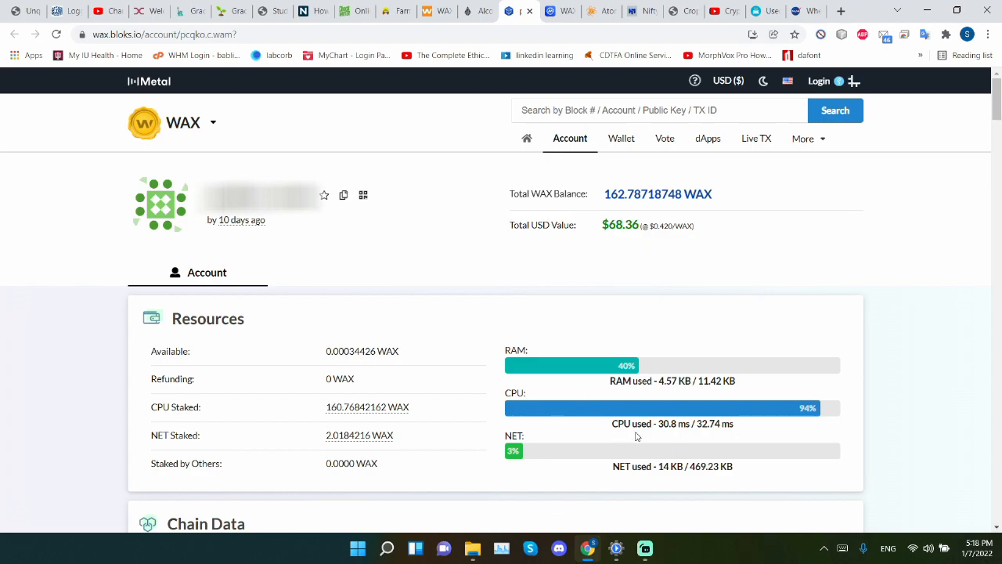
mouse_move(685, 435)
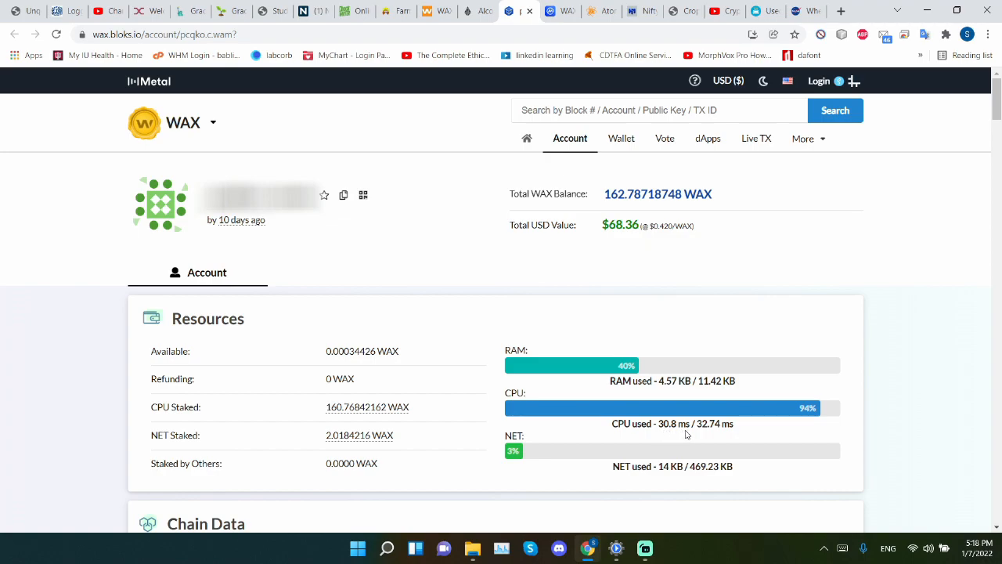
mouse_move(705, 437)
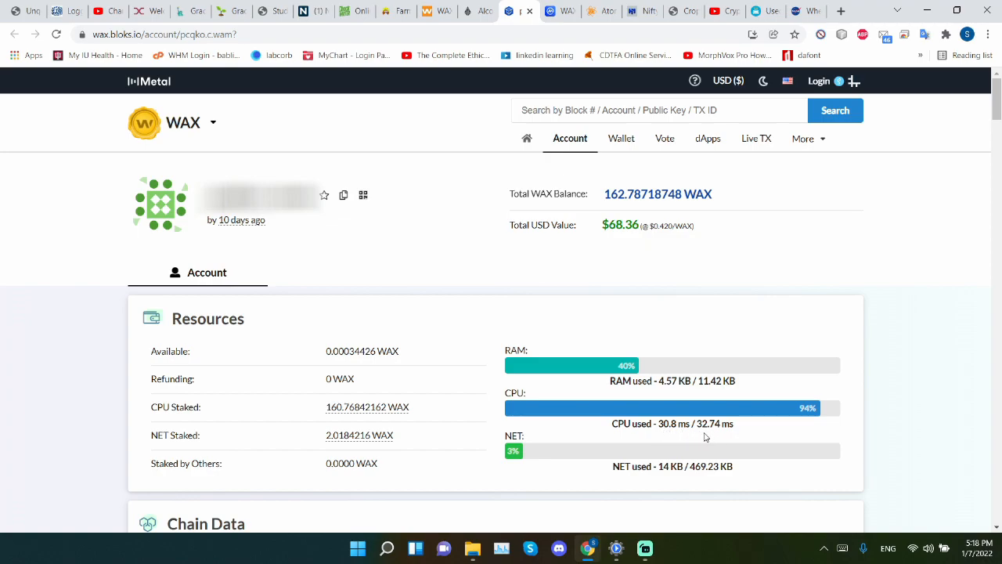
double_click(714, 423)
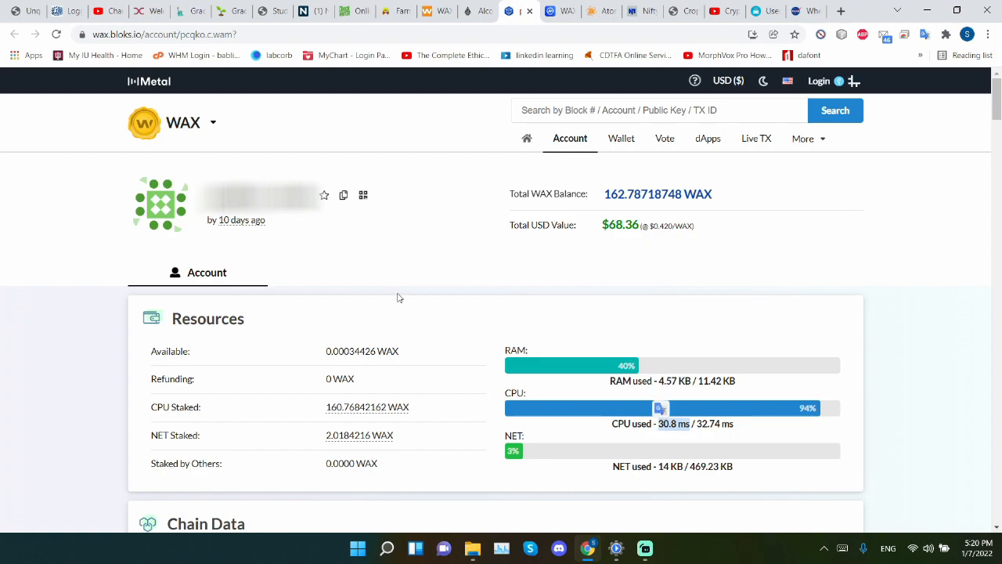
mouse_move(426, 185)
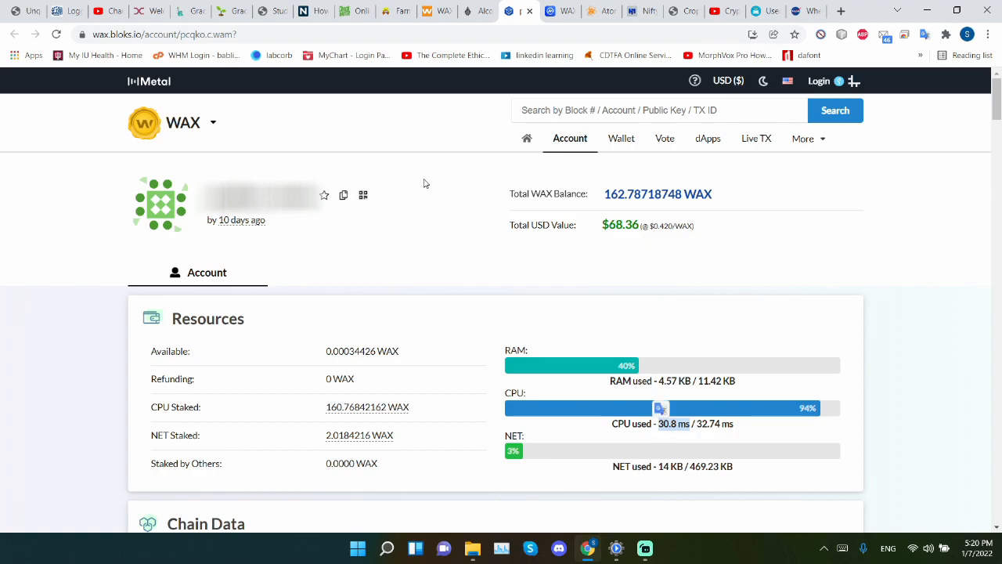
mouse_move(476, 275)
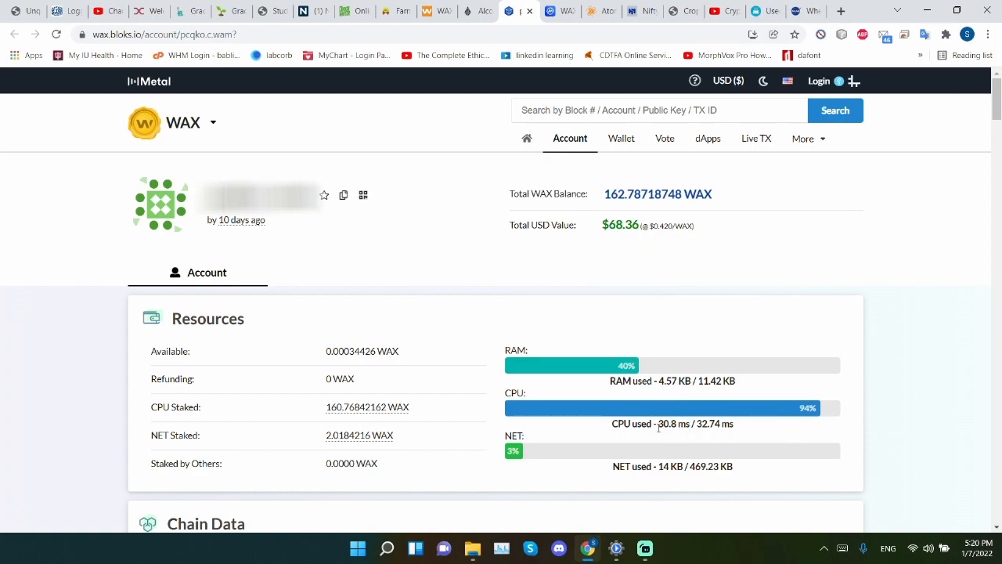
mouse_move(704, 435)
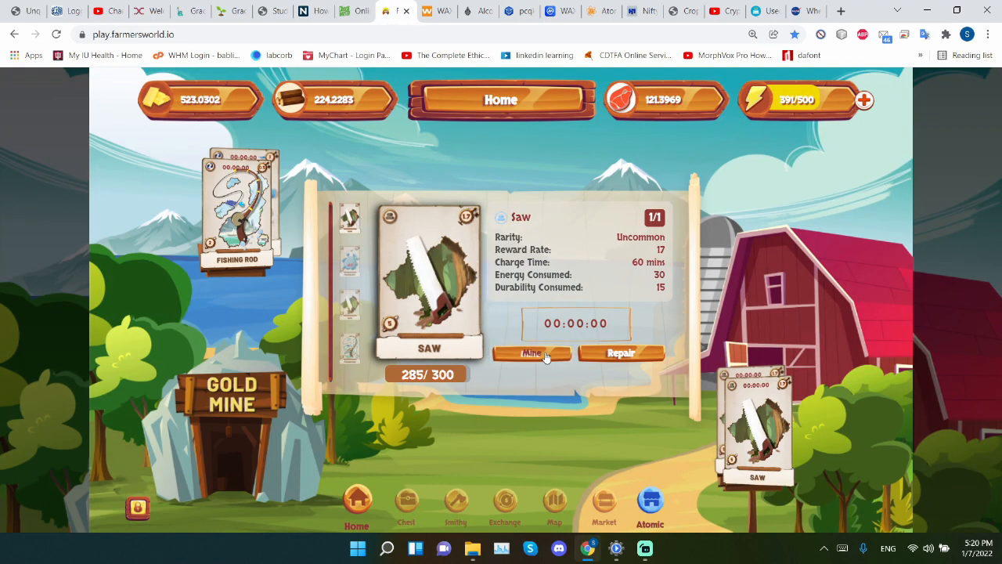
Step: Mine WOOD with the saw and dismiss the wood mined message
click(533, 353)
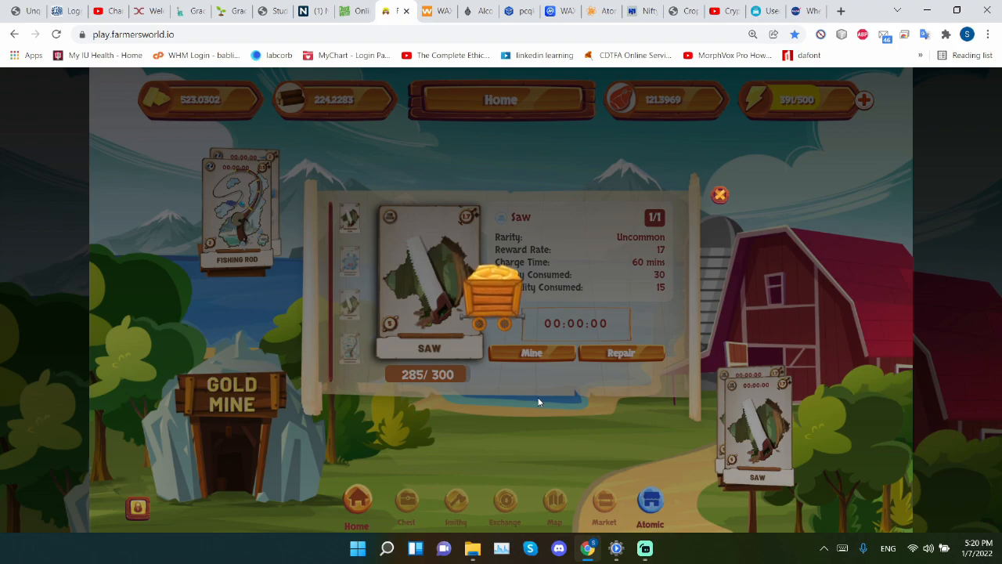
click(532, 352)
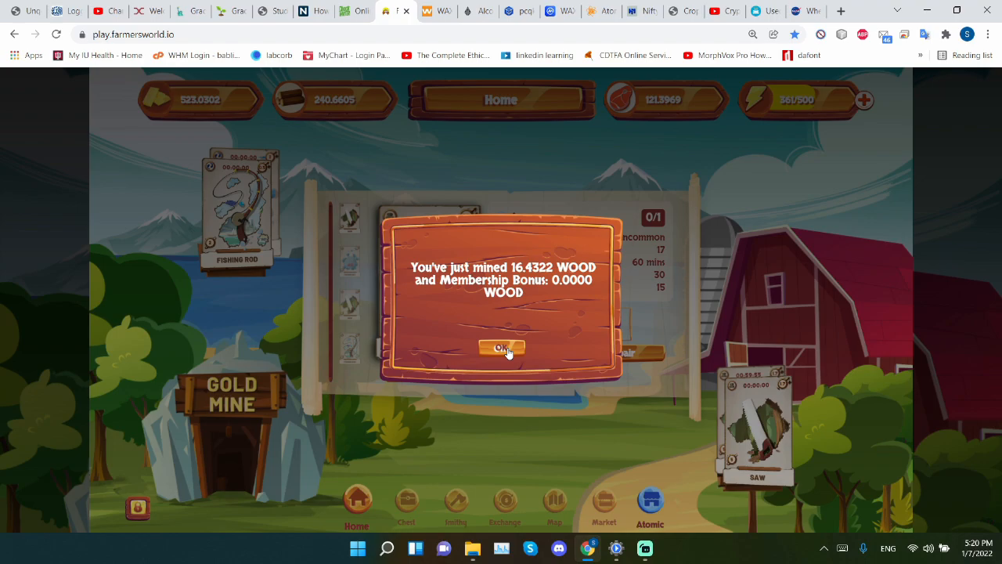
click(501, 348)
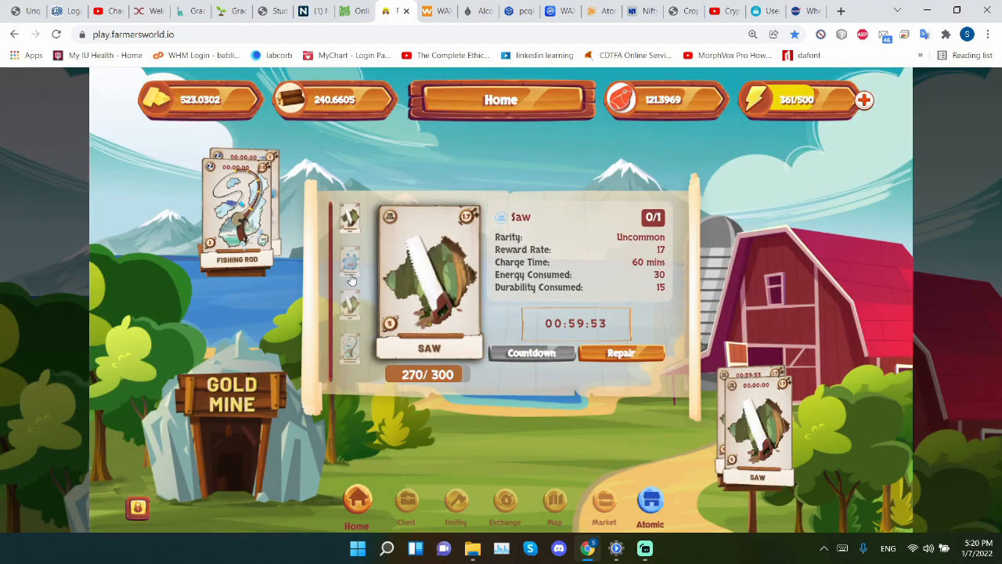
Step: Mine FOOD with the fishing net and the fishing rod, dismissing the 4.5970 FOOD message
click(349, 260)
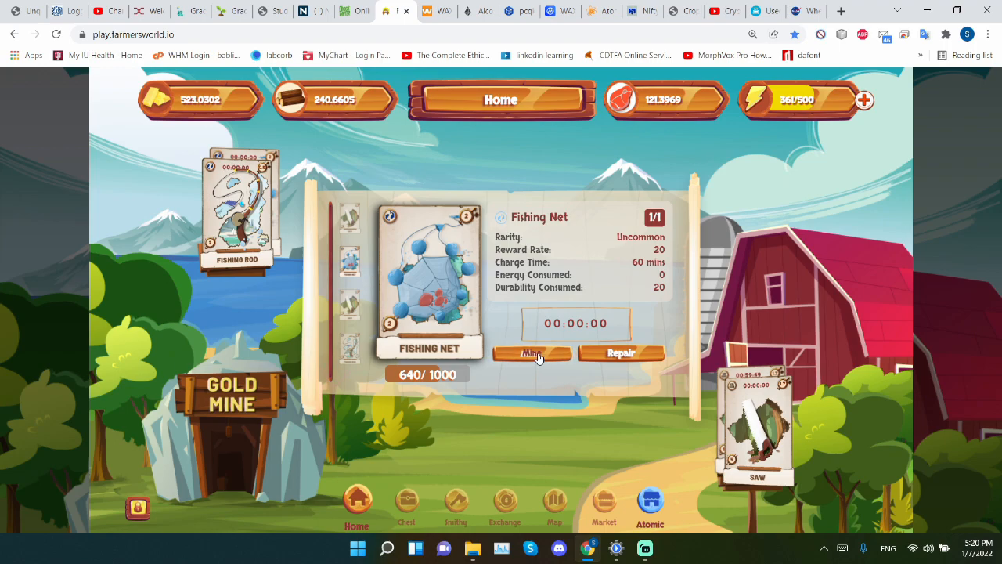
click(531, 354)
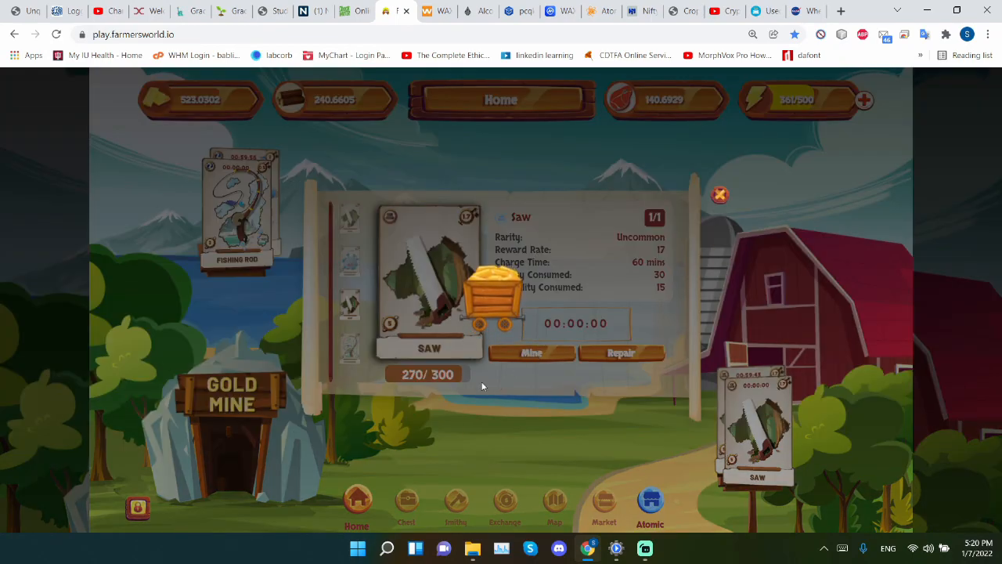
click(532, 352)
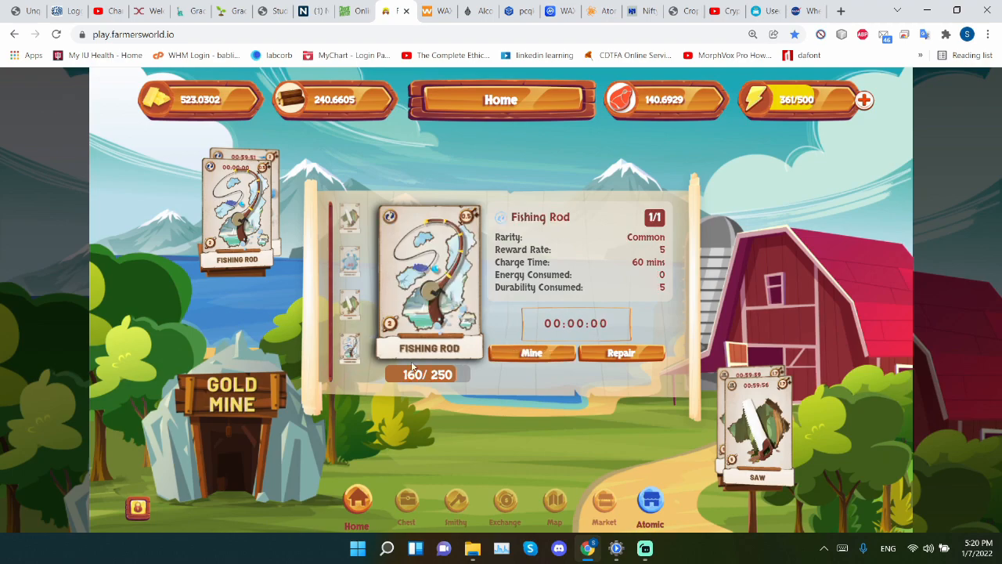
click(532, 352)
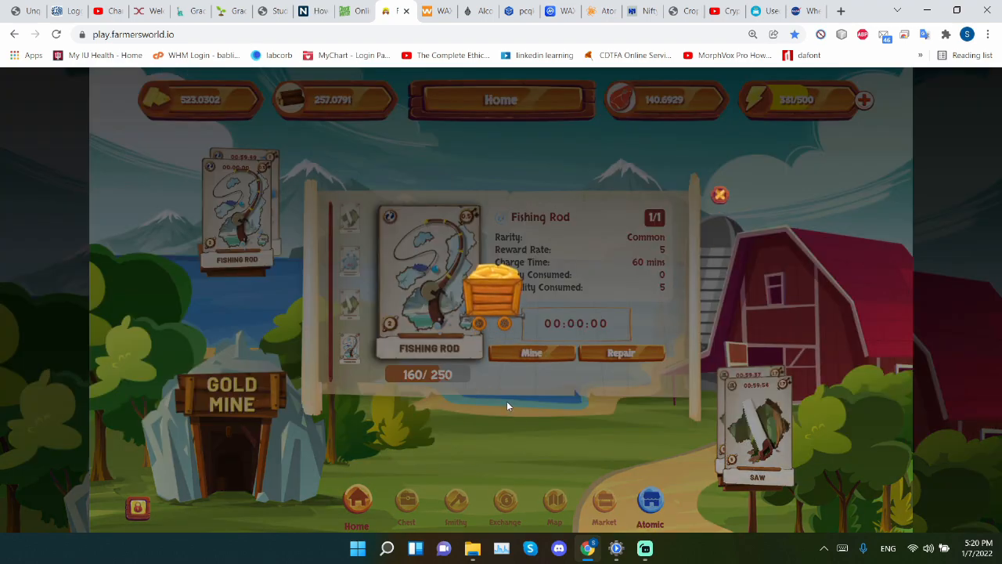
click(532, 353)
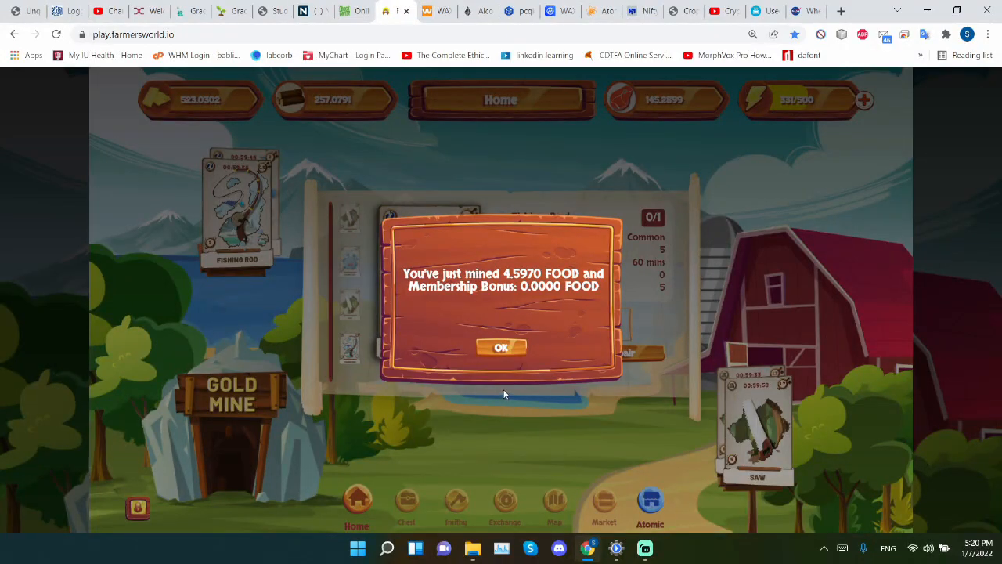
mouse_move(501, 389)
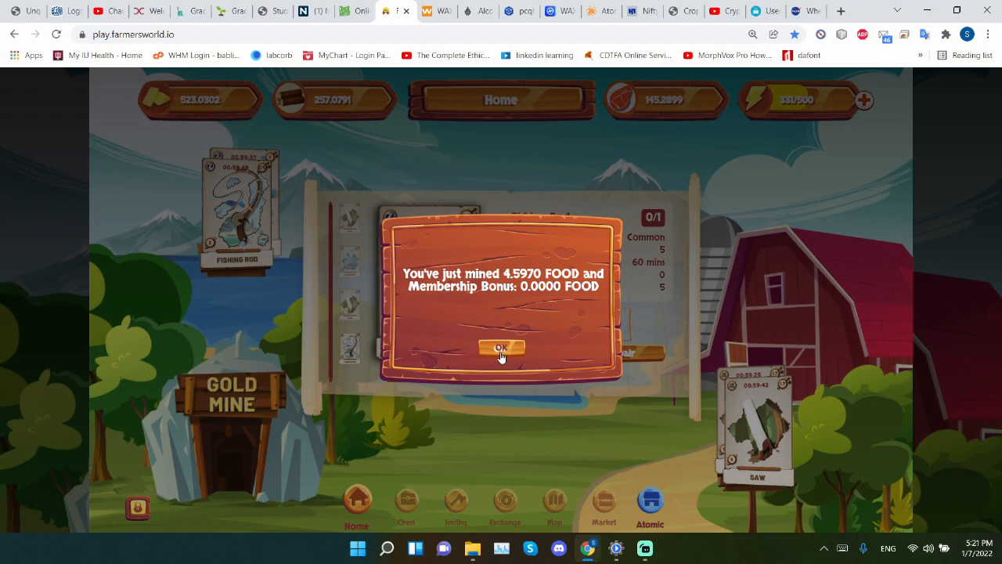
click(501, 348)
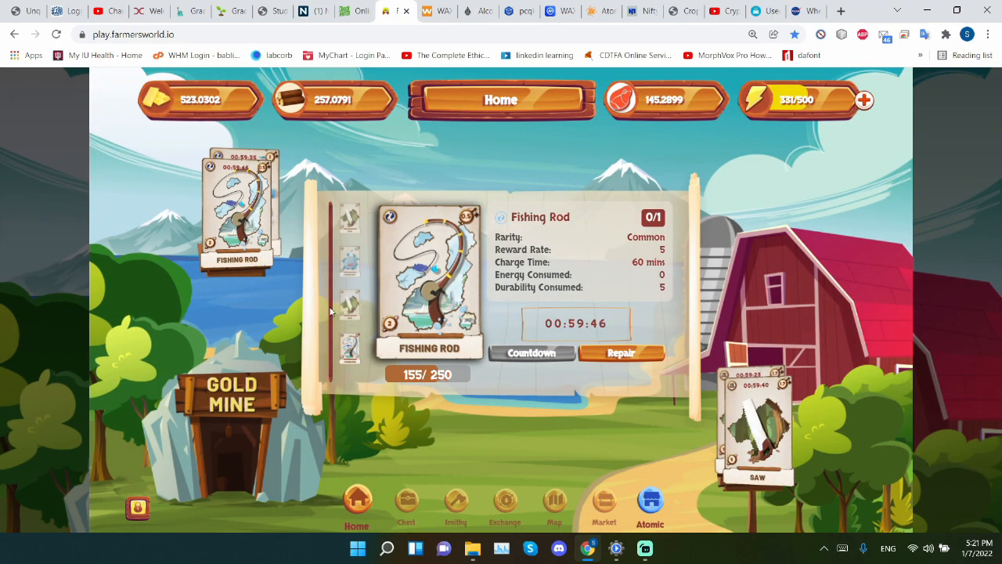
mouse_move(351, 257)
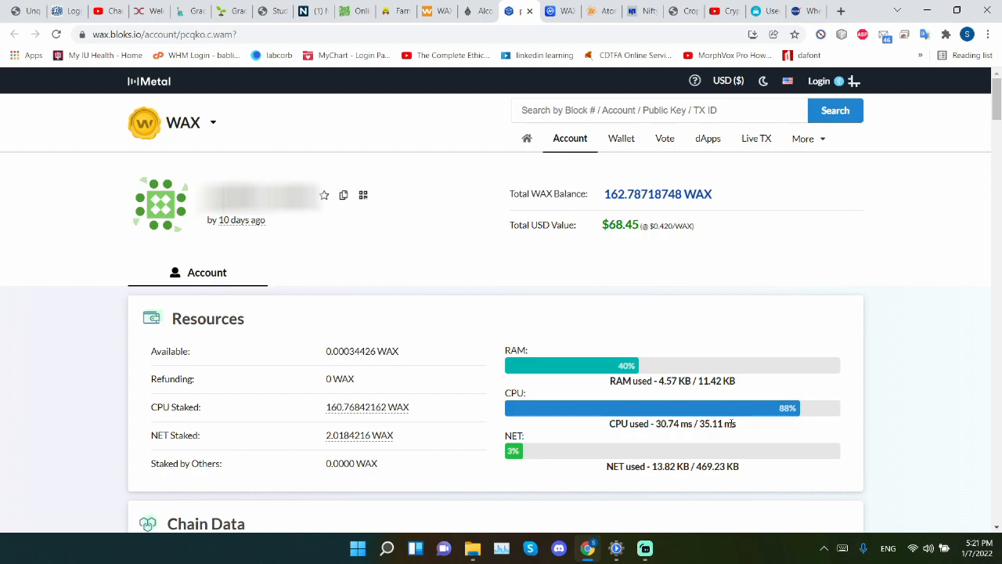
Step: Scroll the bloks.io account page past the CPU 88% bar down to the Chain Data tokens
scroll(down, 3)
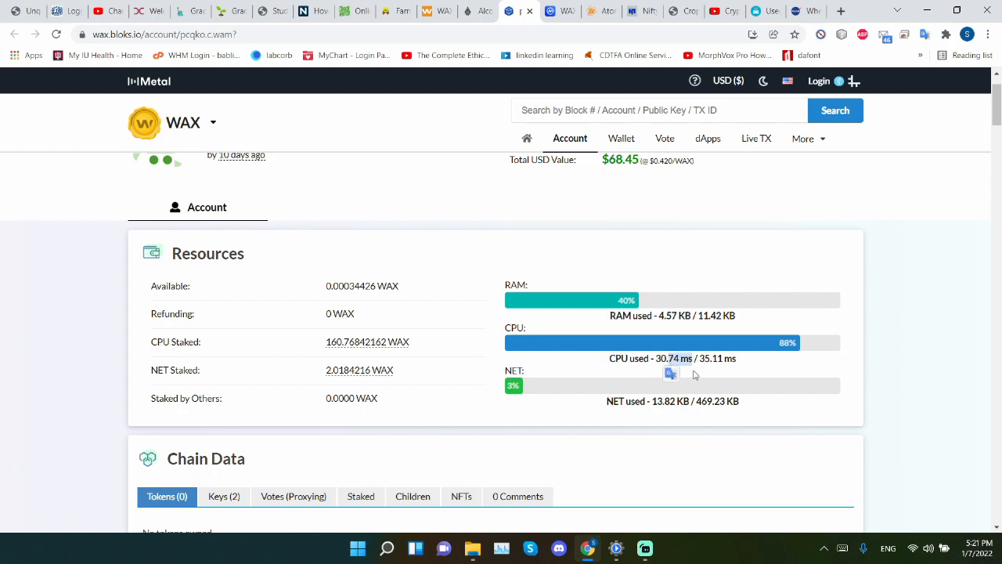
mouse_move(730, 373)
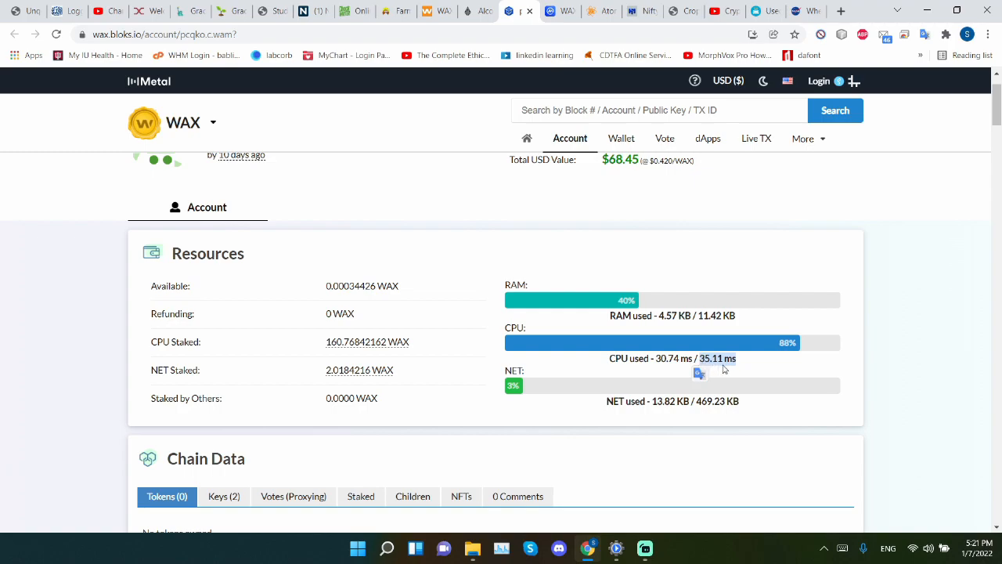
mouse_move(723, 365)
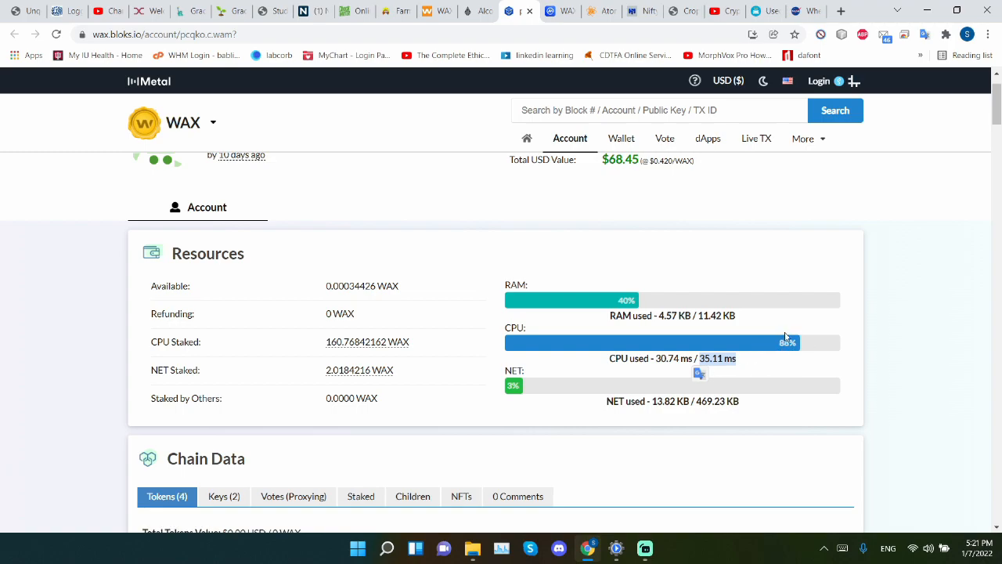
mouse_move(778, 351)
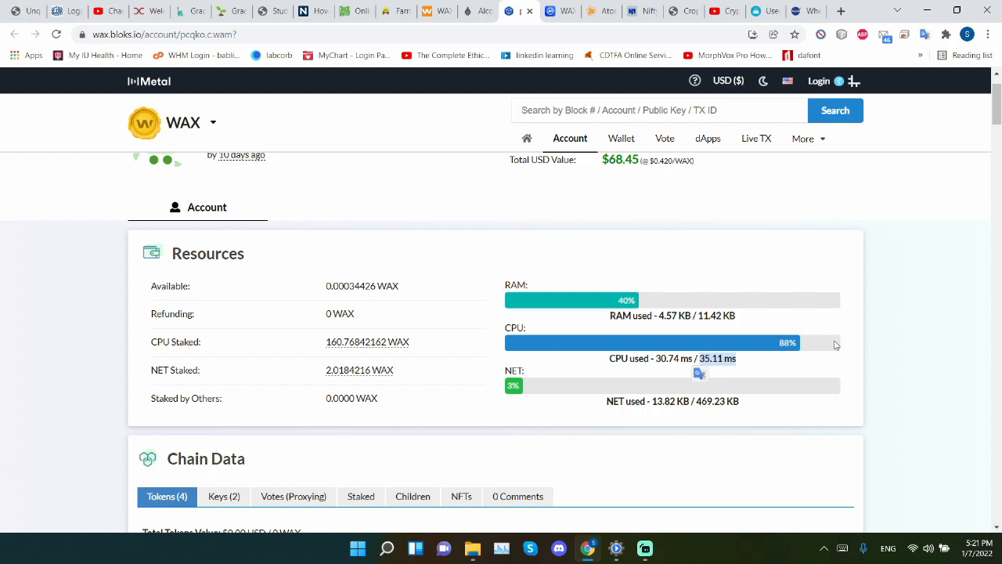
scroll(down, 3)
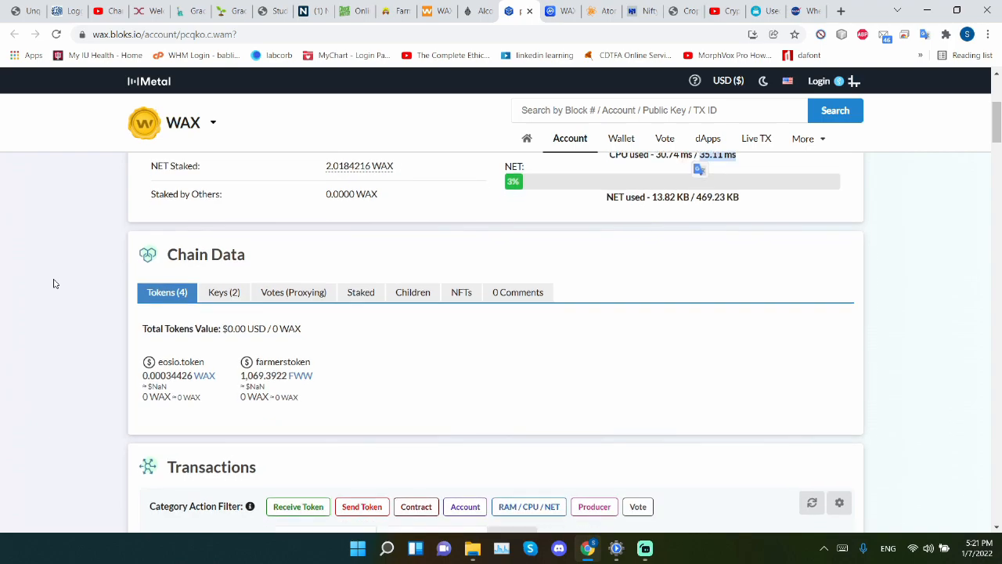
Step: Scroll to the Transactions table and view details of the 05:20:27 farmersworld claim
scroll(down, 3)
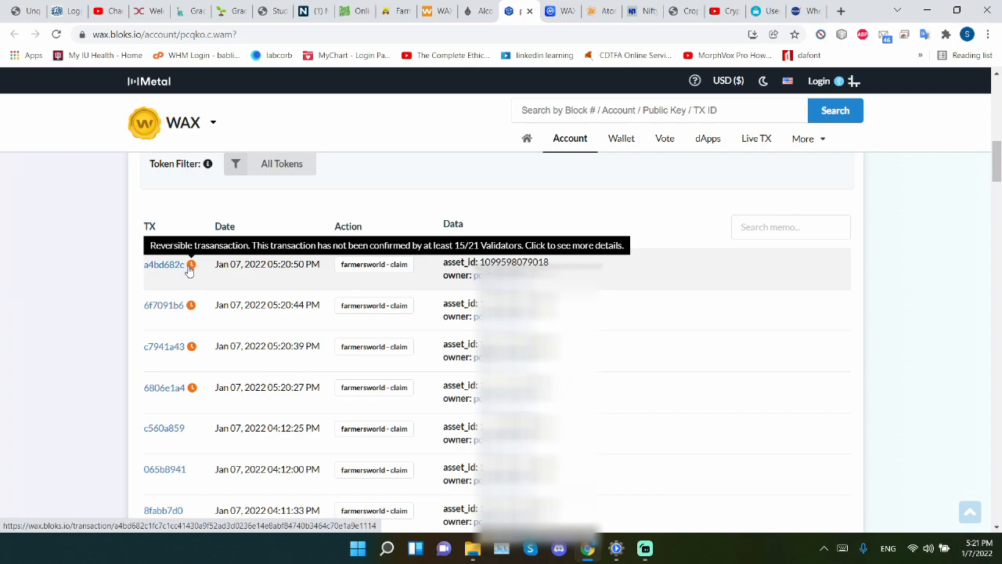
mouse_move(116, 380)
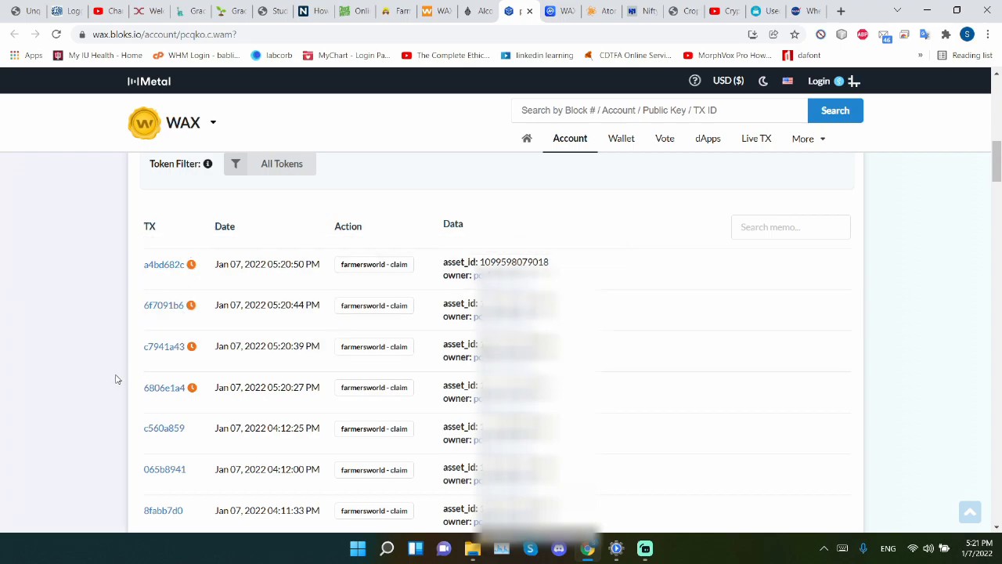
mouse_move(138, 329)
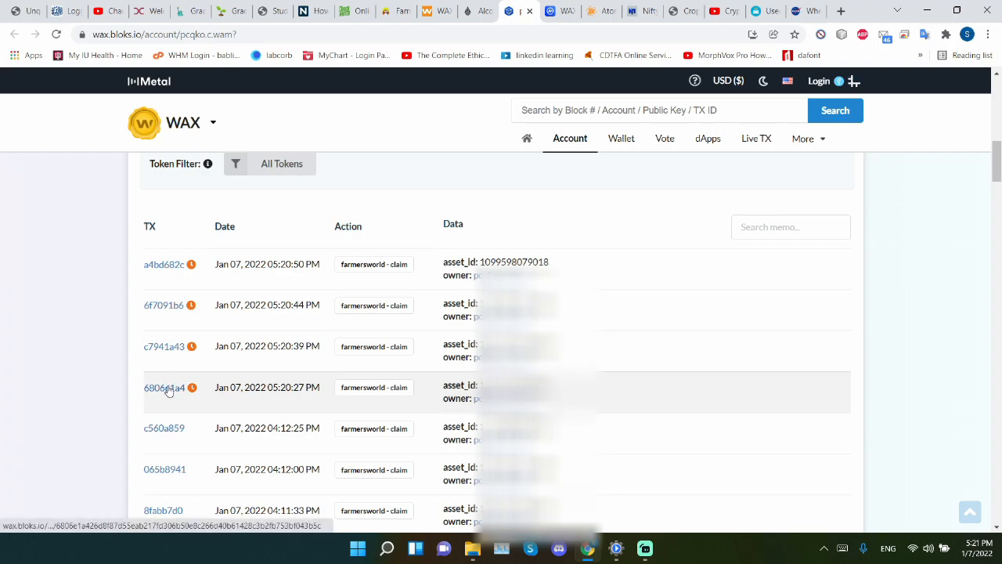
click(164, 386)
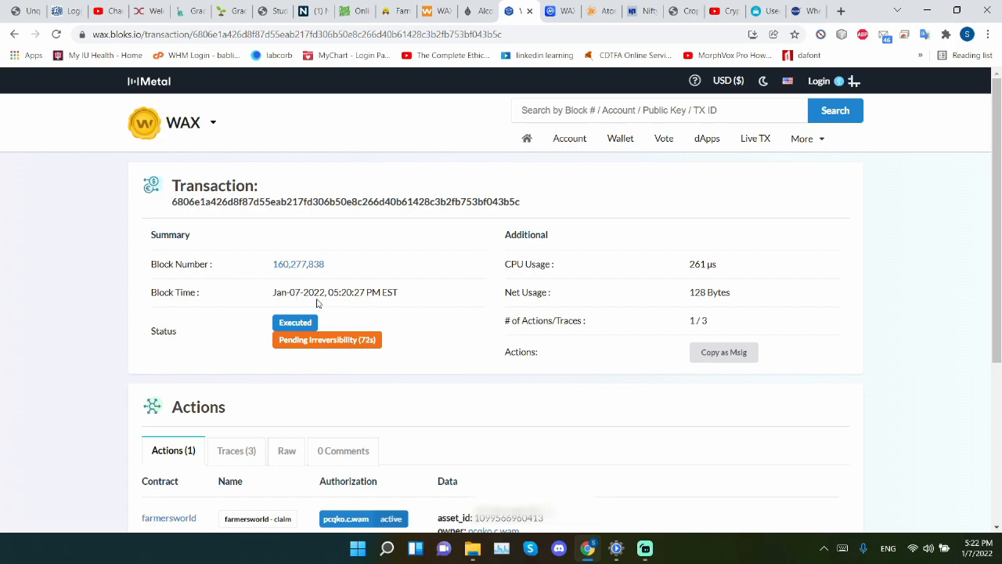
mouse_move(558, 300)
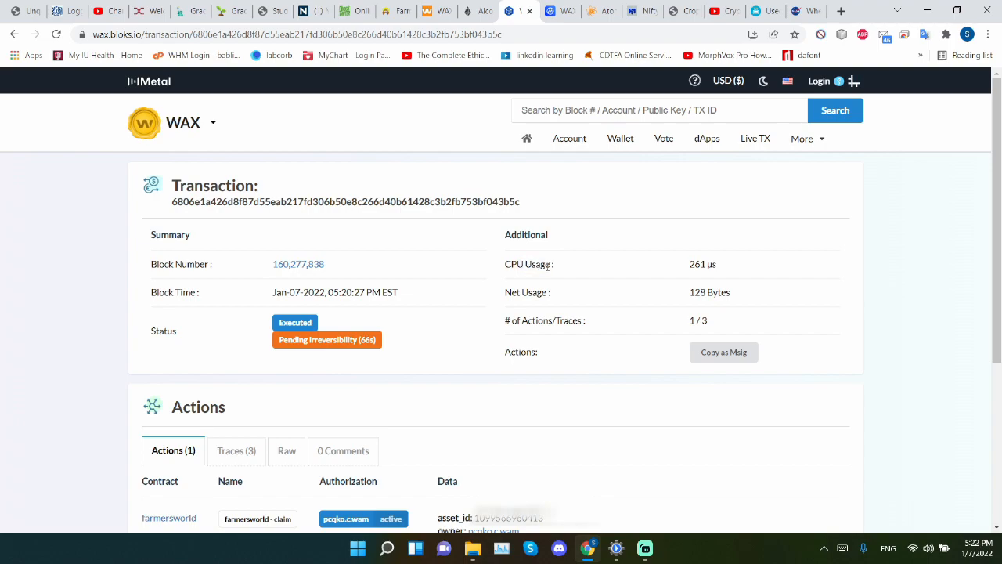
mouse_move(727, 270)
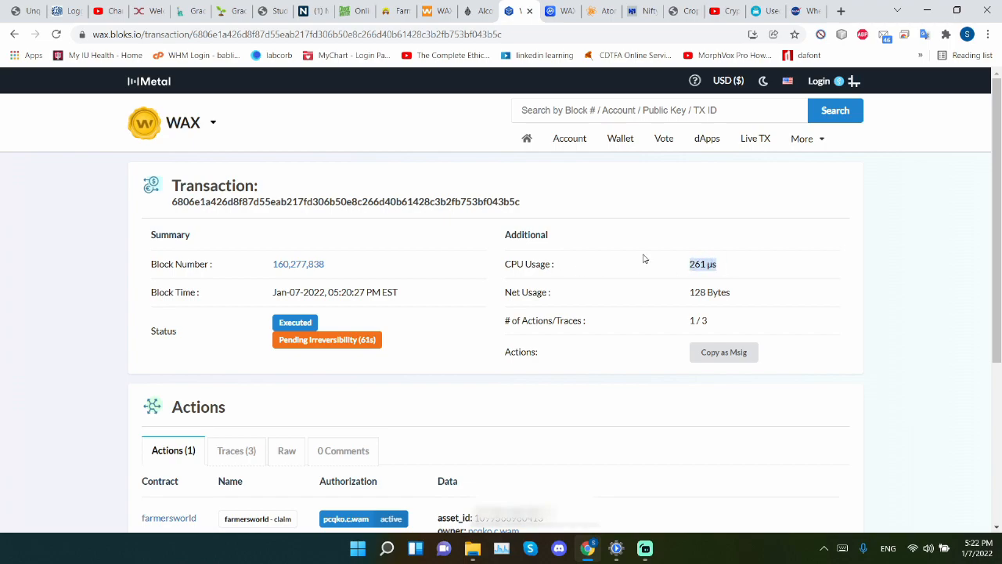
mouse_move(14, 35)
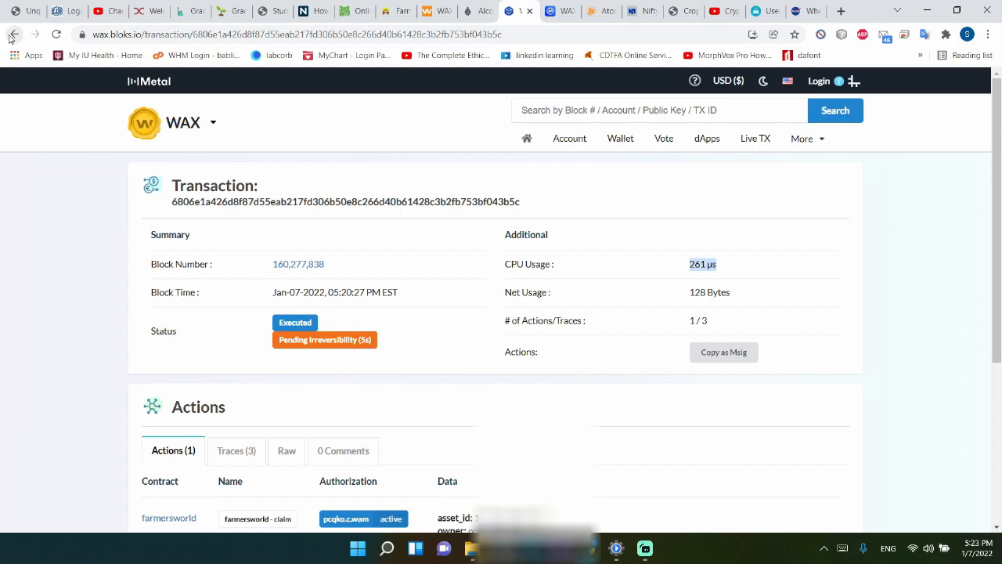
mouse_move(35, 260)
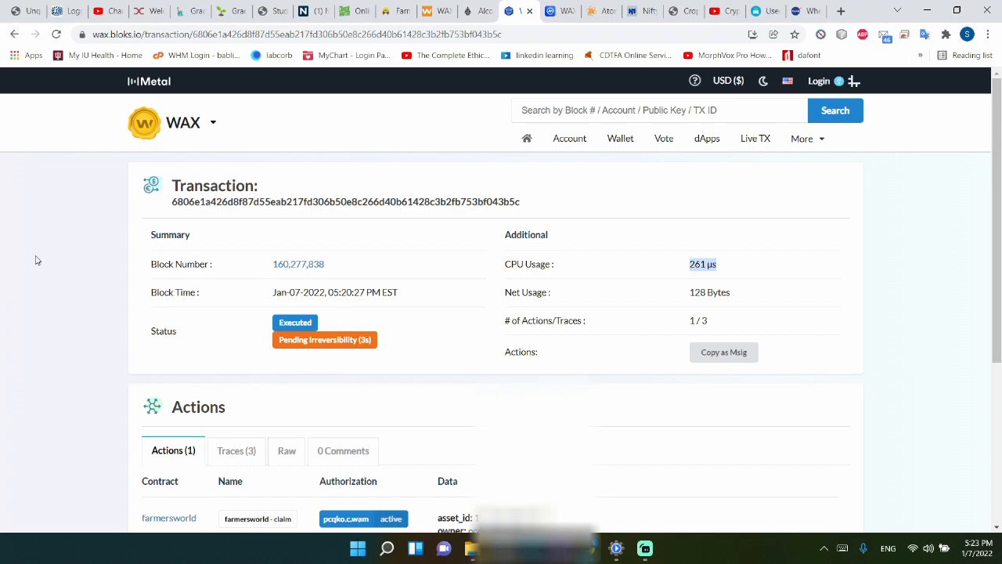
mouse_move(47, 204)
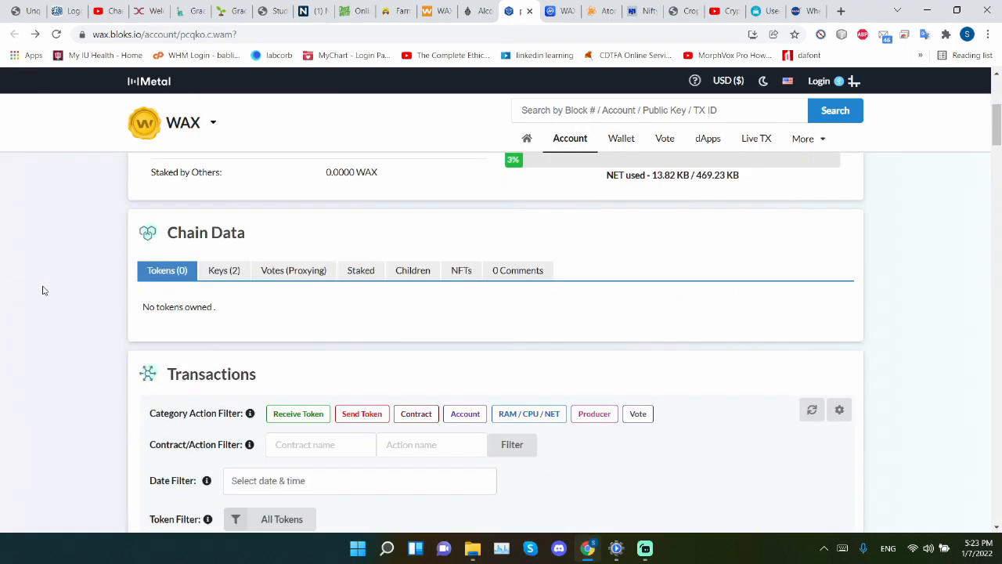
scroll(down, 3)
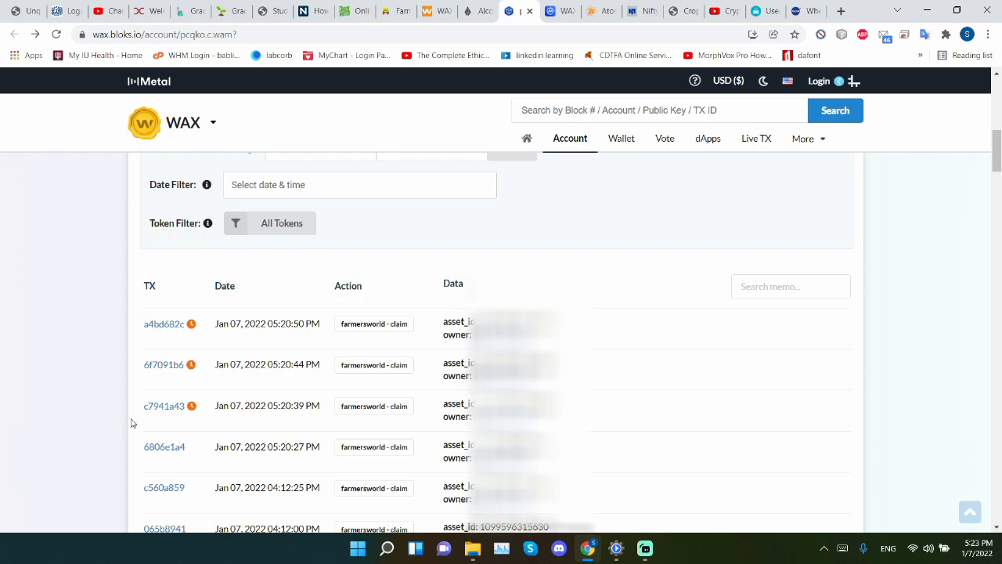
click(163, 406)
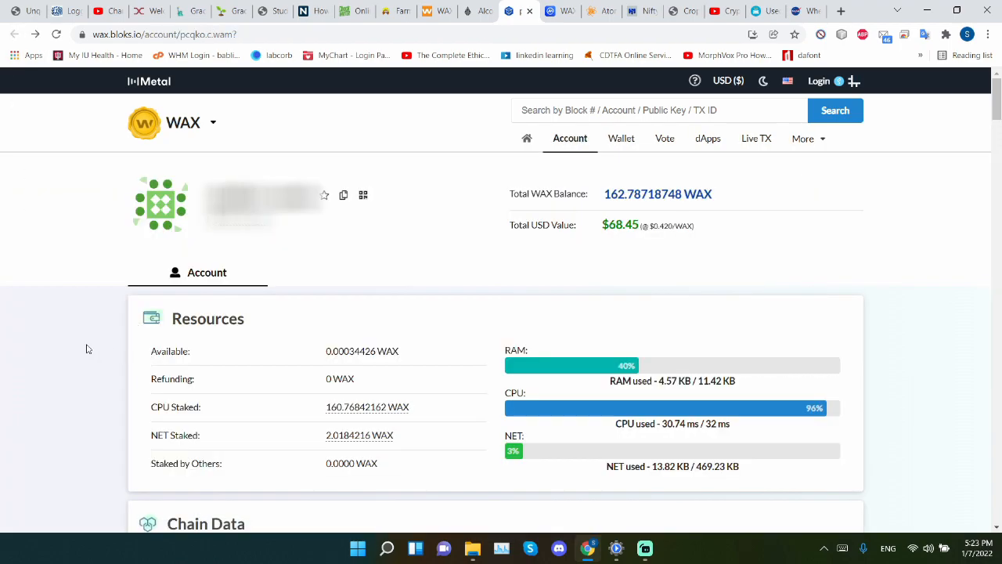
scroll(down, 3)
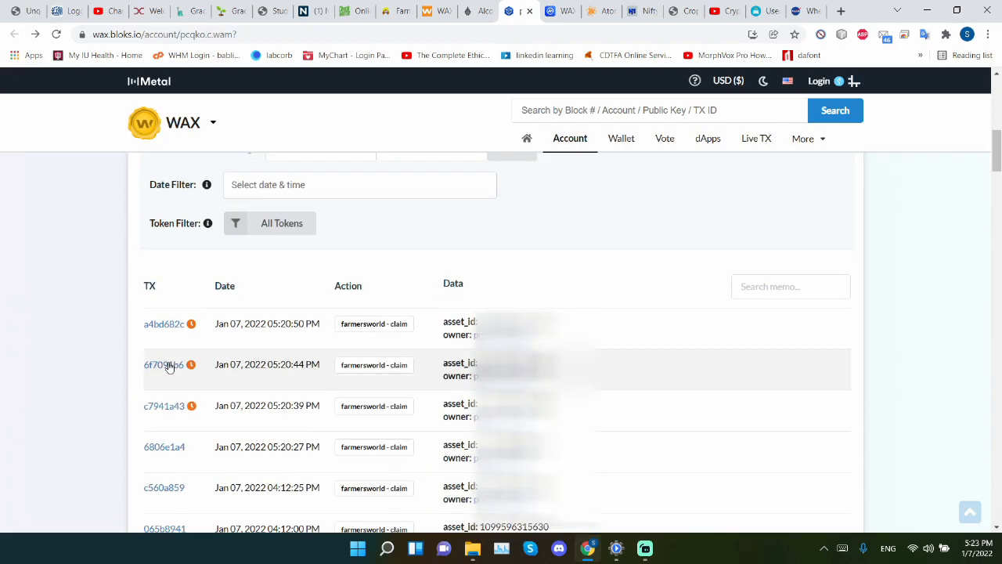
click(163, 364)
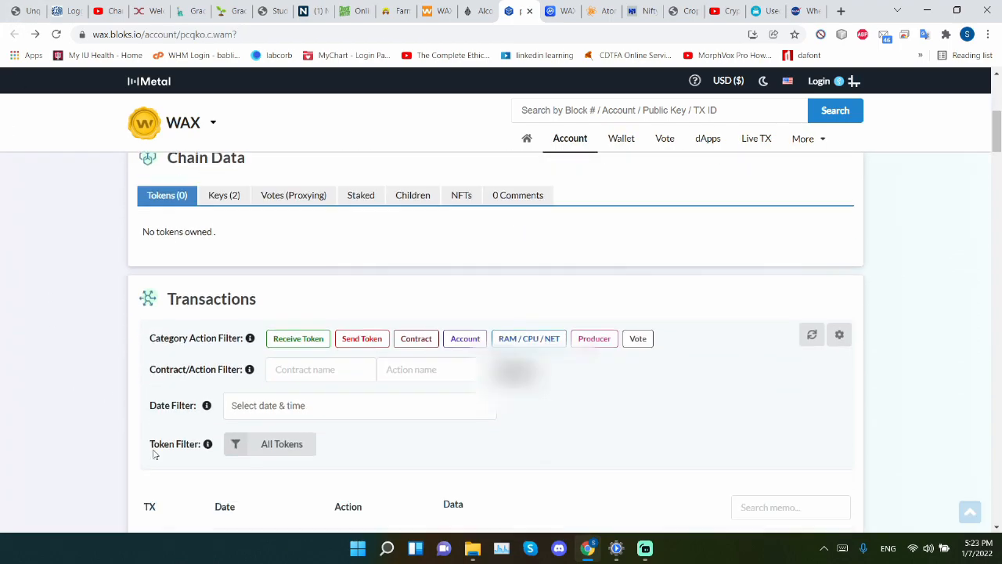
scroll(down, 3)
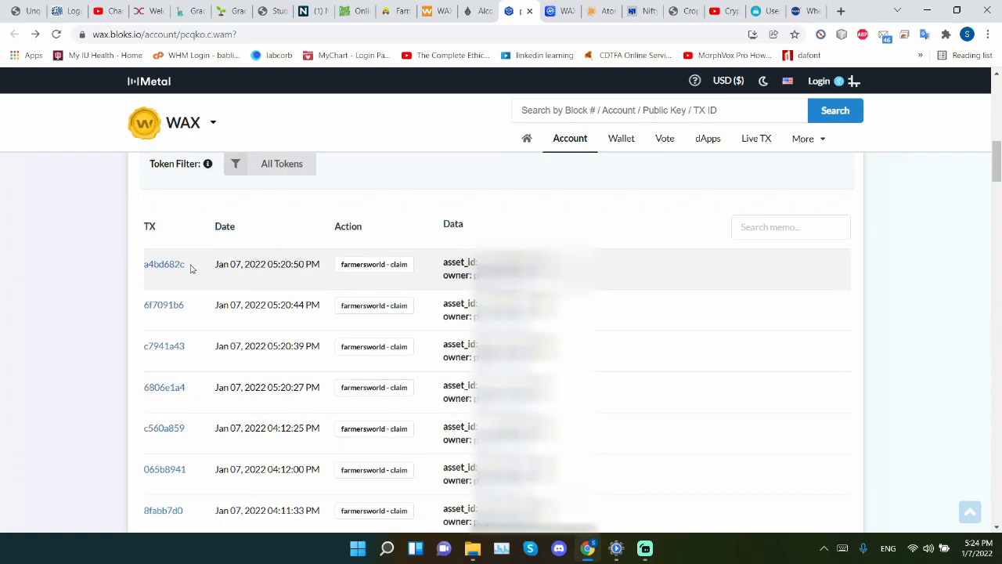
click(163, 263)
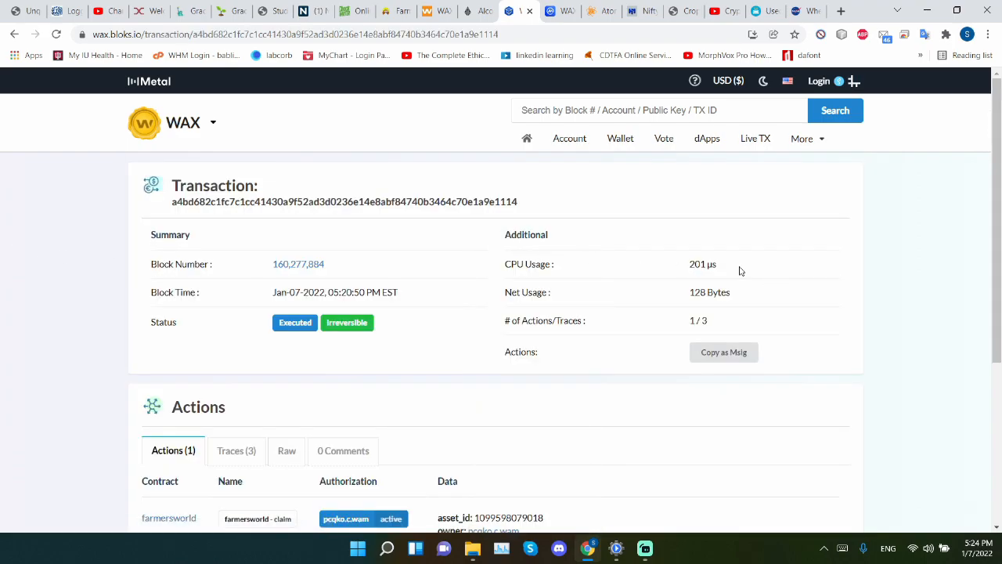
double_click(702, 263)
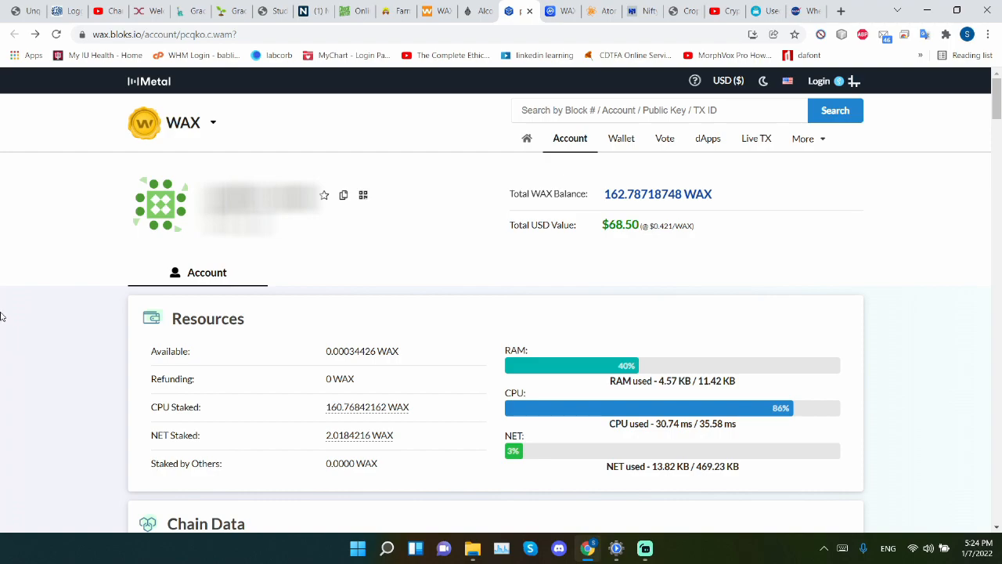
mouse_move(29, 316)
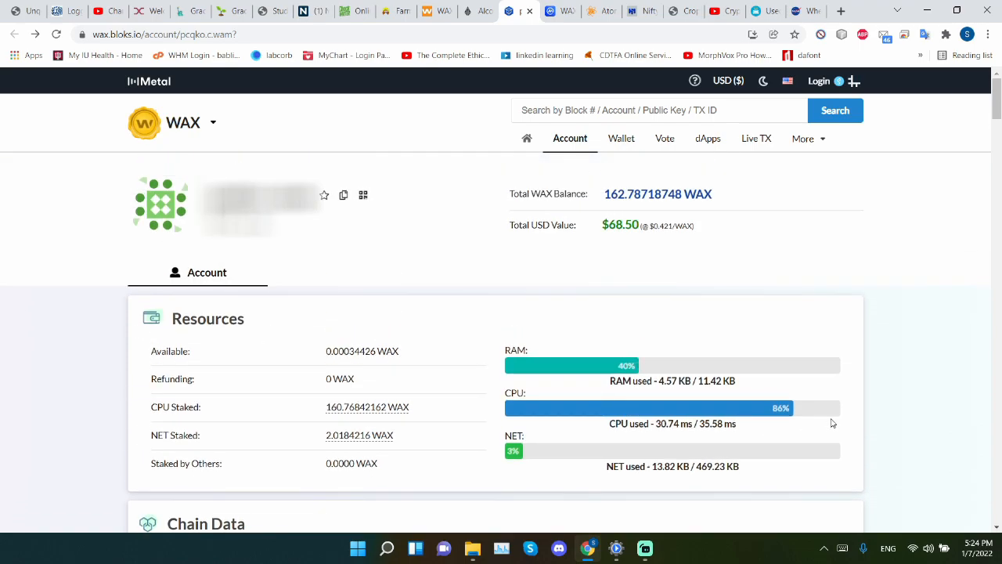
mouse_move(915, 353)
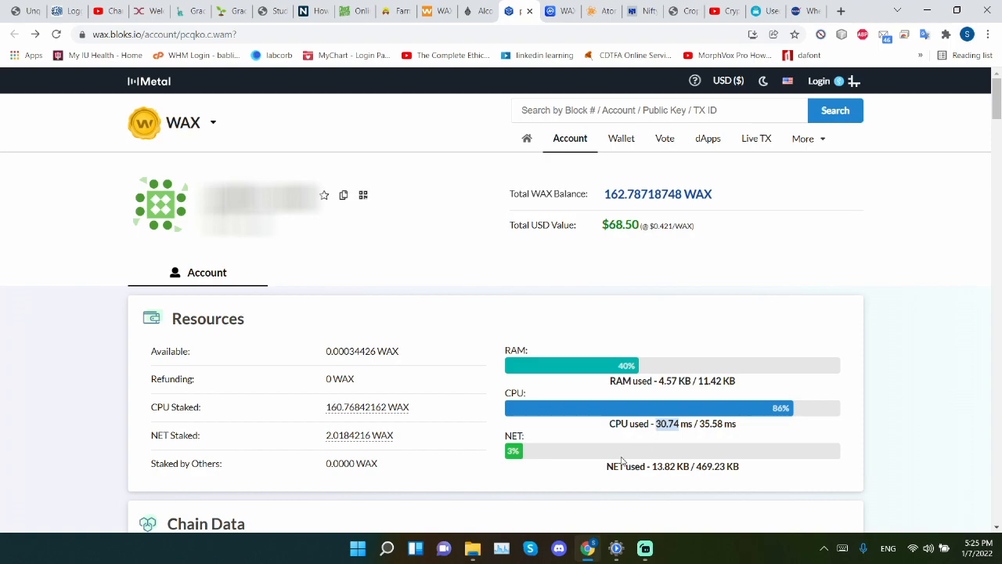
mouse_move(560, 366)
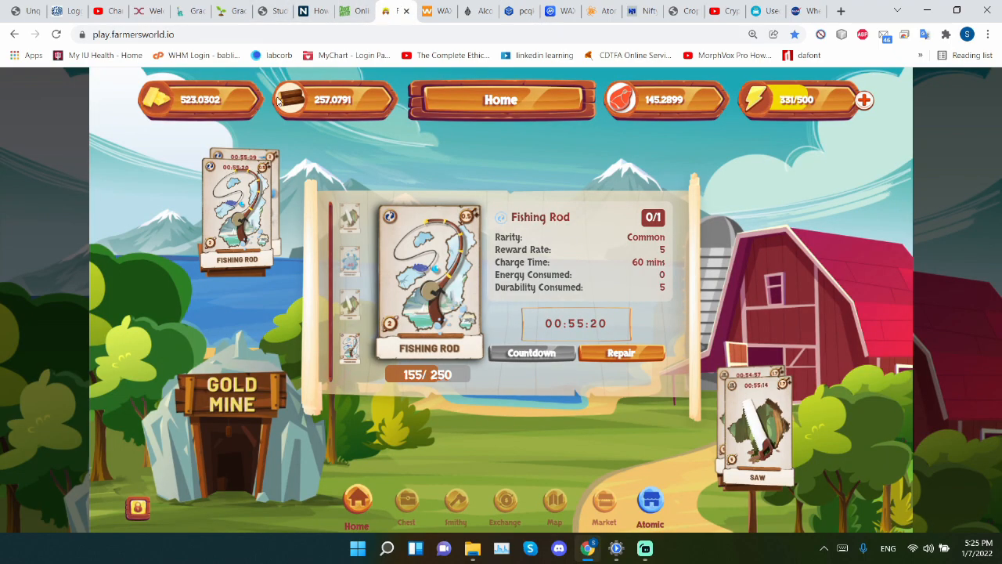
mouse_move(86, 180)
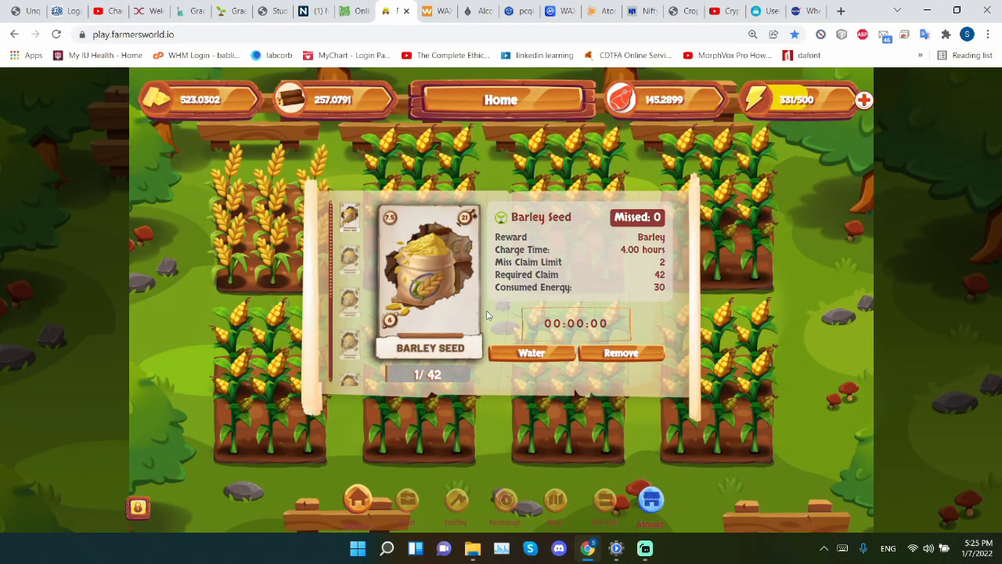
Step: Water the barley seed and the first corn seed plots, signing each wallet transaction
click(531, 353)
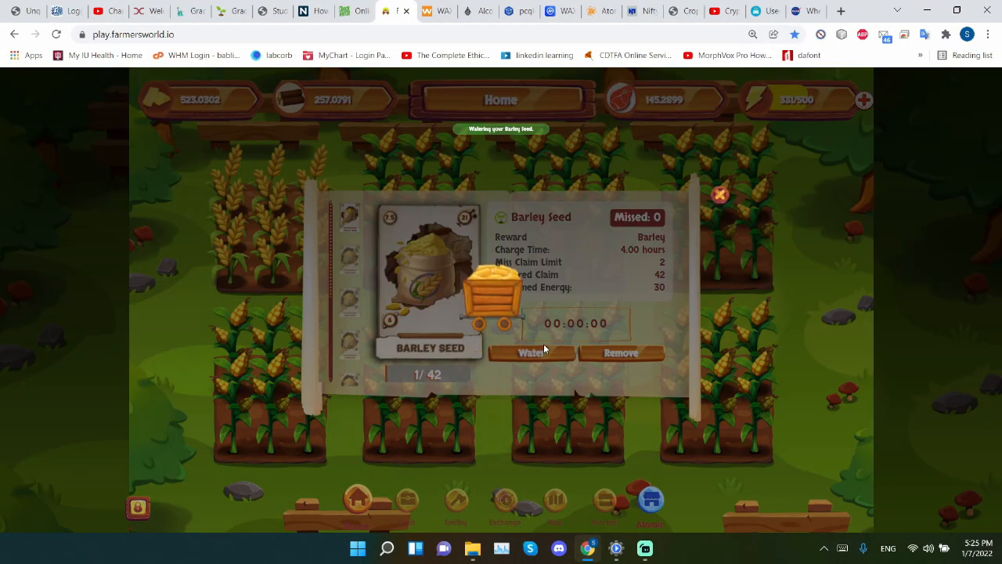
click(532, 352)
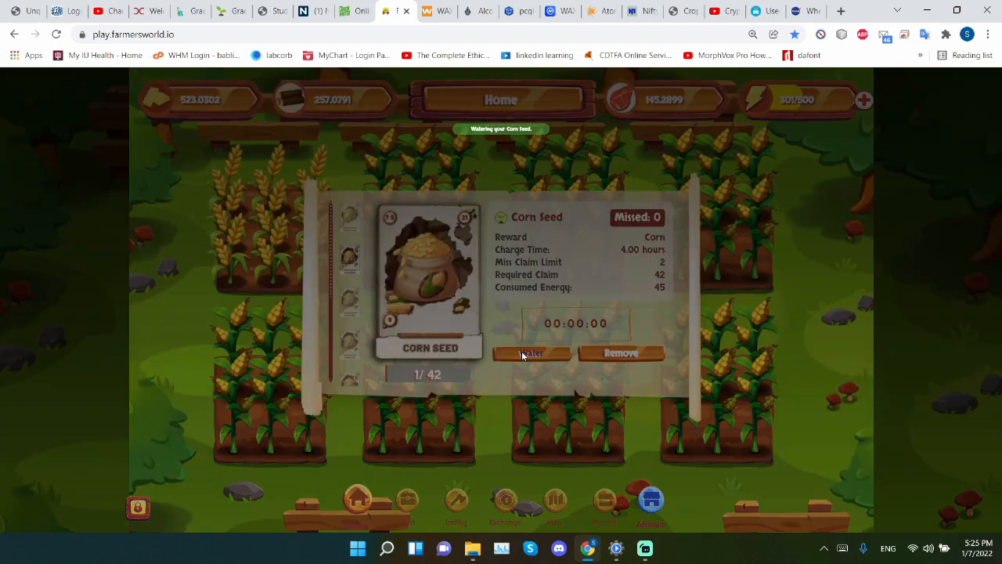
click(532, 353)
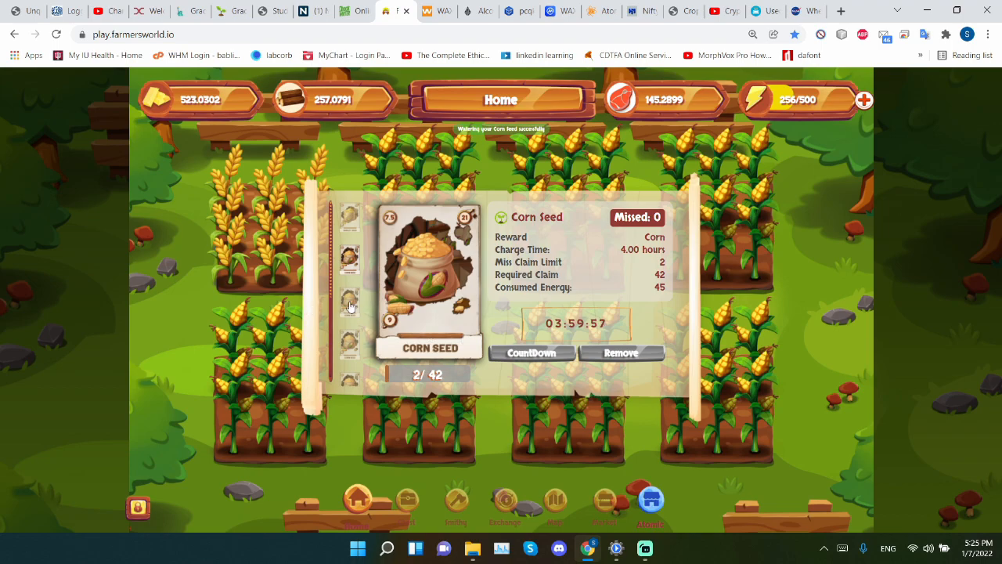
click(531, 352)
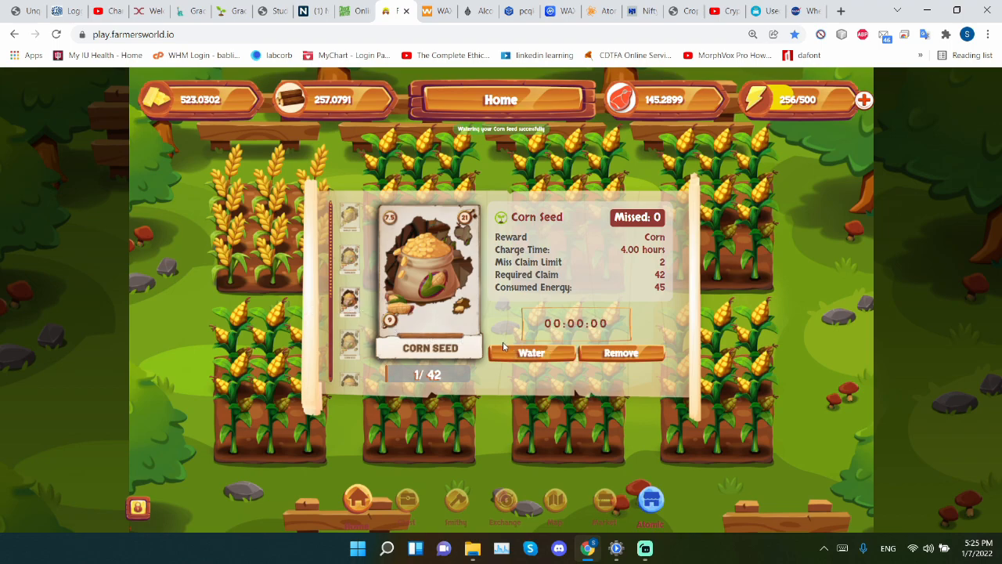
click(531, 353)
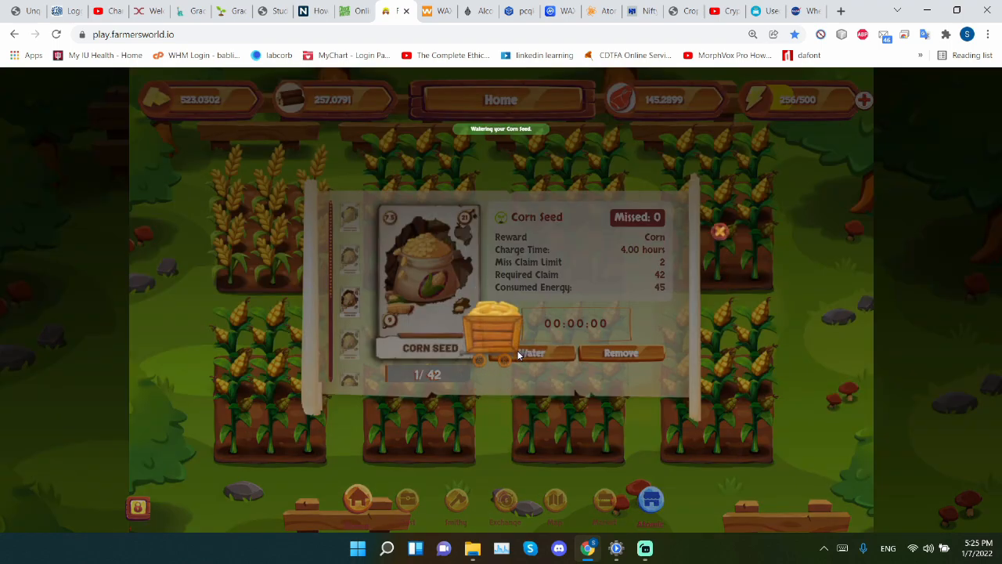
click(533, 352)
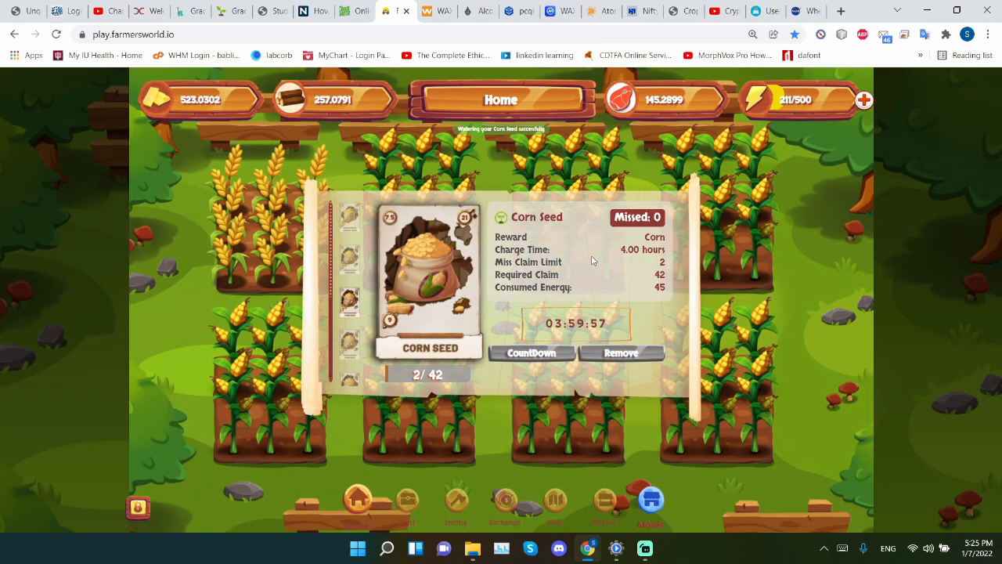
mouse_move(348, 345)
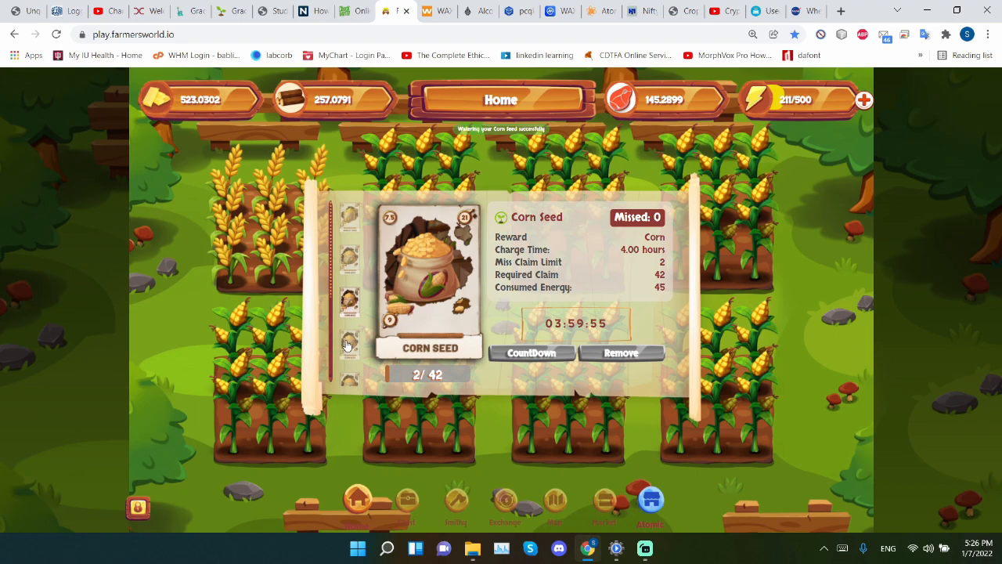
click(532, 352)
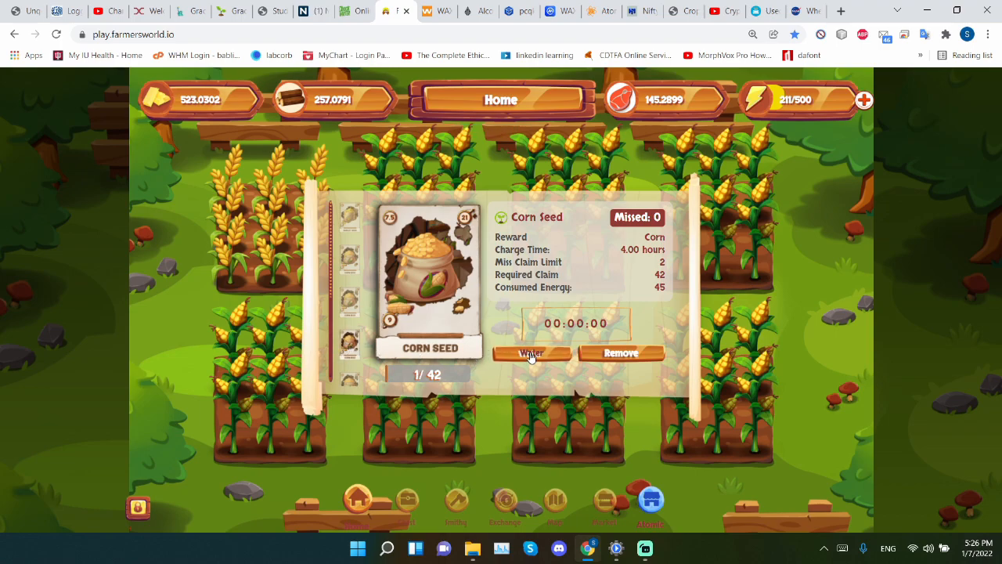
click(532, 353)
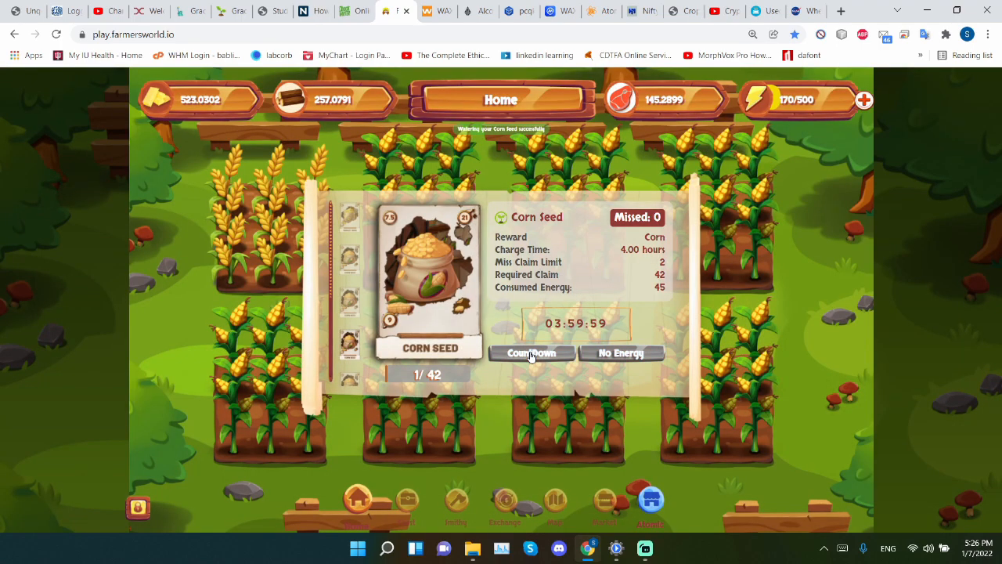
Step: Water the remaining unwatered corn seed plots one after another
click(532, 354)
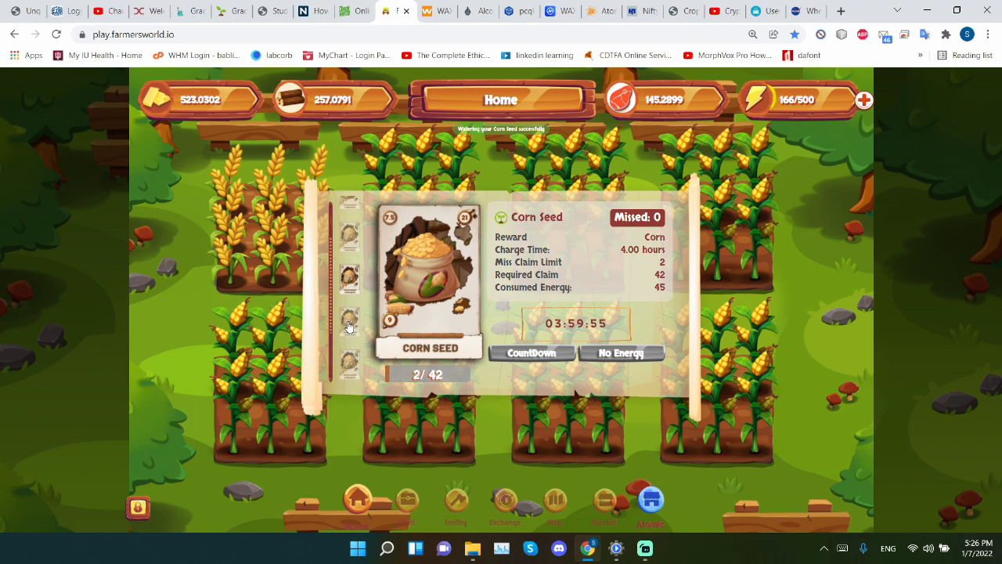
click(531, 353)
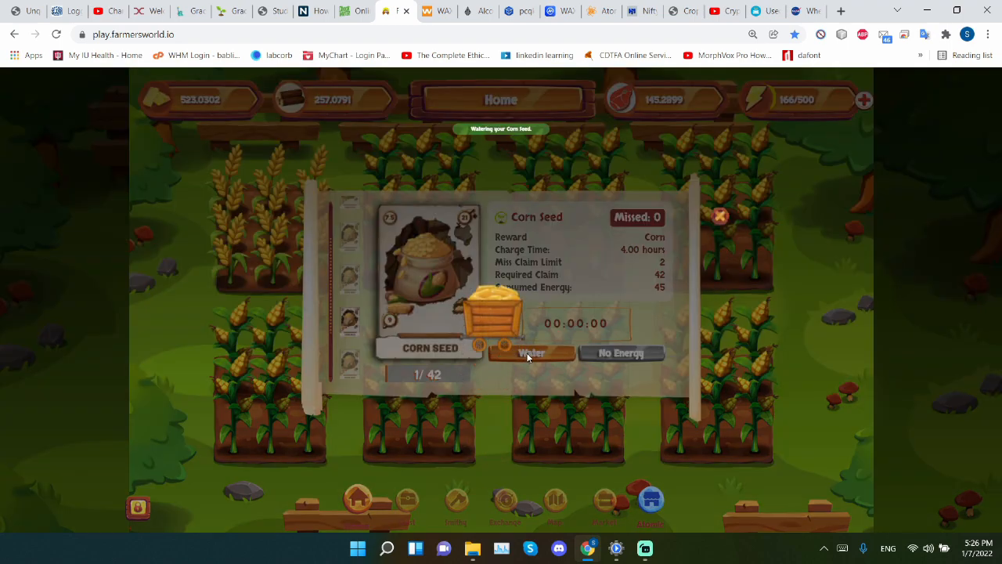
click(531, 352)
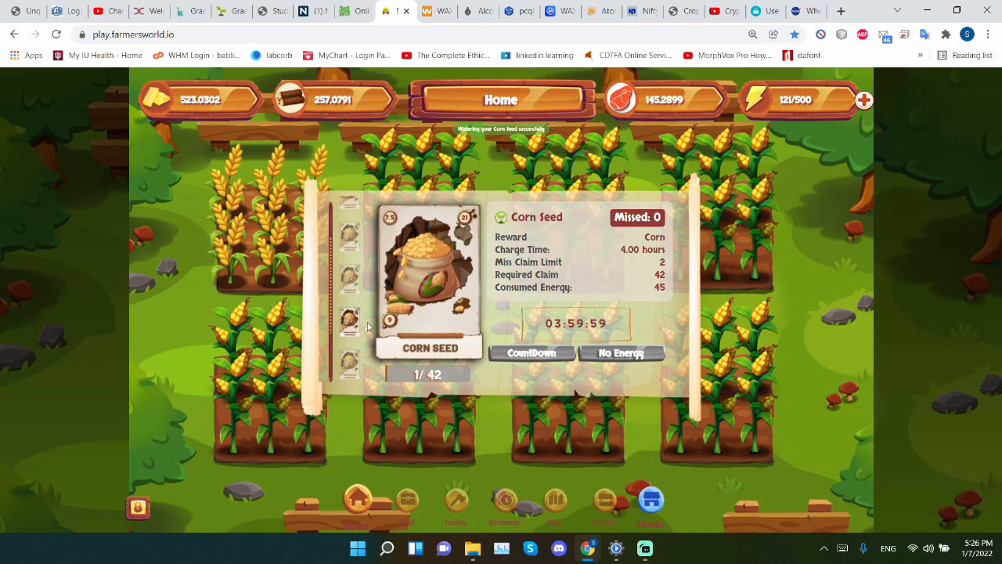
click(531, 352)
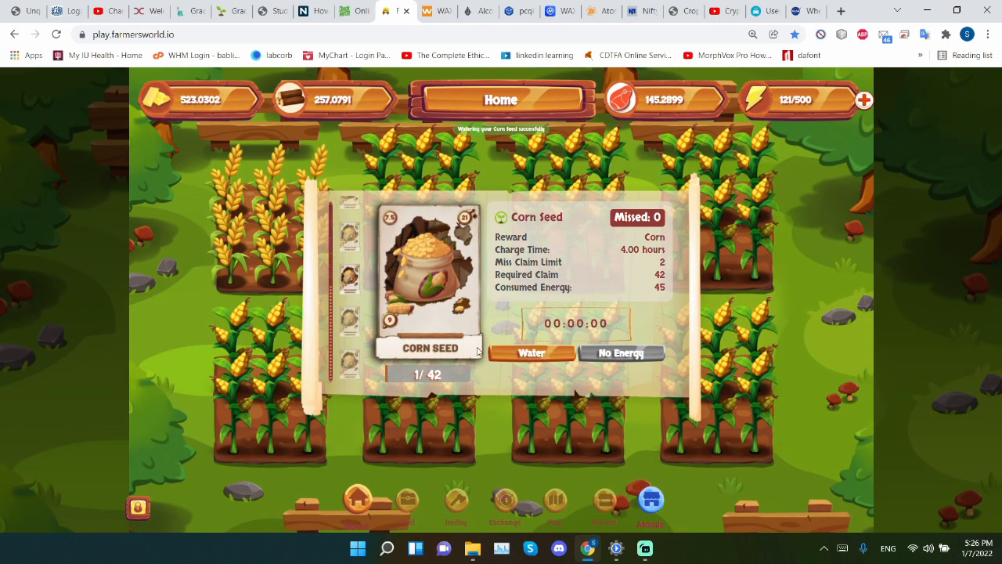
click(532, 352)
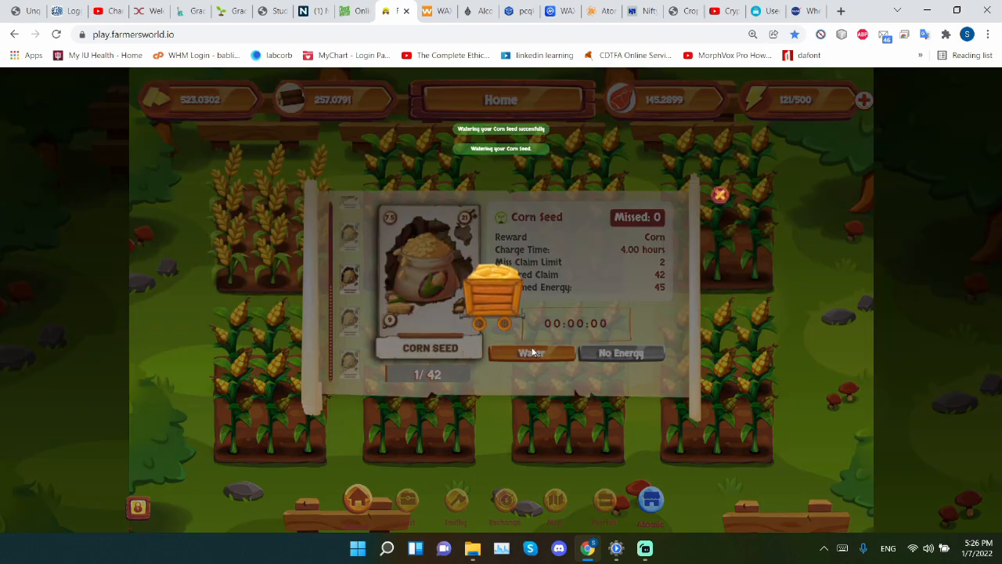
click(531, 352)
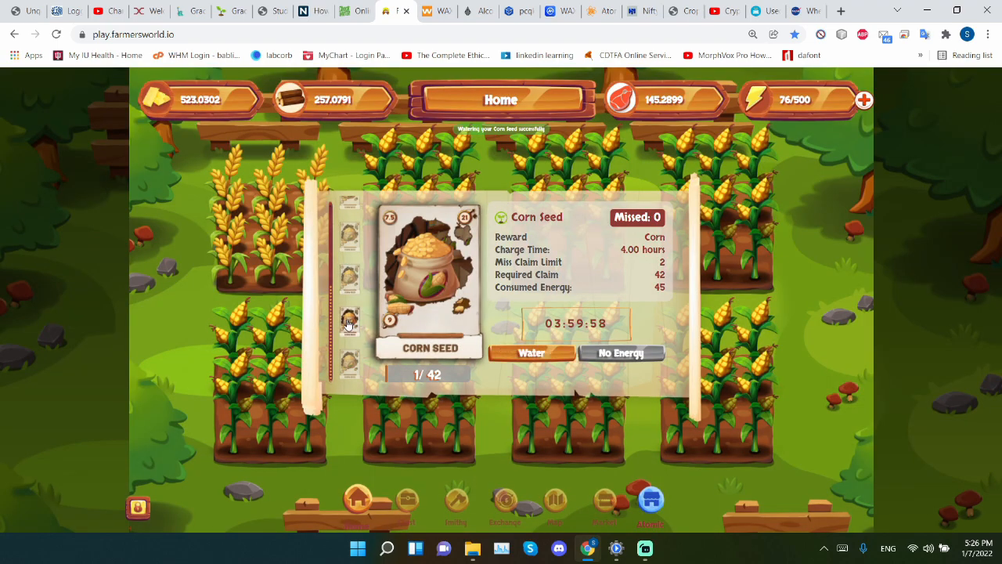
click(531, 352)
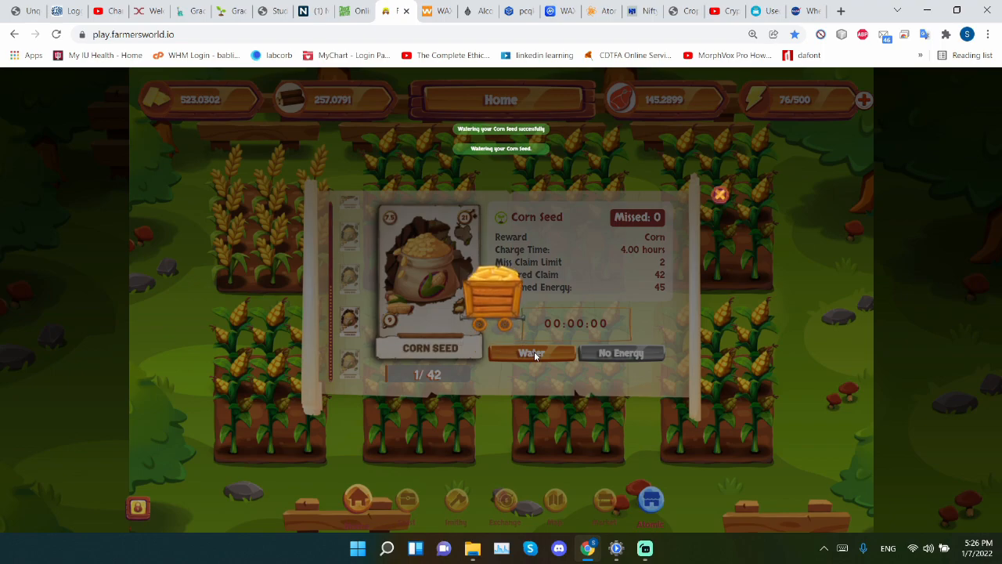
click(533, 352)
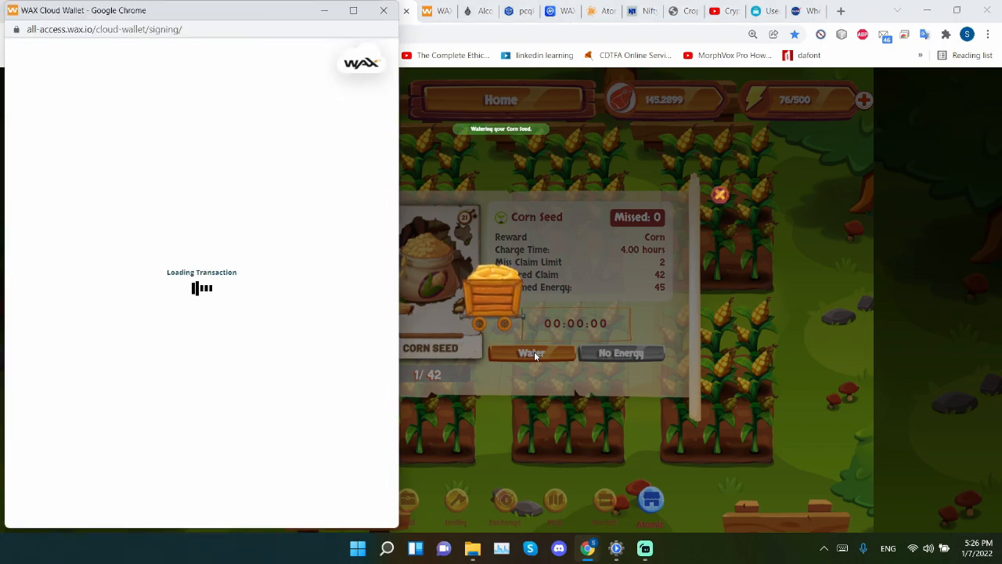
Step: Exchange food for energy, raising the amount to refill energy to about 490/500, leaving 53.2899 food
click(532, 352)
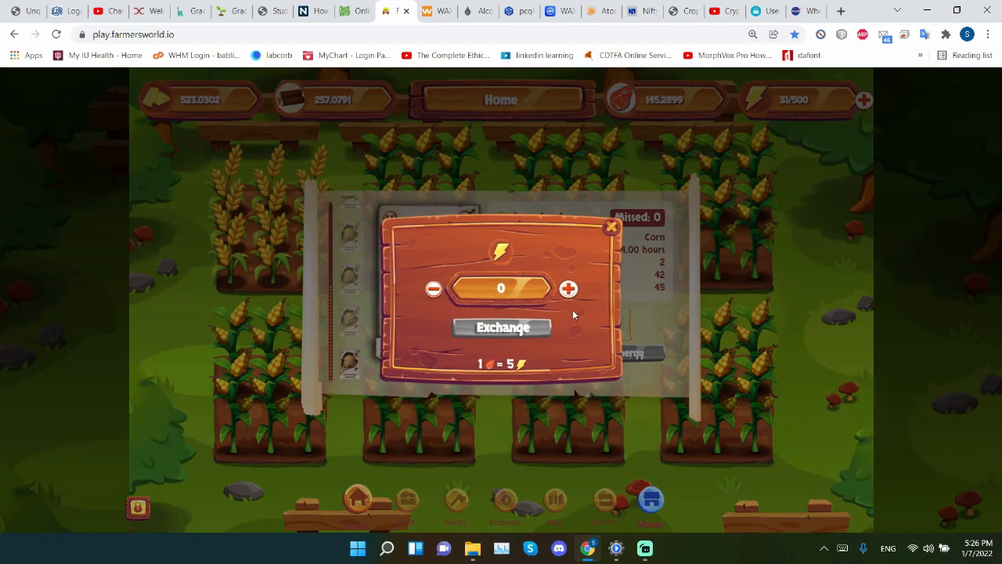
click(568, 289)
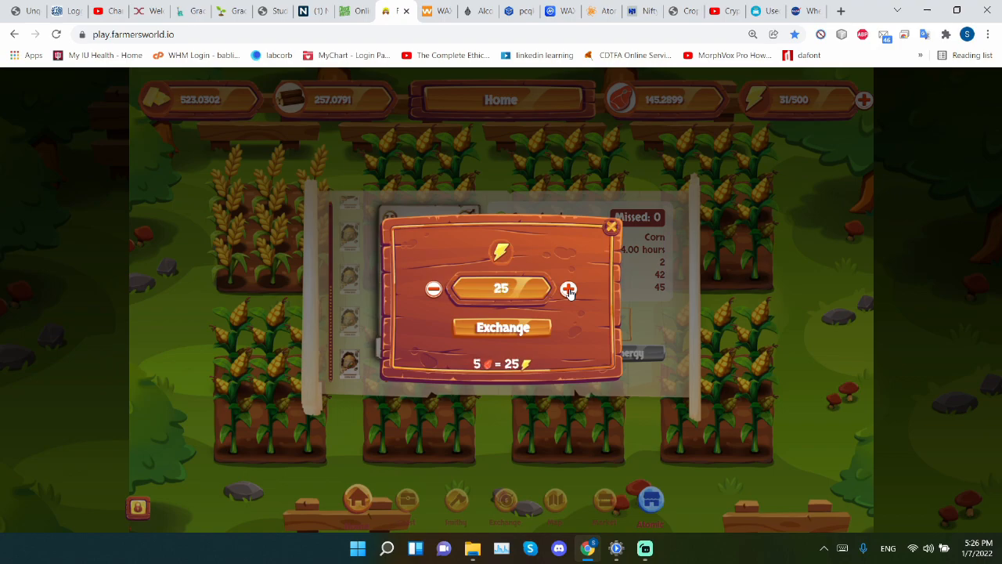
click(570, 288)
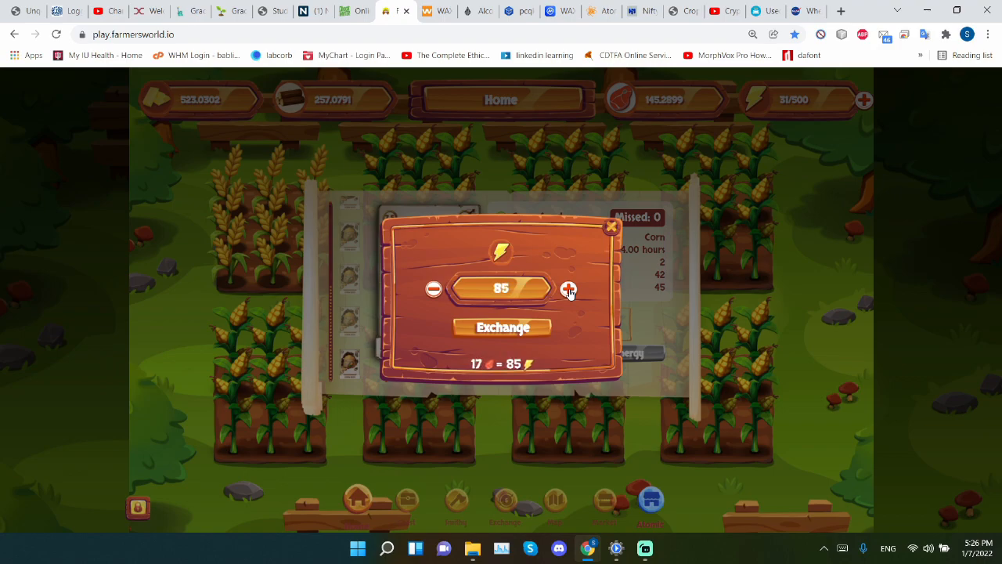
click(568, 288)
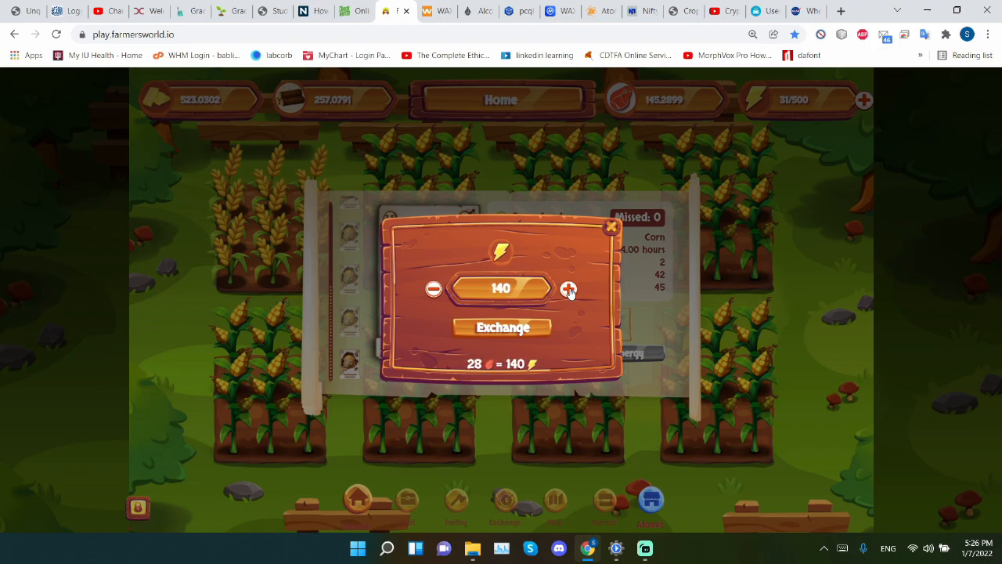
click(568, 288)
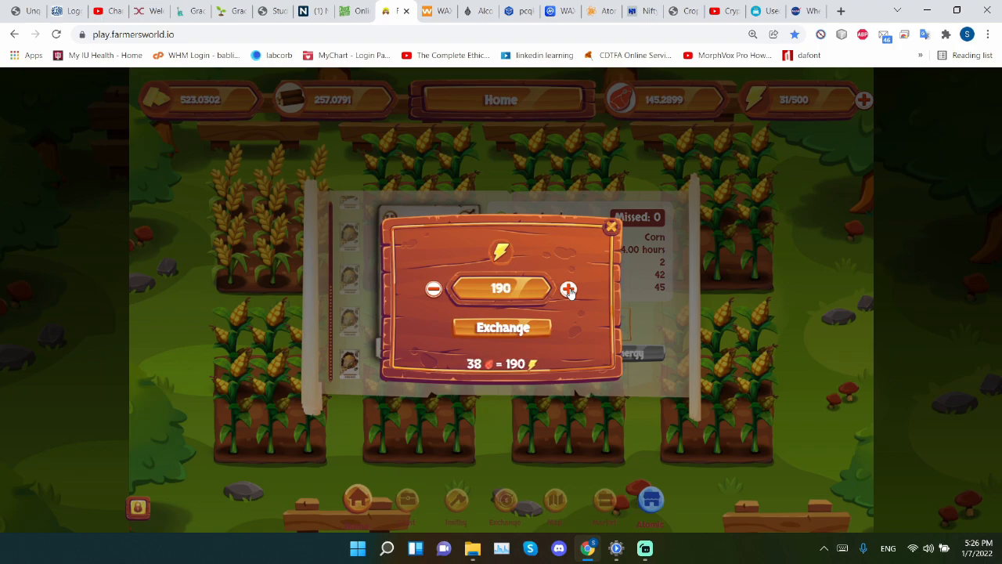
click(567, 288)
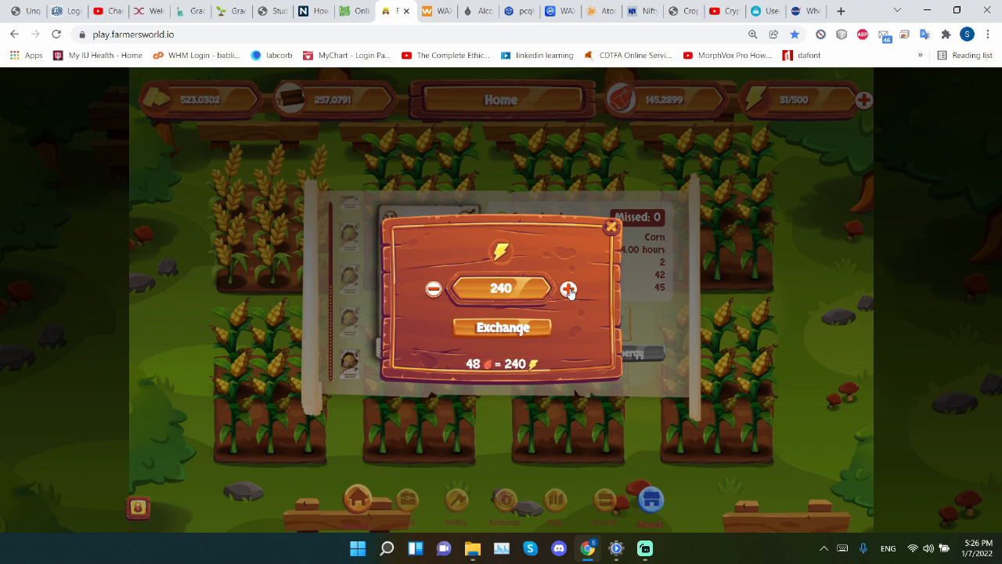
click(568, 288)
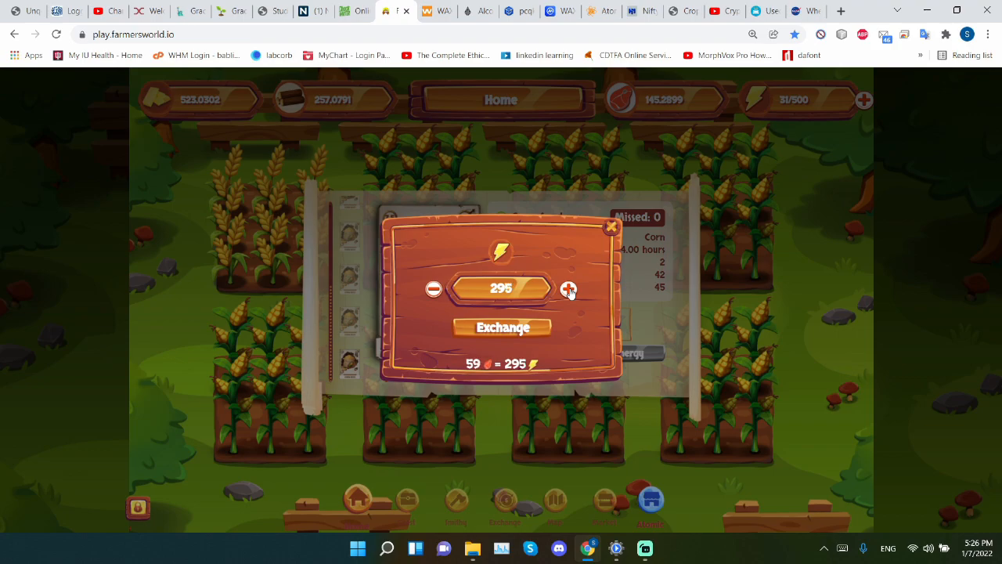
click(568, 288)
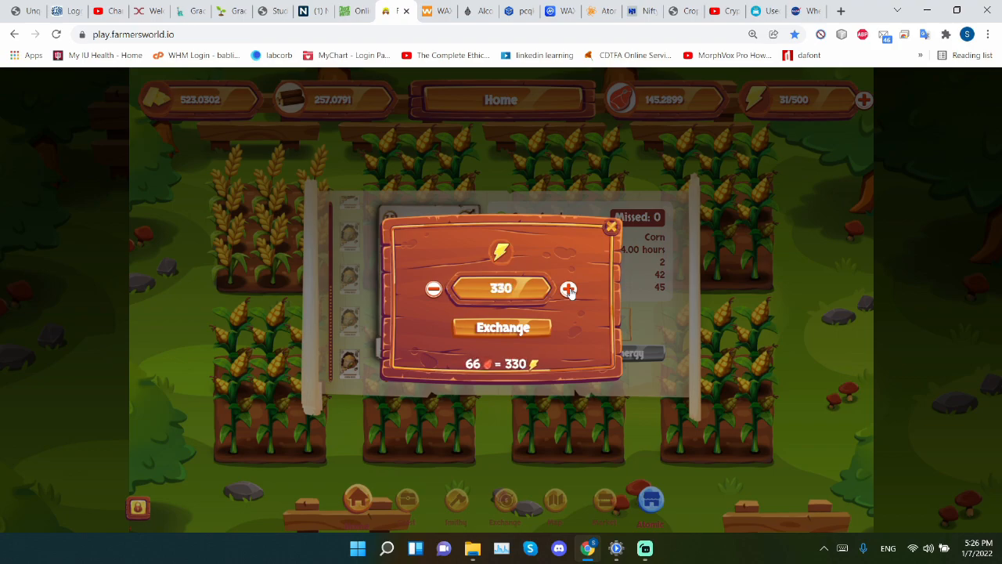
click(567, 288)
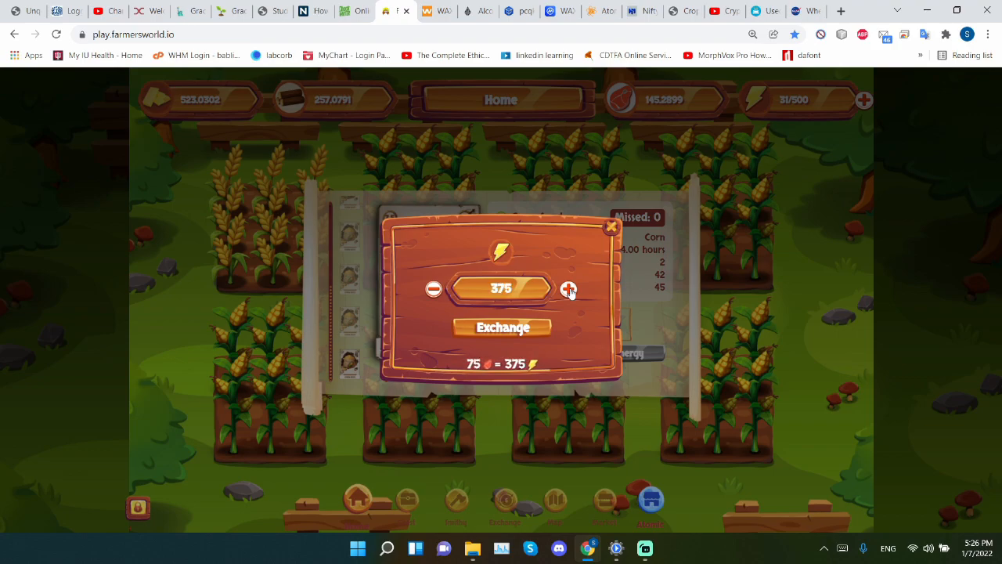
click(568, 288)
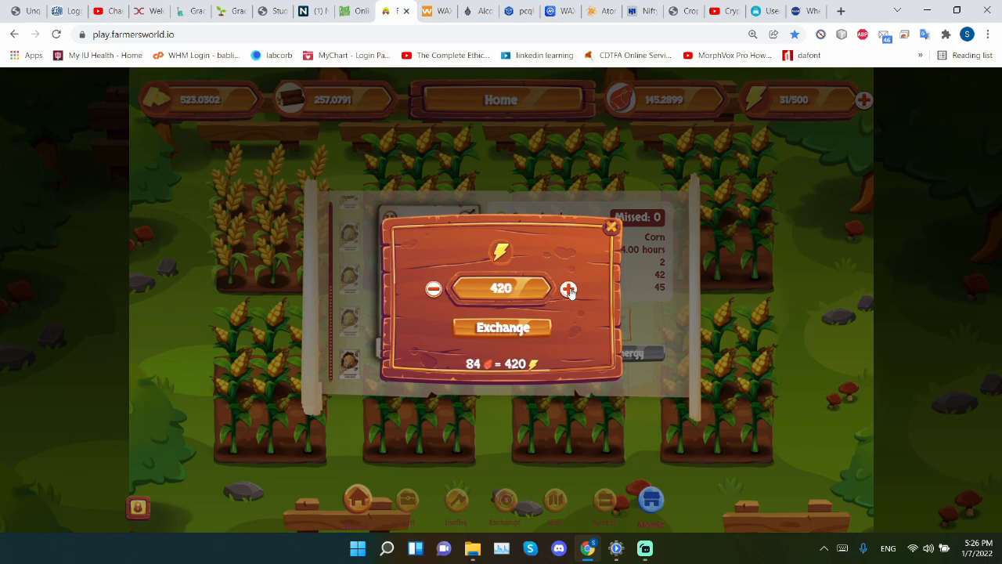
click(568, 288)
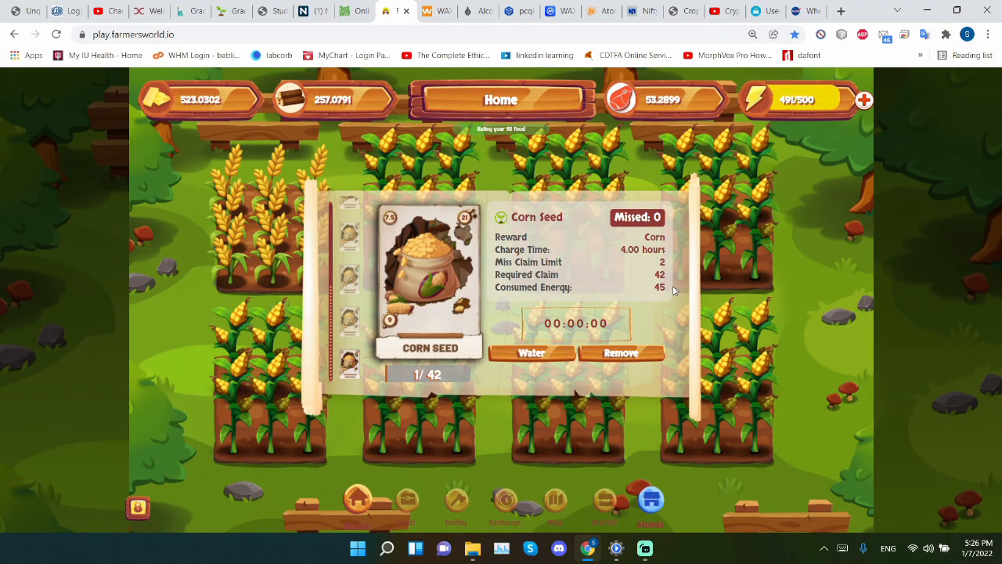
Step: Water the corn seed to 2/42 with a 4-hour countdown, then return to the home screen
click(532, 353)
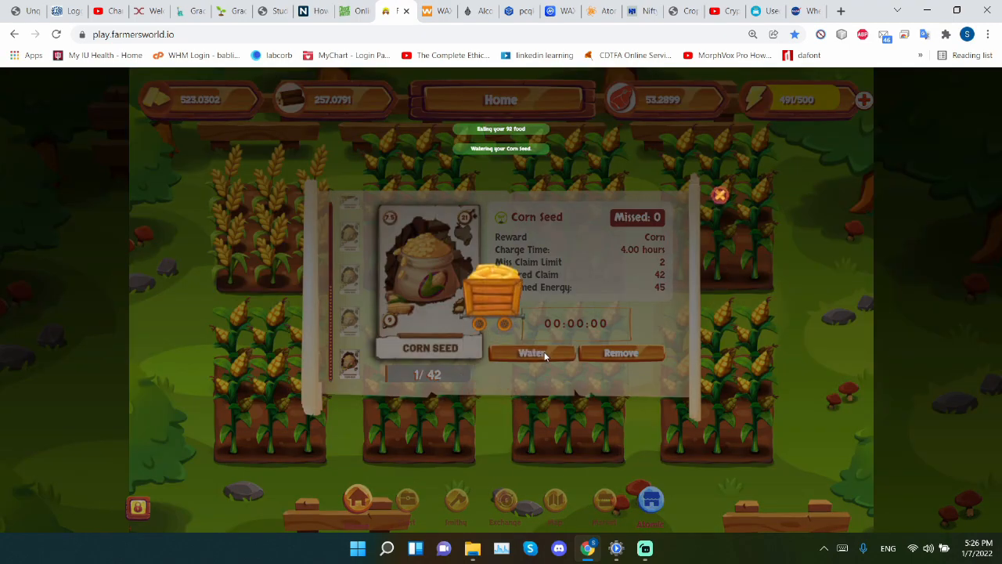
click(532, 354)
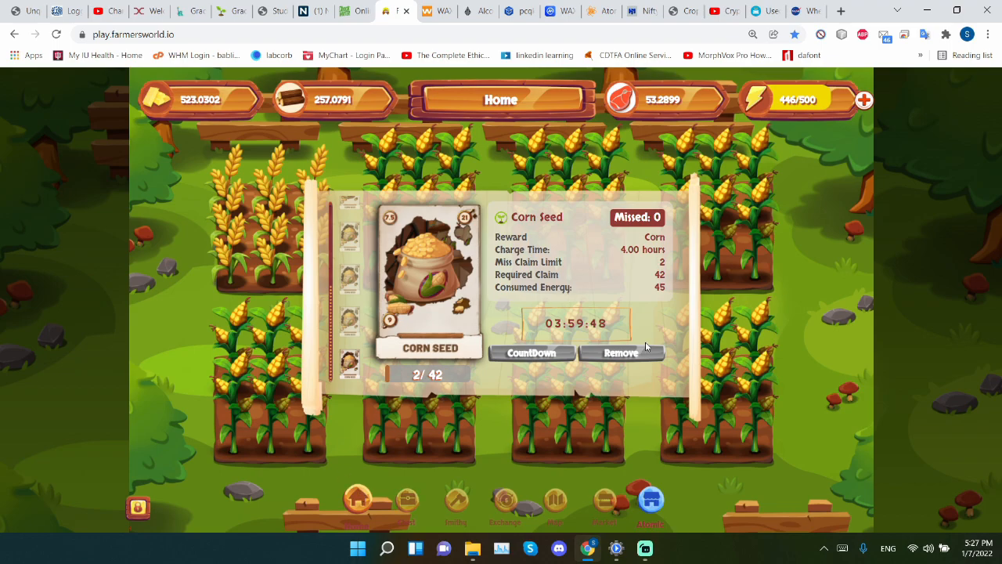
mouse_move(395, 260)
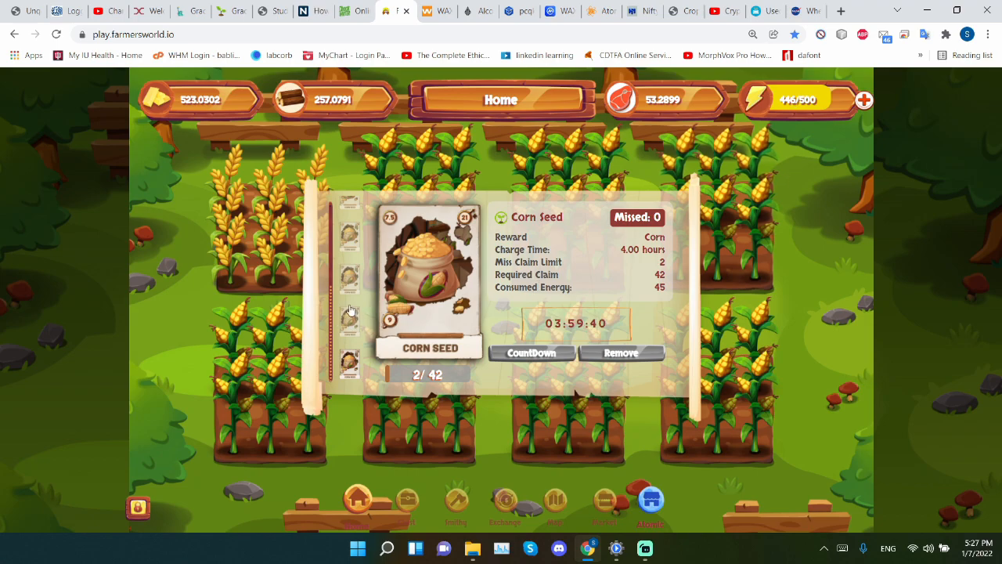
mouse_move(358, 272)
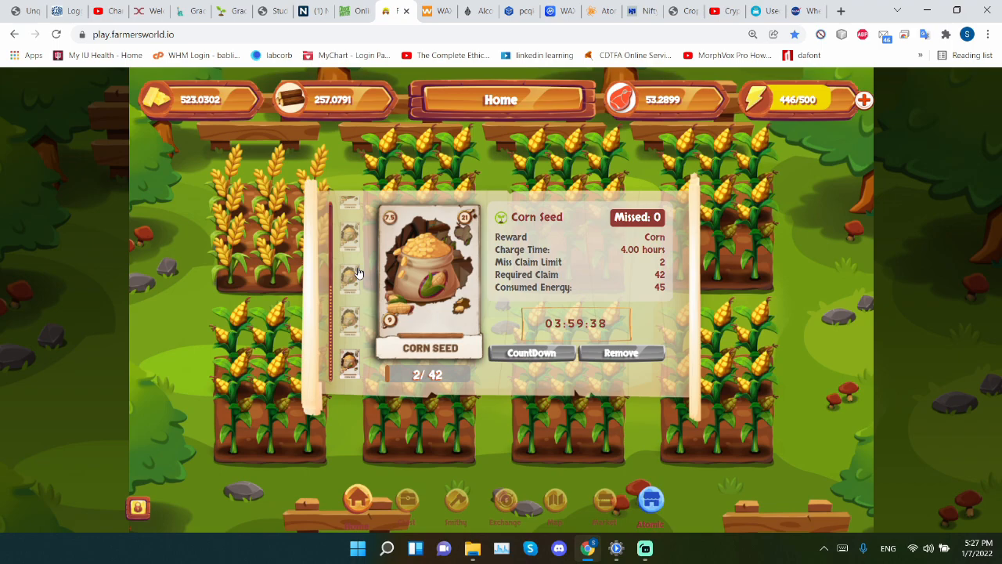
mouse_move(368, 264)
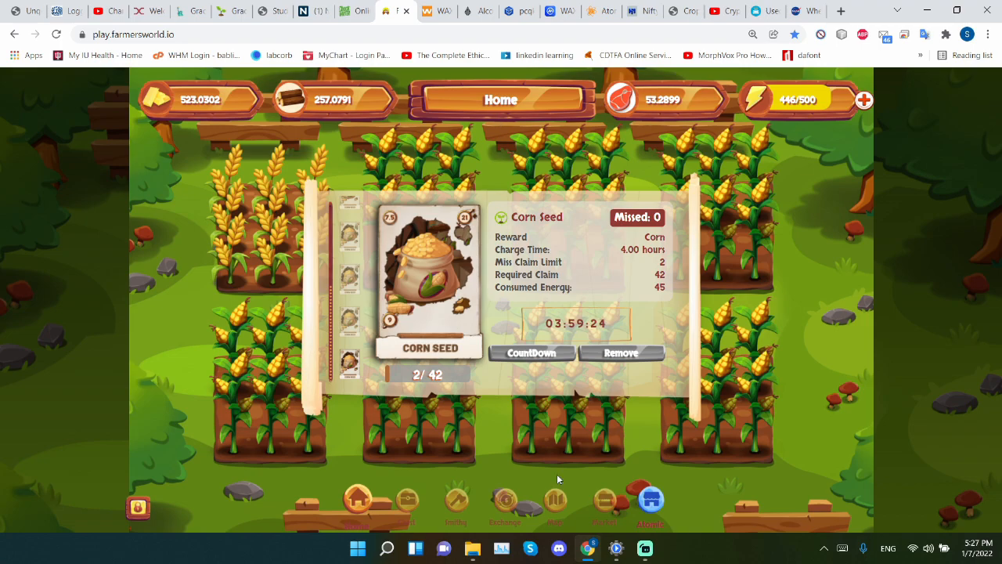
click(554, 500)
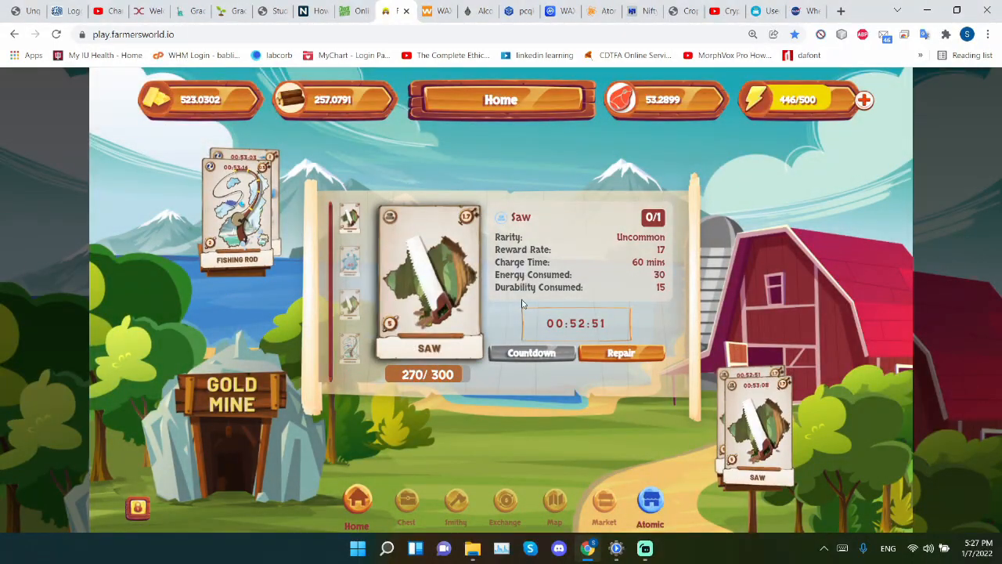
mouse_move(477, 155)
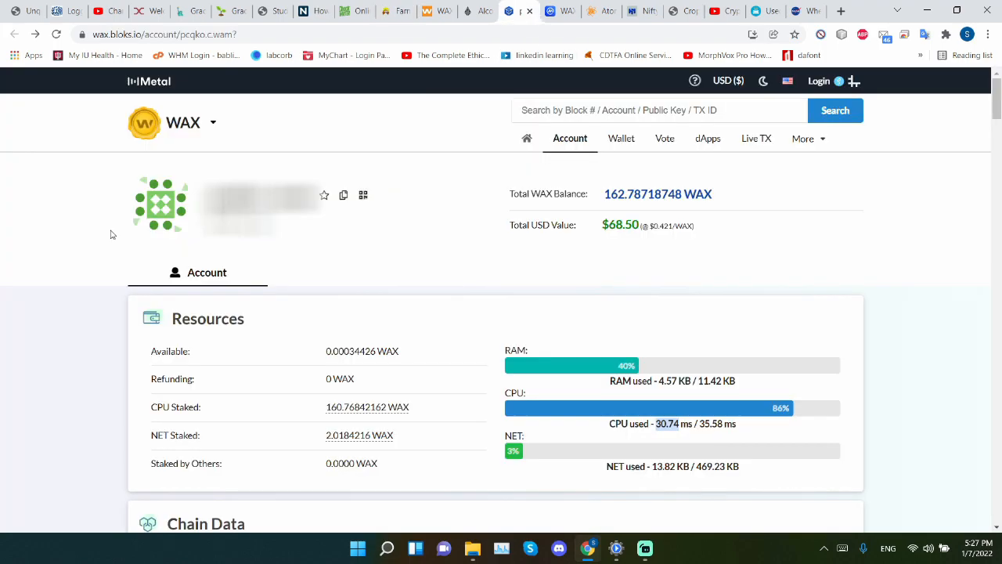
mouse_move(627, 461)
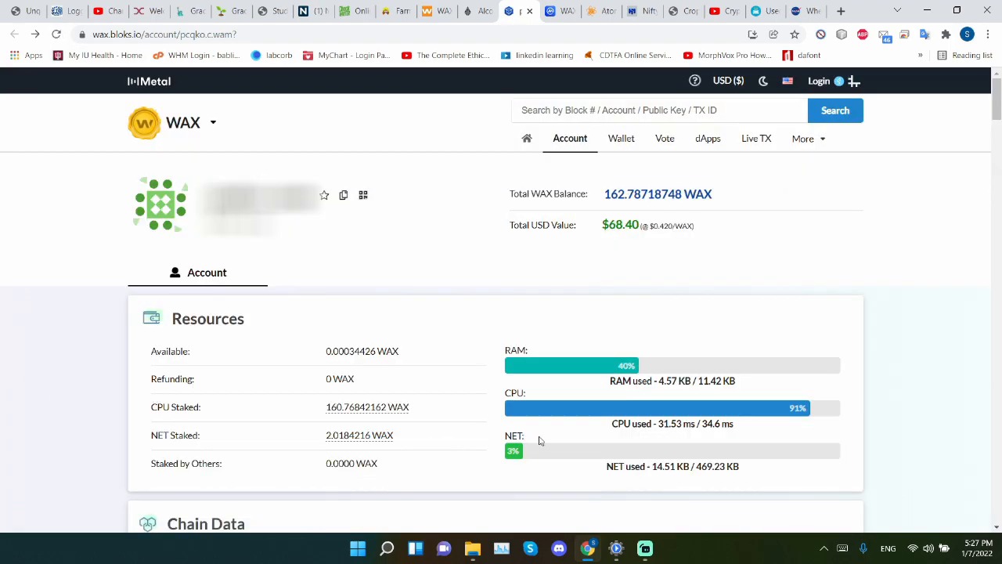
mouse_move(661, 442)
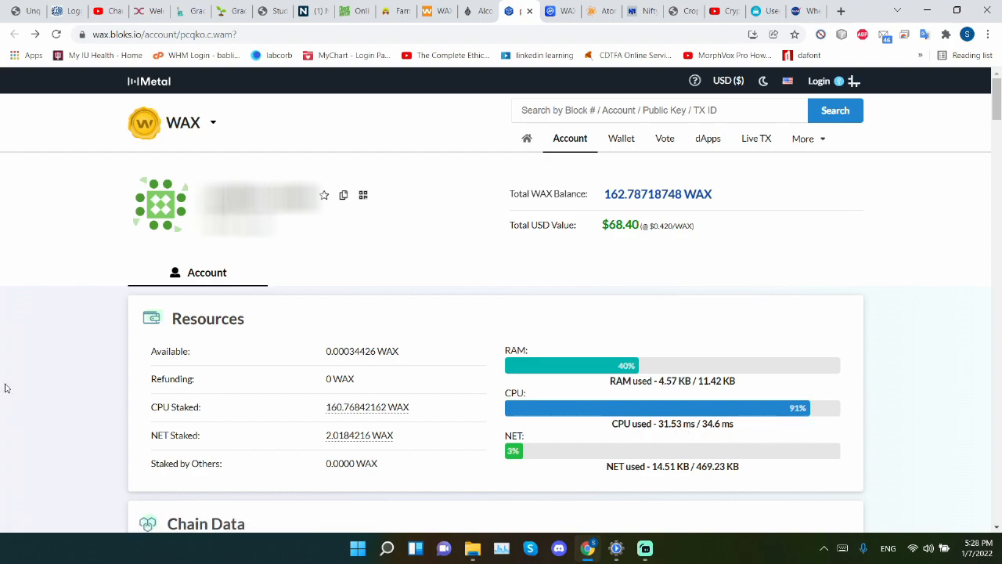
Step: Review the 6adb2c3f cropclaim transaction details and return to the account's transaction history
scroll(down, 3)
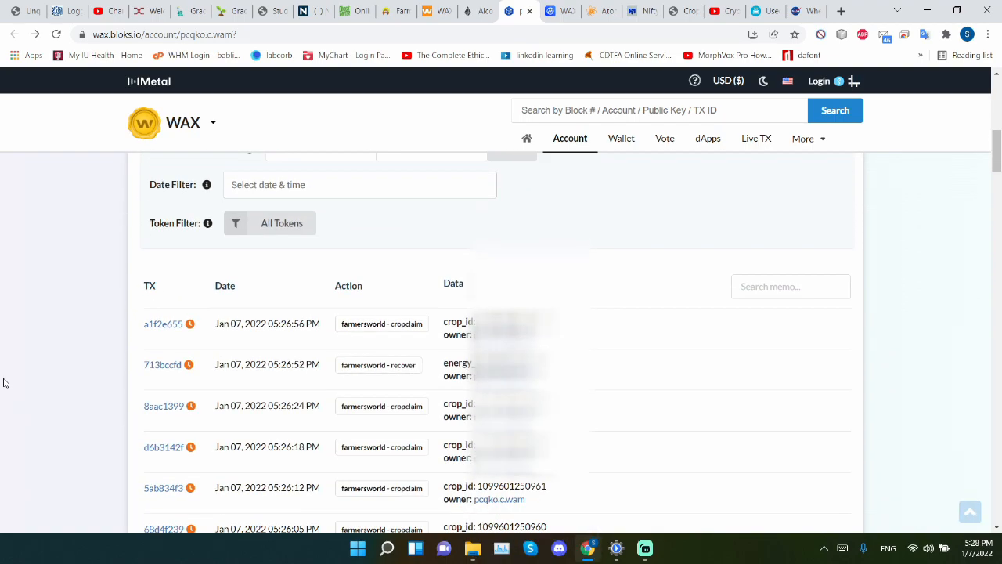
scroll(down, 3)
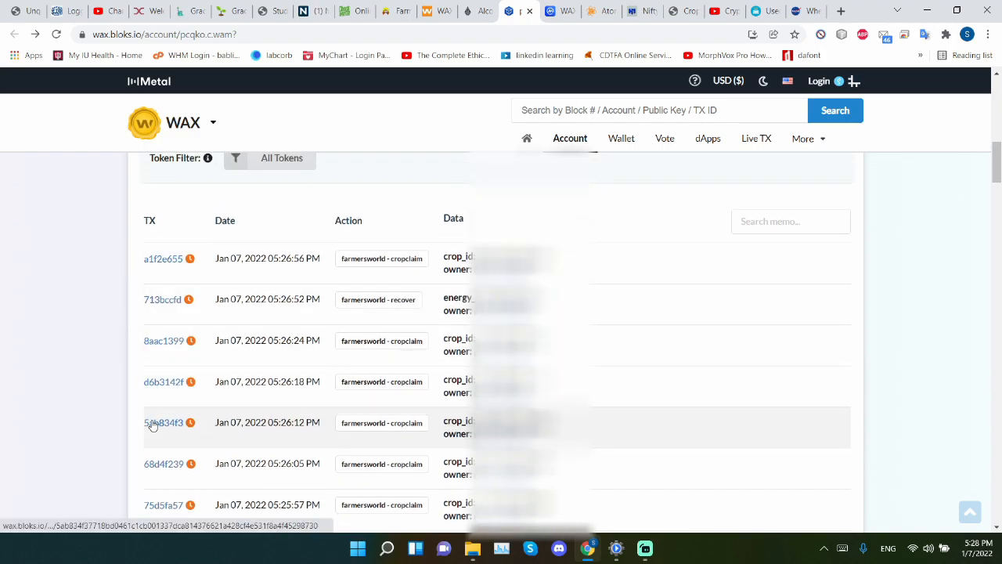
scroll(down, 3)
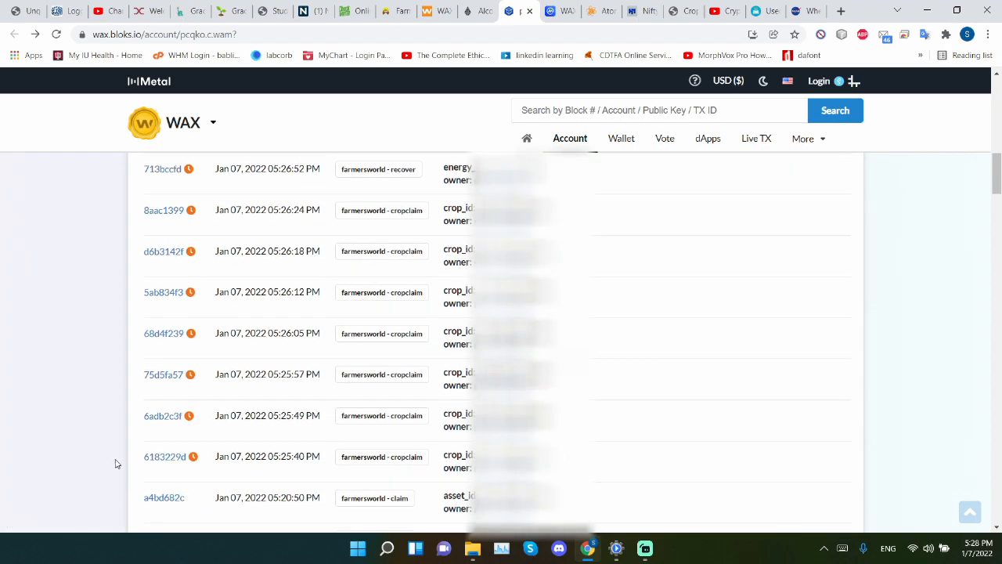
mouse_move(238, 451)
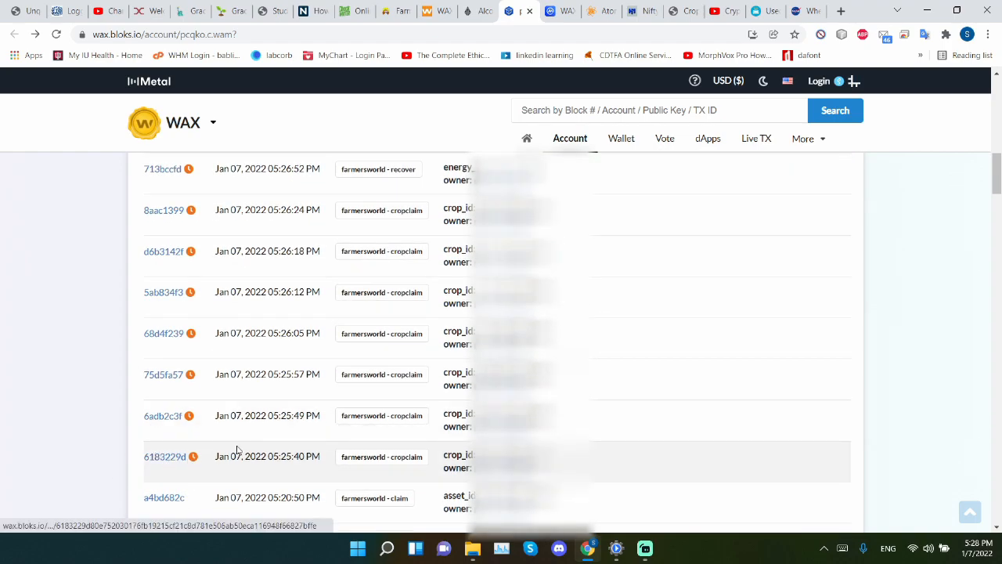
scroll(down, 3)
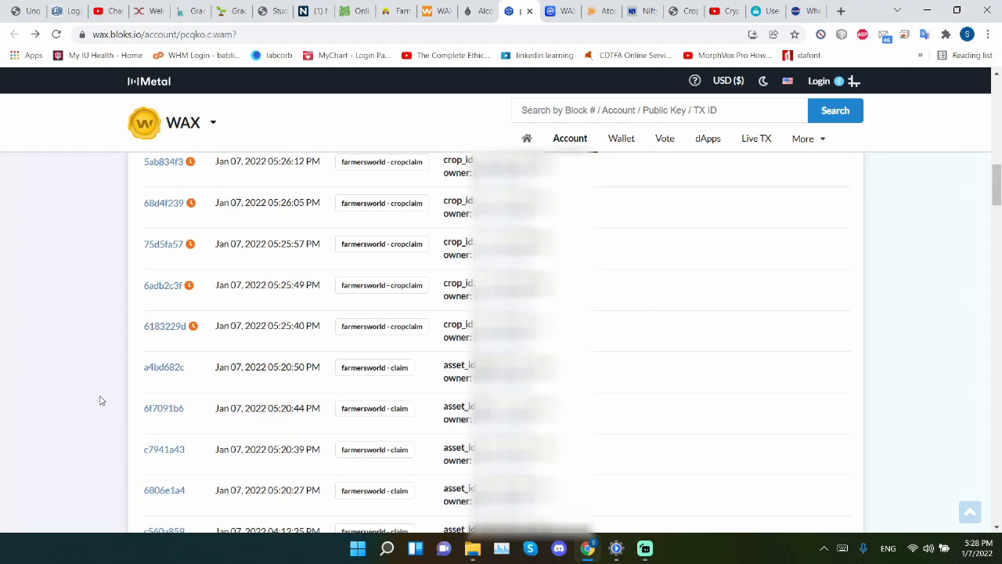
mouse_move(273, 382)
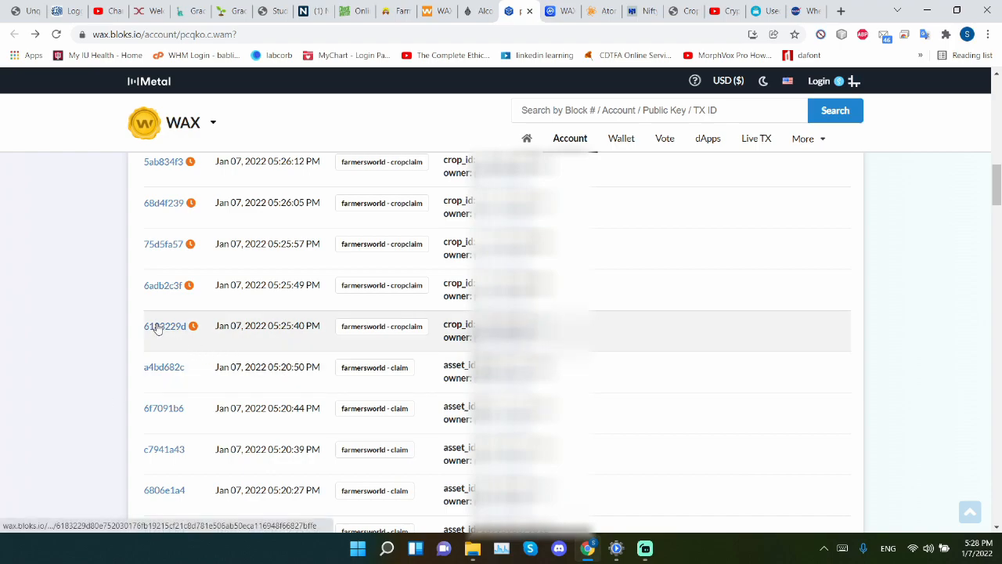
click(164, 324)
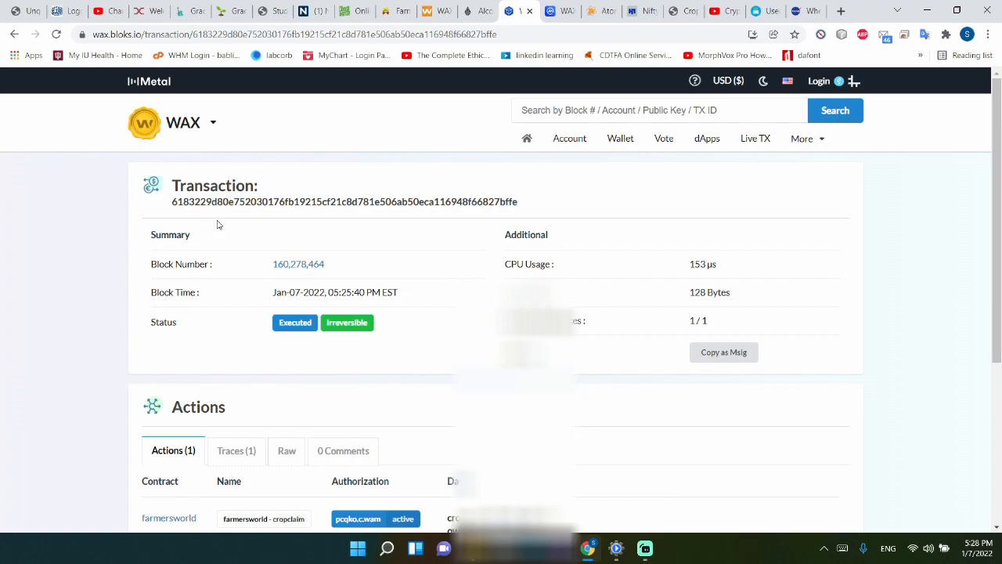
mouse_move(69, 219)
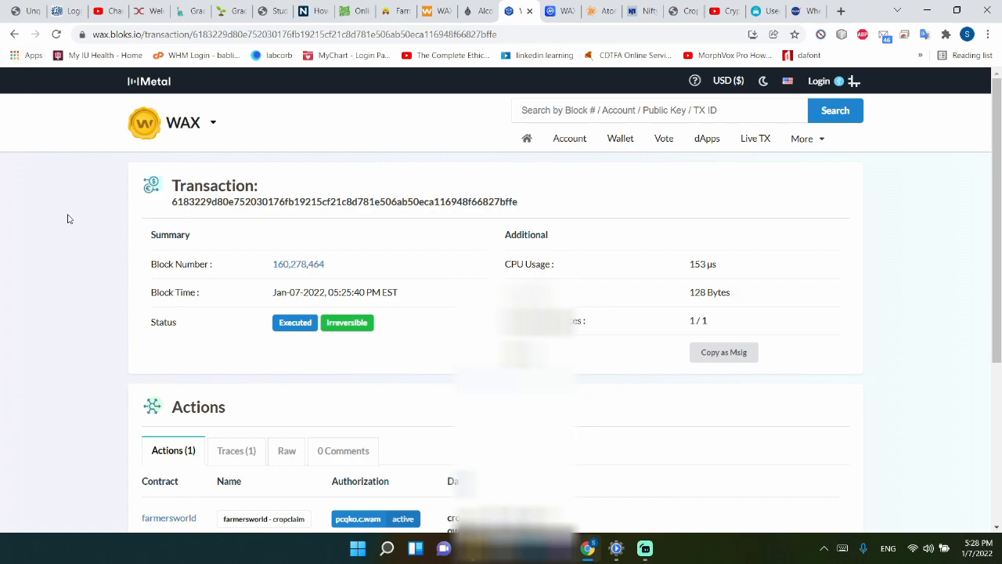
click(357, 518)
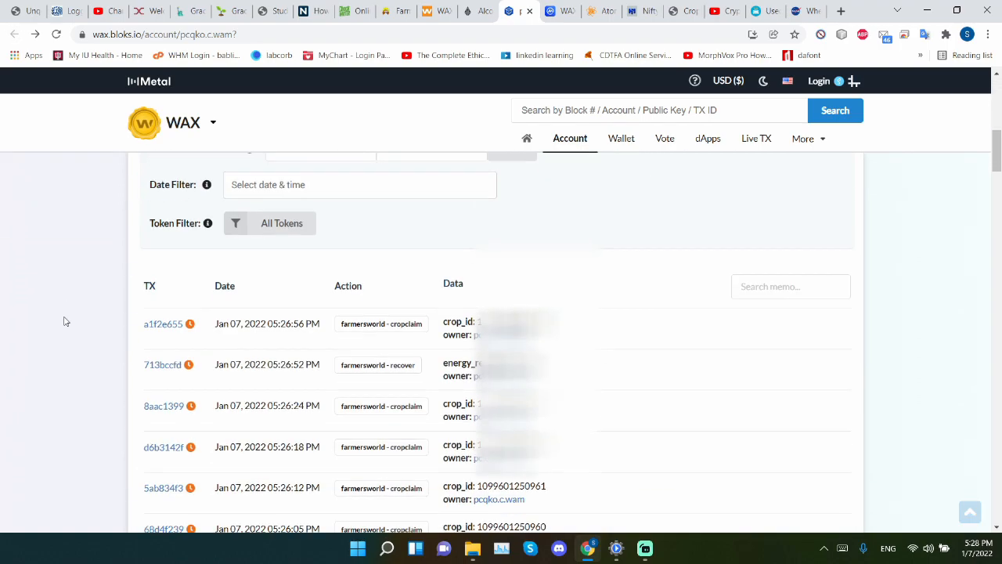
Step: Review the 05:25:49 PM cropclaim transaction, then reload the account overview showing CPU at 103%
scroll(up, 3)
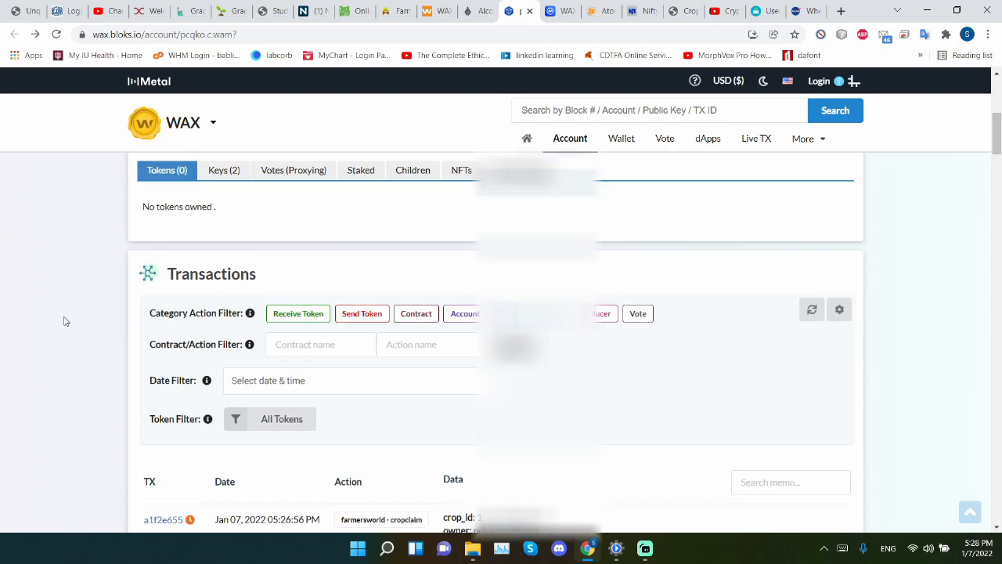
scroll(down, 3)
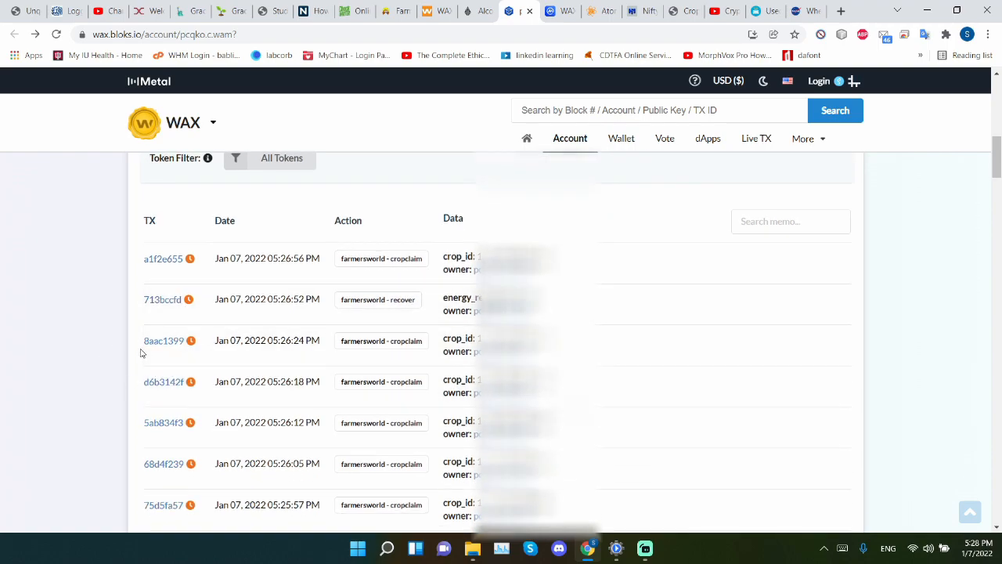
scroll(down, 3)
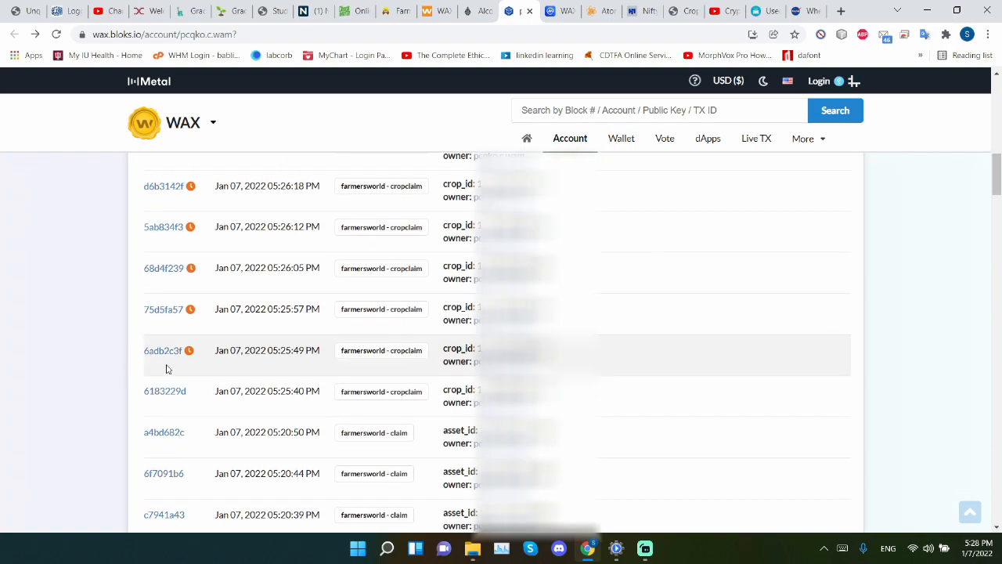
click(163, 351)
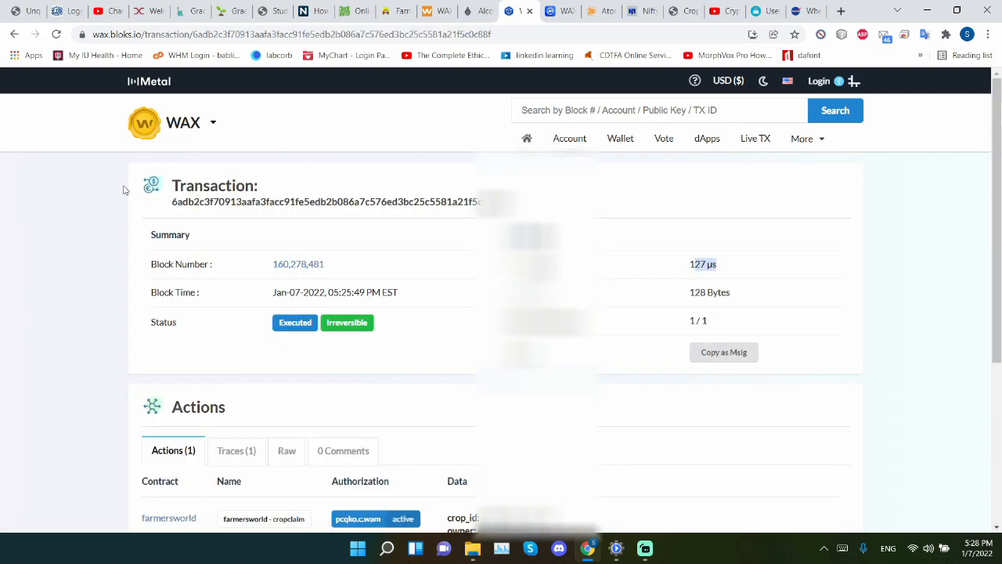
click(357, 519)
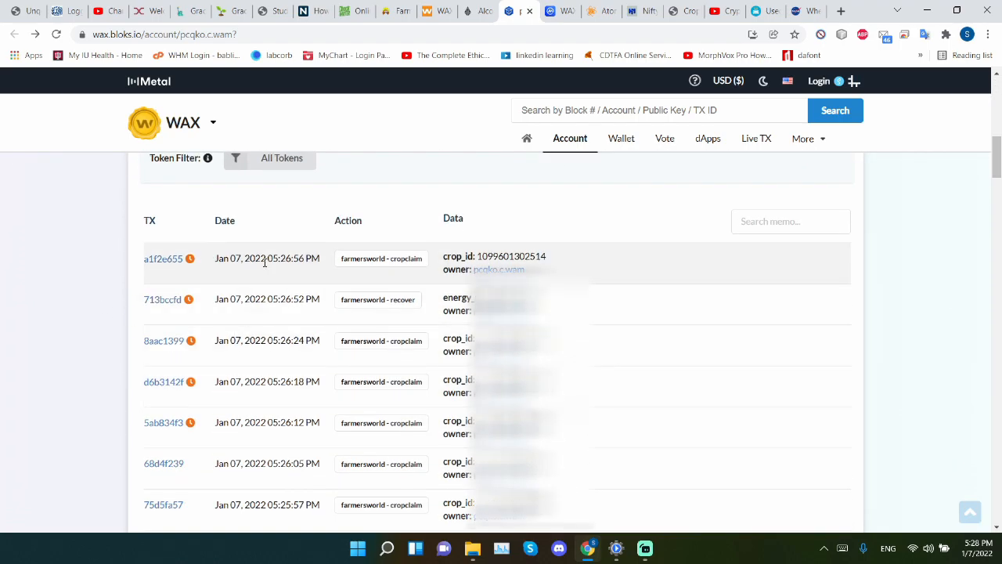
click(163, 259)
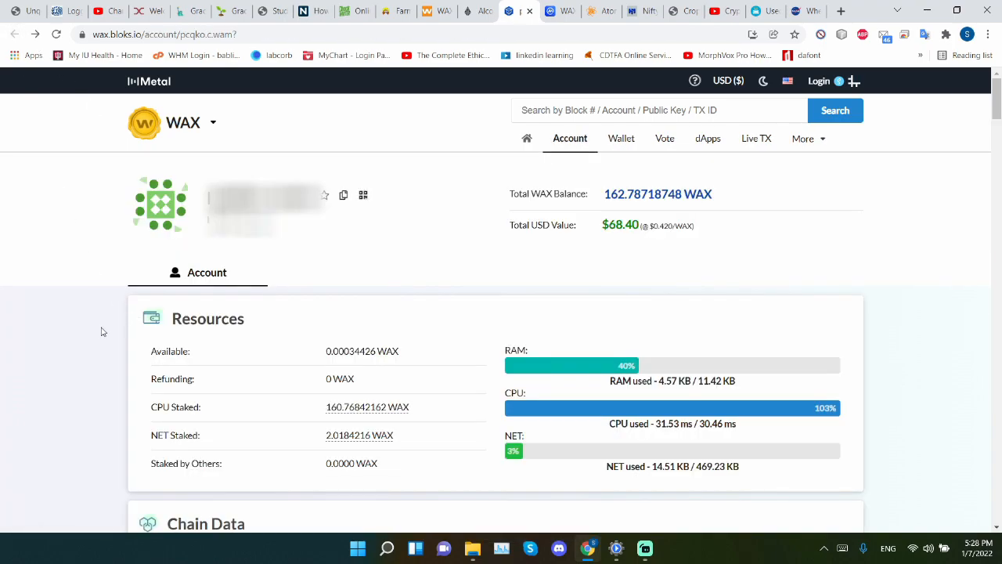
Step: View the 05:26:52 PM farmersworld recover transaction (713bccfd), executed and irreversible at 302 µs CPU
scroll(down, 3)
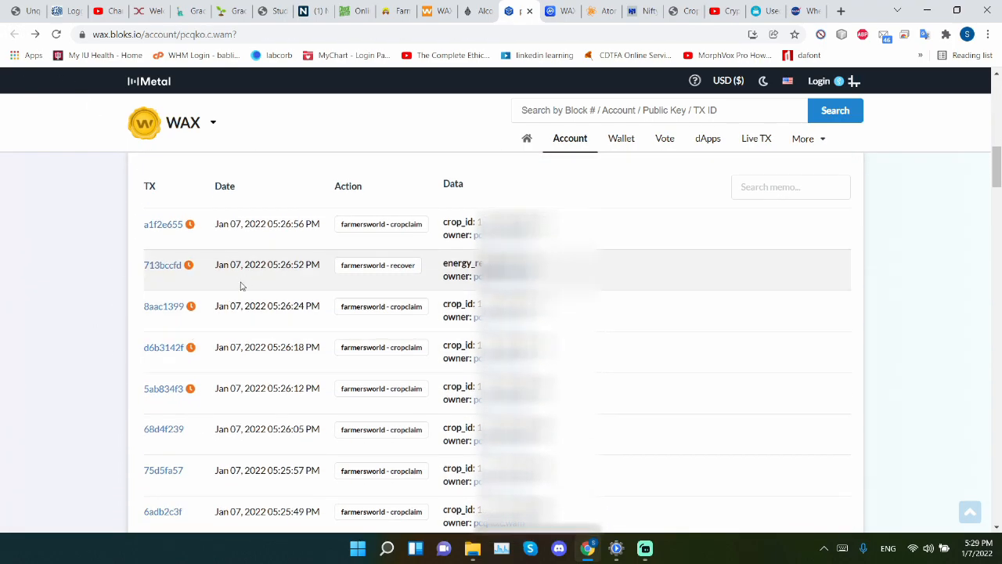
click(163, 305)
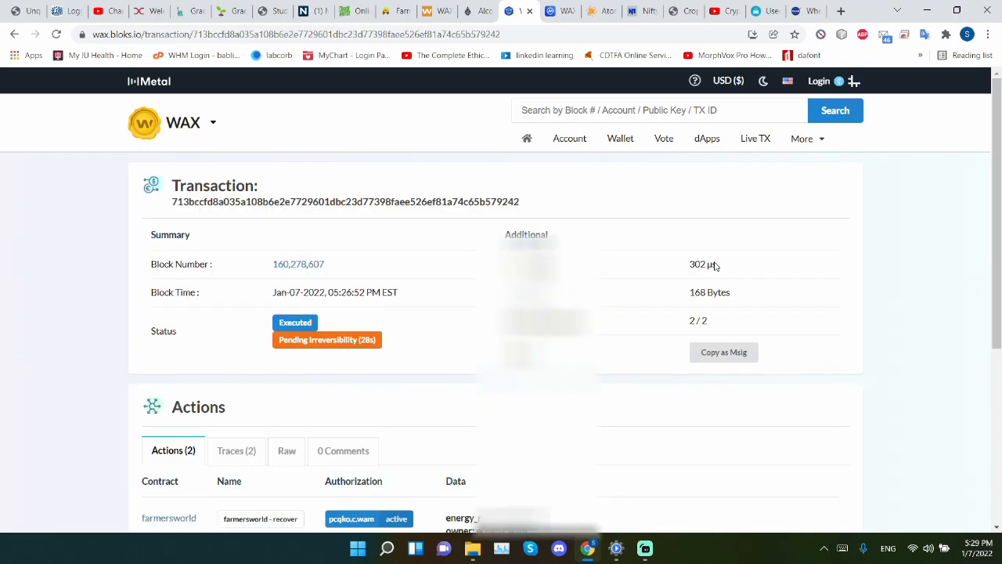
mouse_move(680, 265)
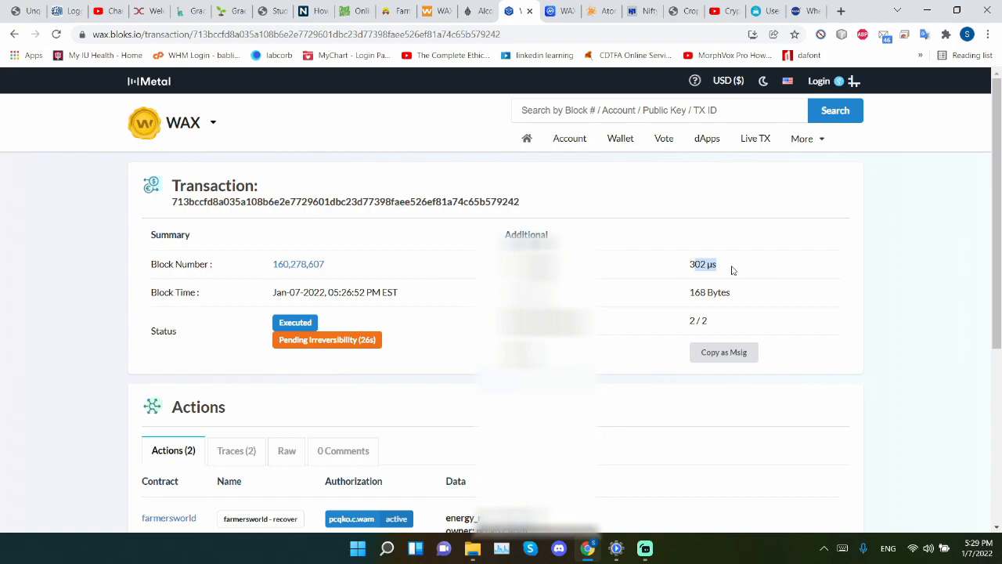
mouse_move(723, 269)
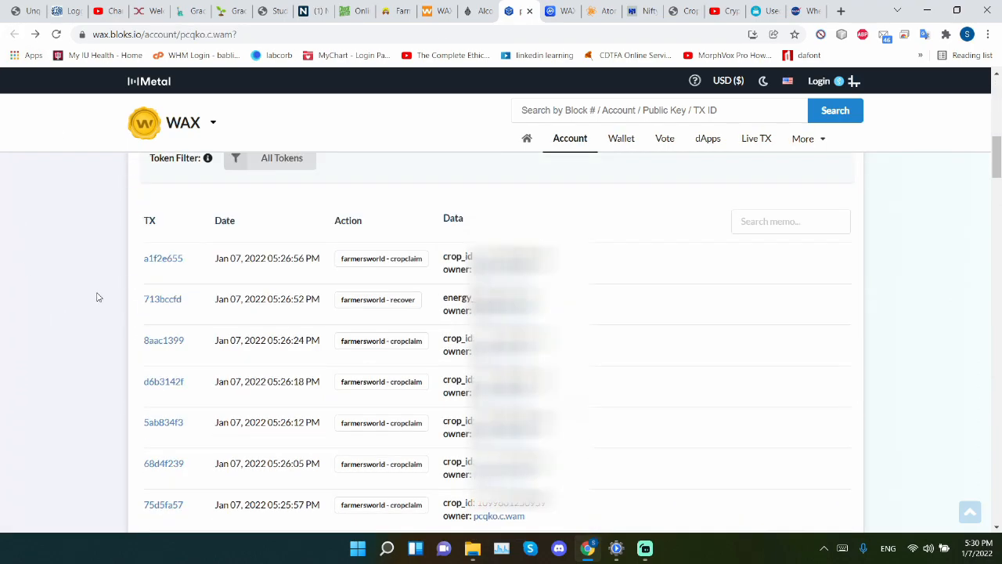
click(163, 299)
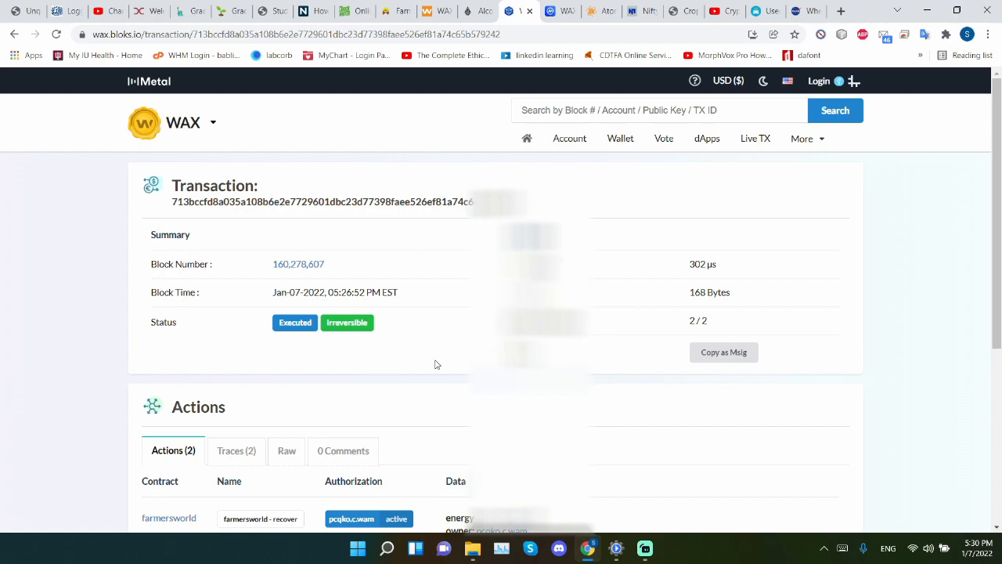
Step: View the 05:25:57 PM cropclaim transaction (75d5fa57) and its Actions section, 144 µs CPU
scroll(down, 3)
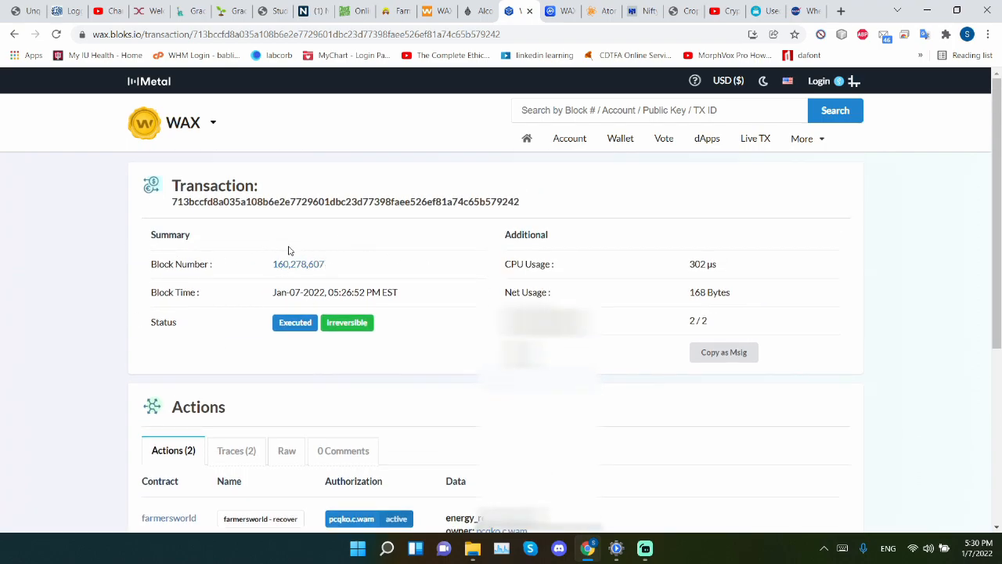
mouse_move(319, 260)
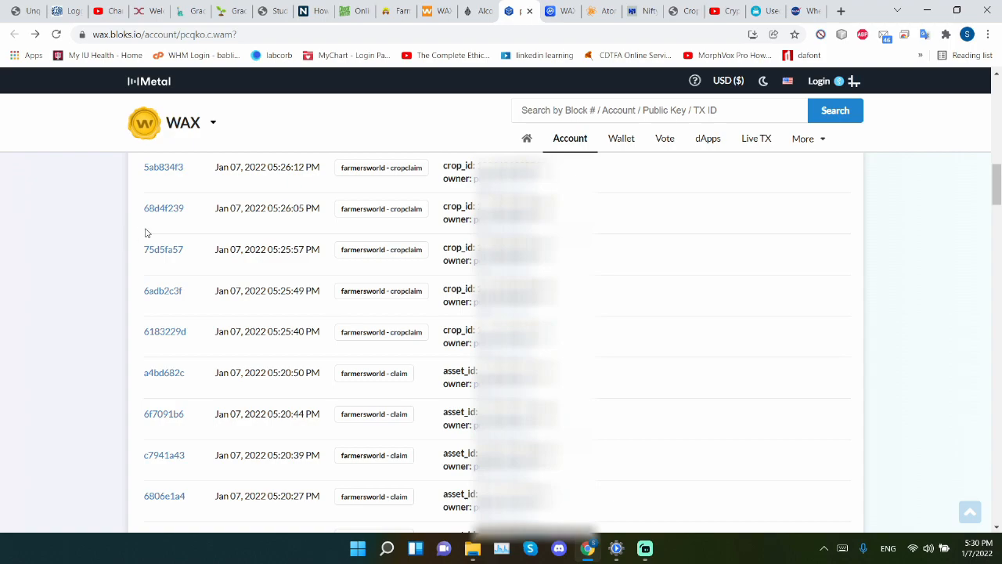
click(163, 248)
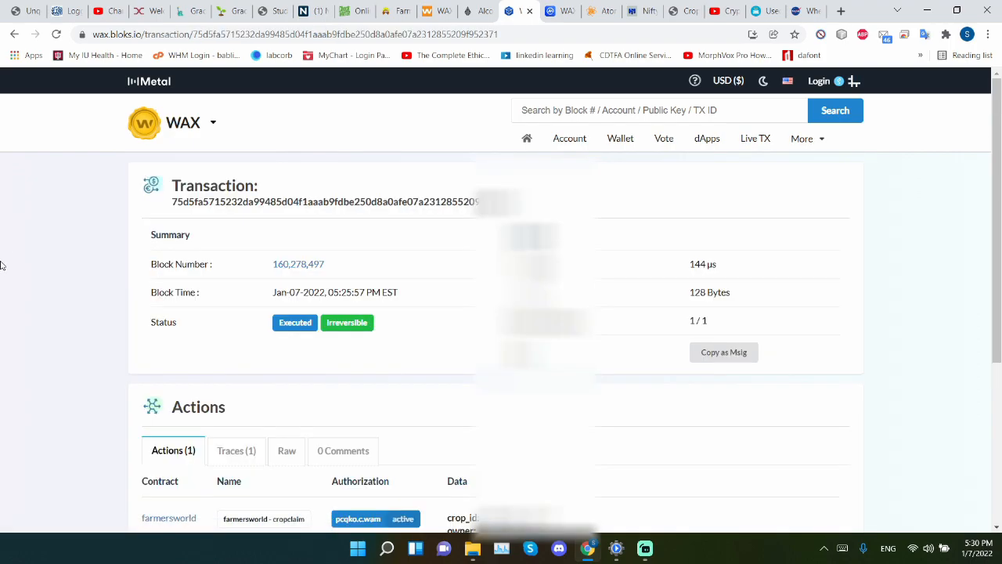
scroll(down, 3)
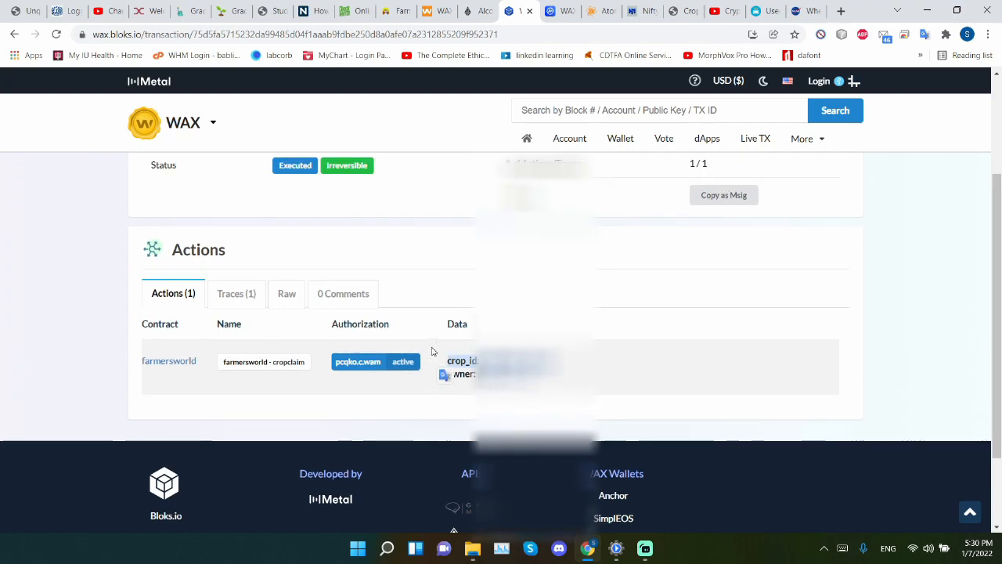
scroll(up, 3)
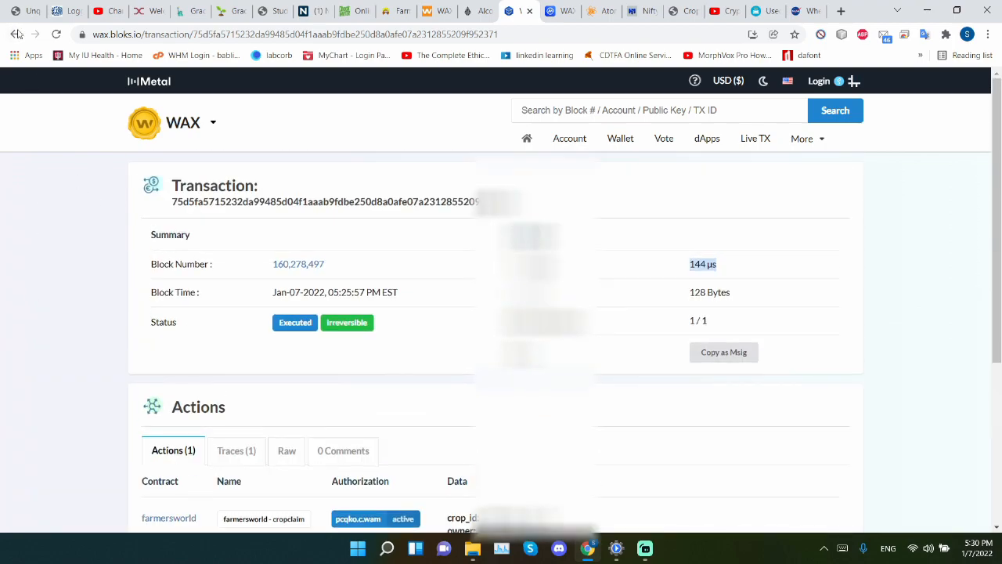
click(357, 518)
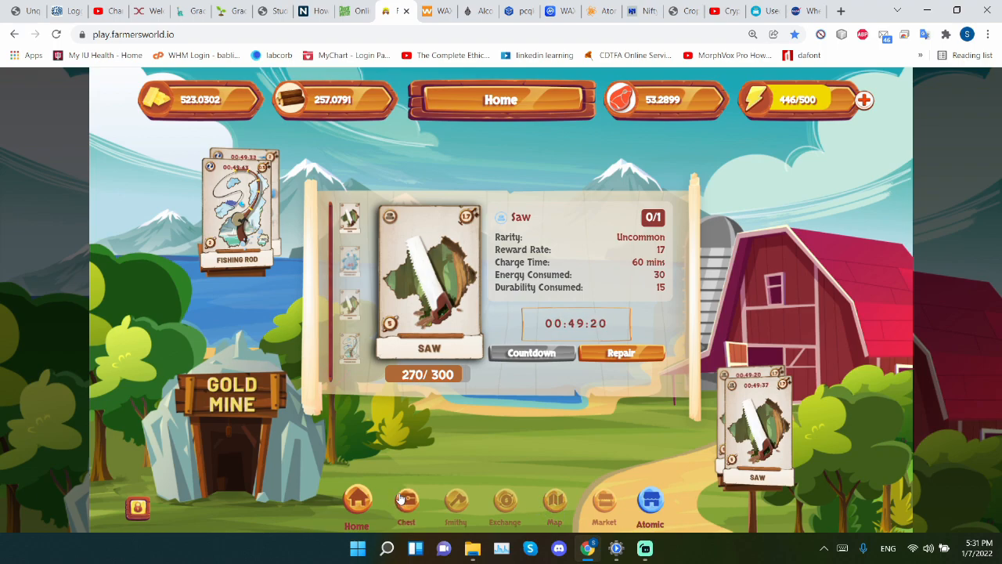
Step: Show the chest inventory with the fishing rod at 155/250, 31 Barley and a stone axe
click(407, 504)
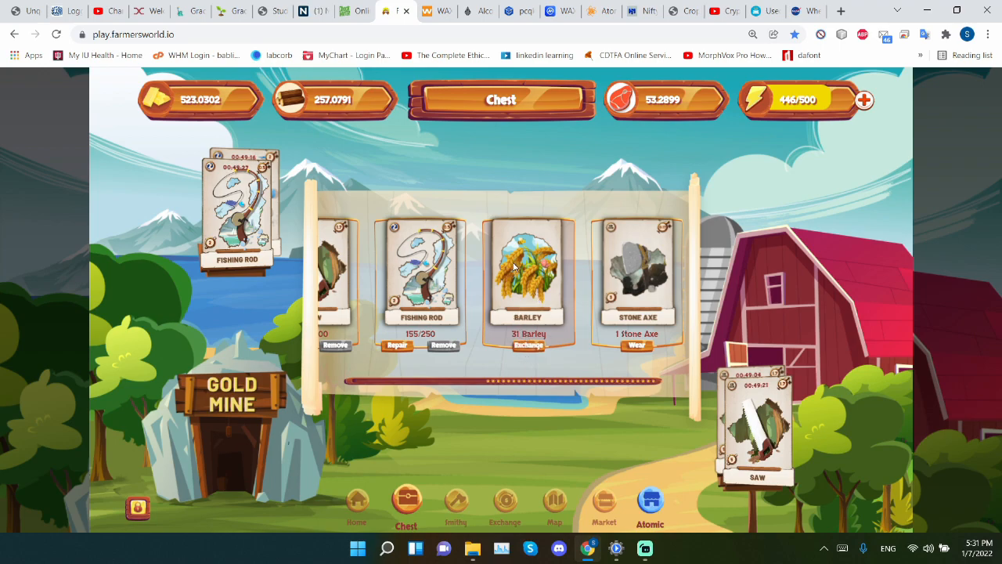
mouse_move(507, 260)
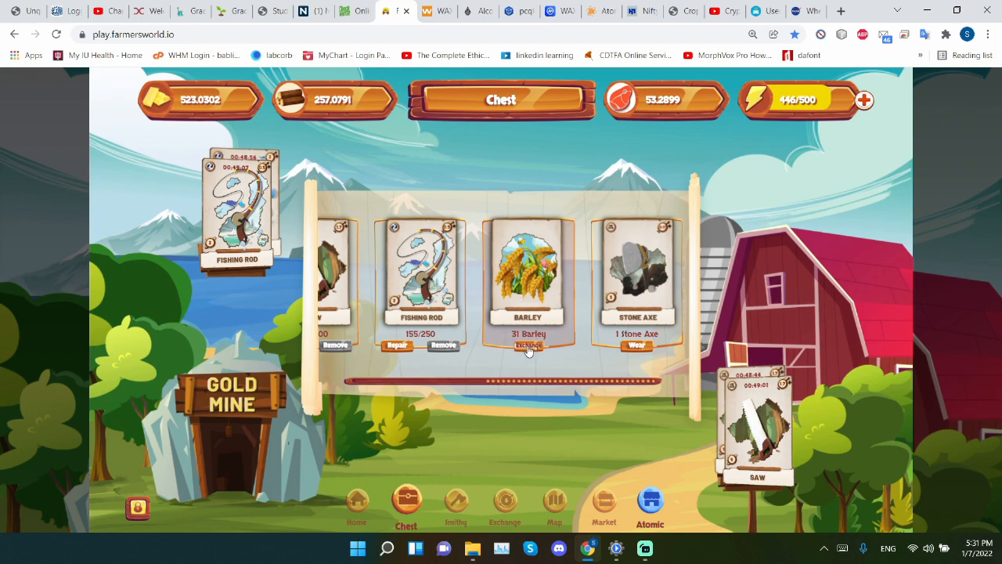
Step: Exchange one barley for 34.0360 GOLD and acknowledge the reward, leaving 30 Barley
click(528, 346)
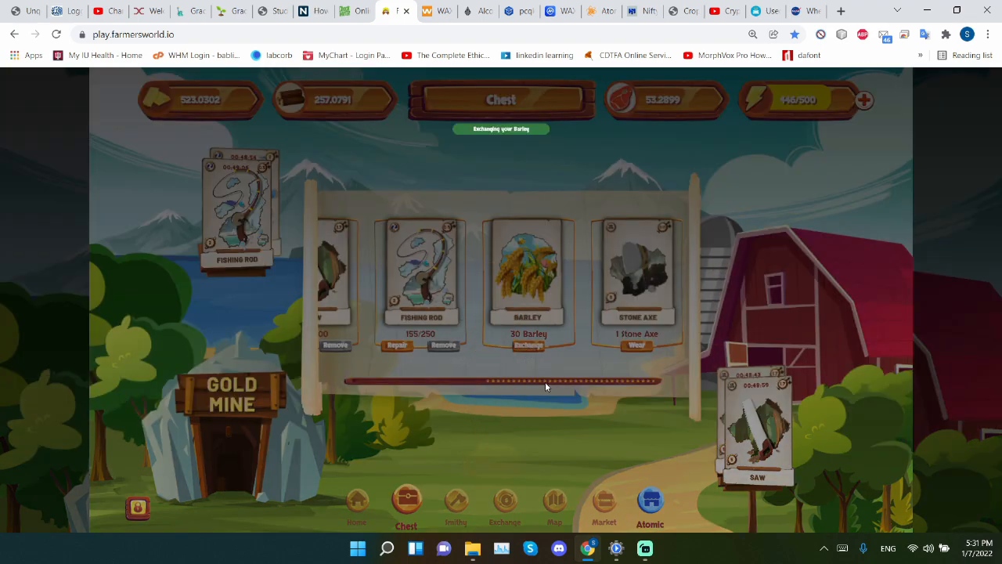
click(528, 346)
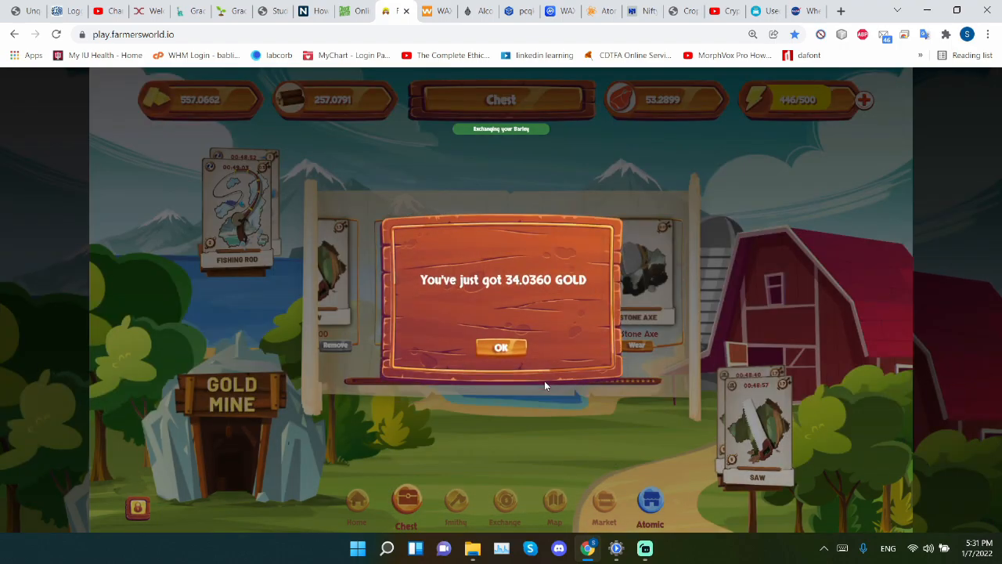
mouse_move(499, 327)
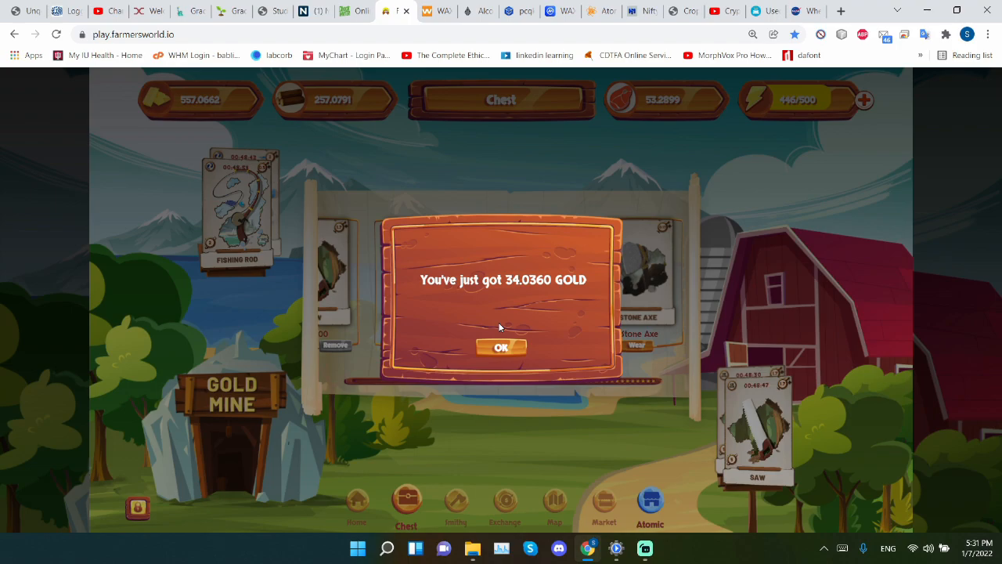
click(501, 347)
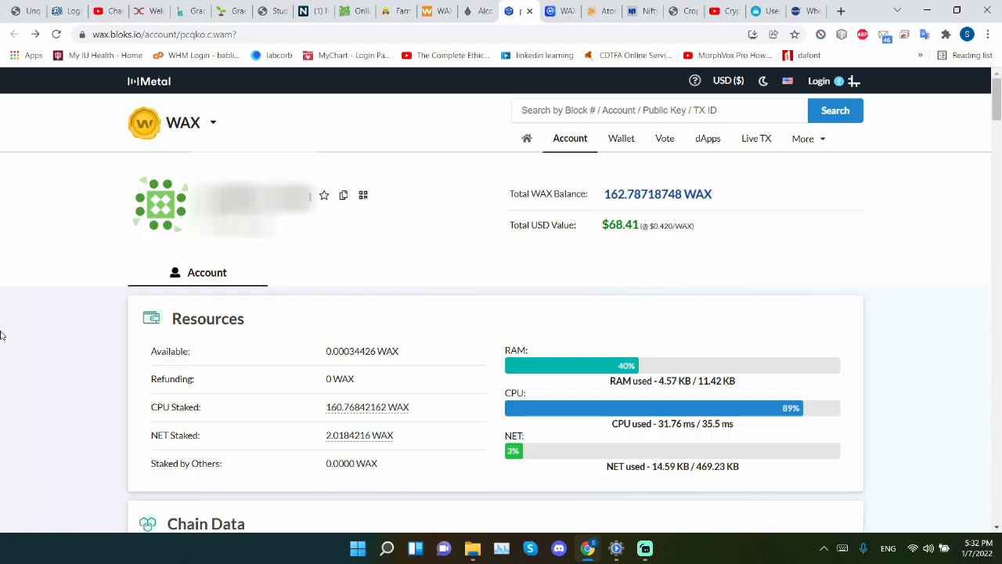
mouse_move(689, 436)
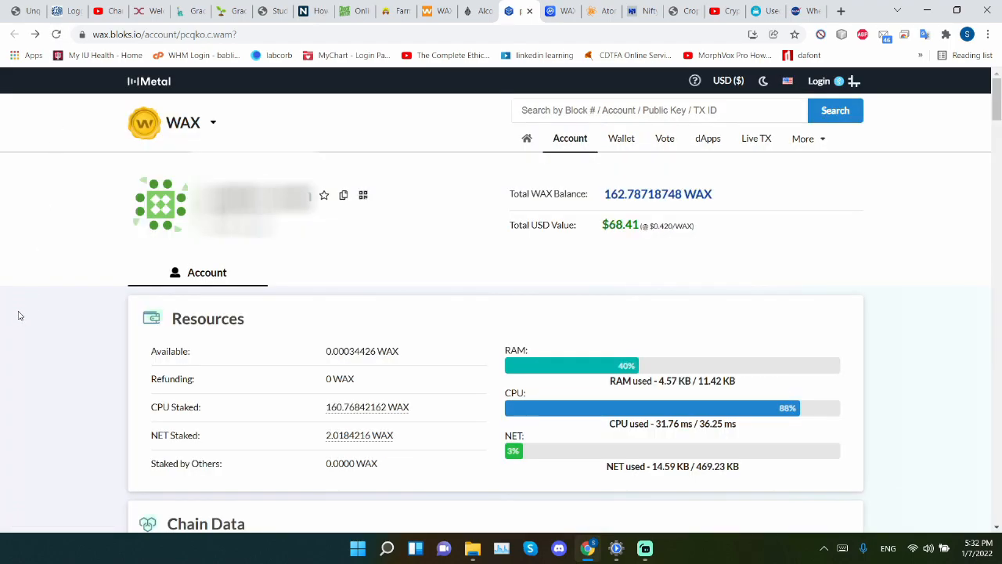
Step: Scroll the account page down to Resources and Chain Data showing CPU at 88% and four tokens
scroll(down, 3)
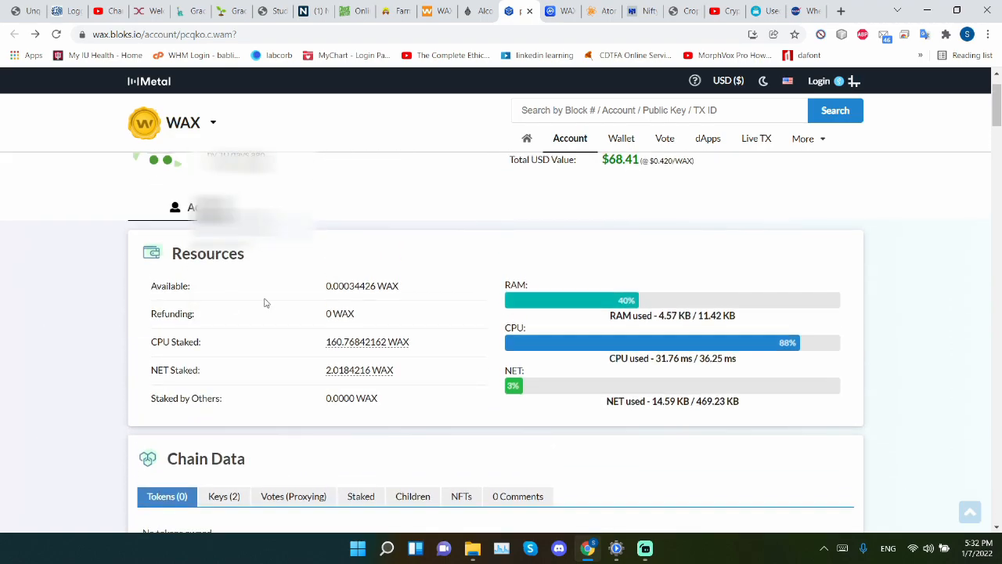
mouse_move(382, 203)
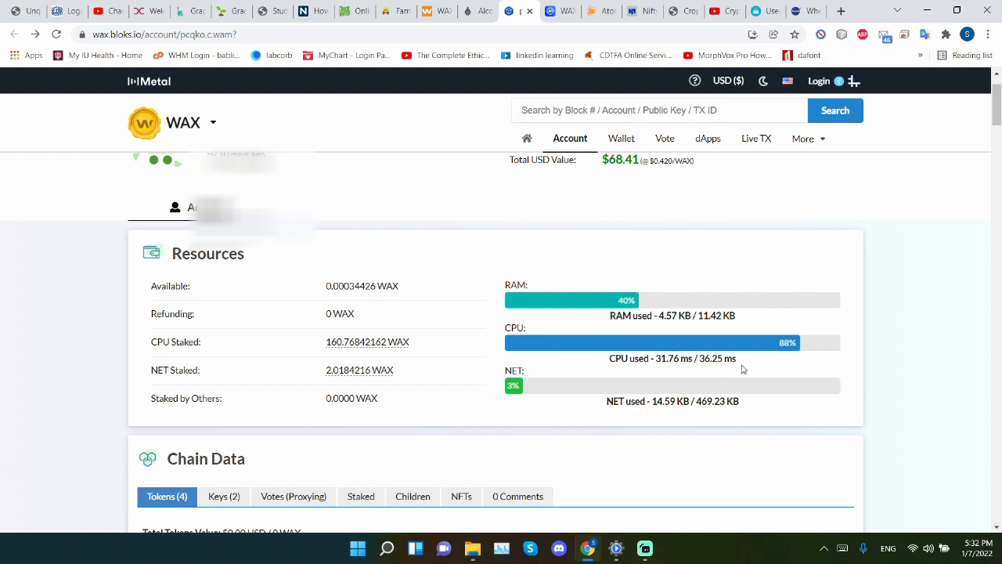
scroll(down, 3)
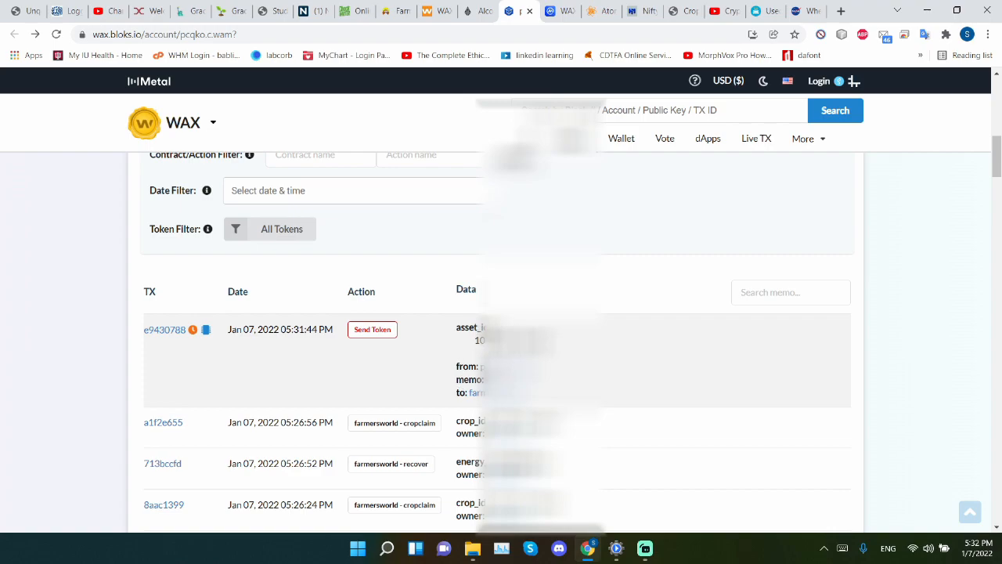
click(164, 329)
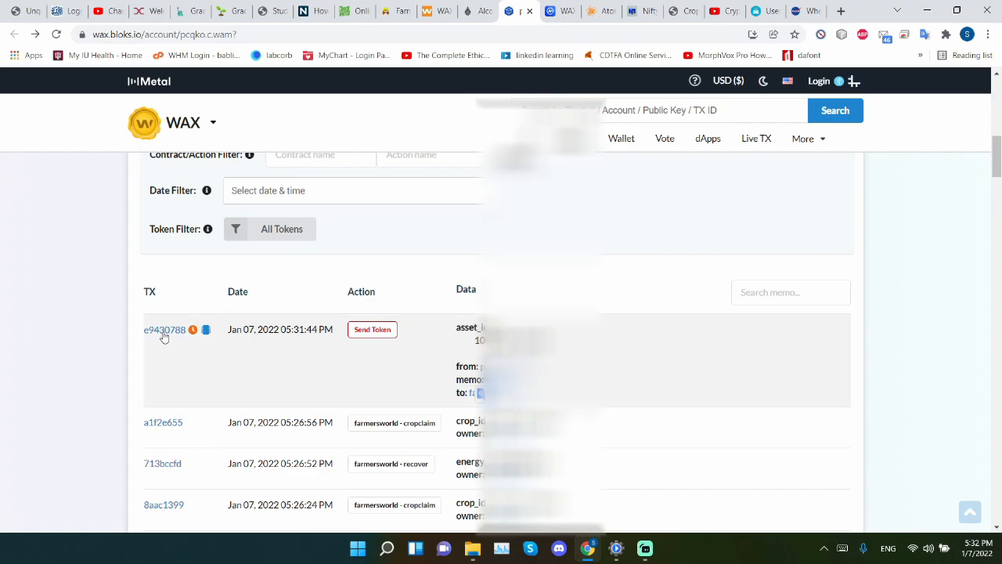
click(165, 329)
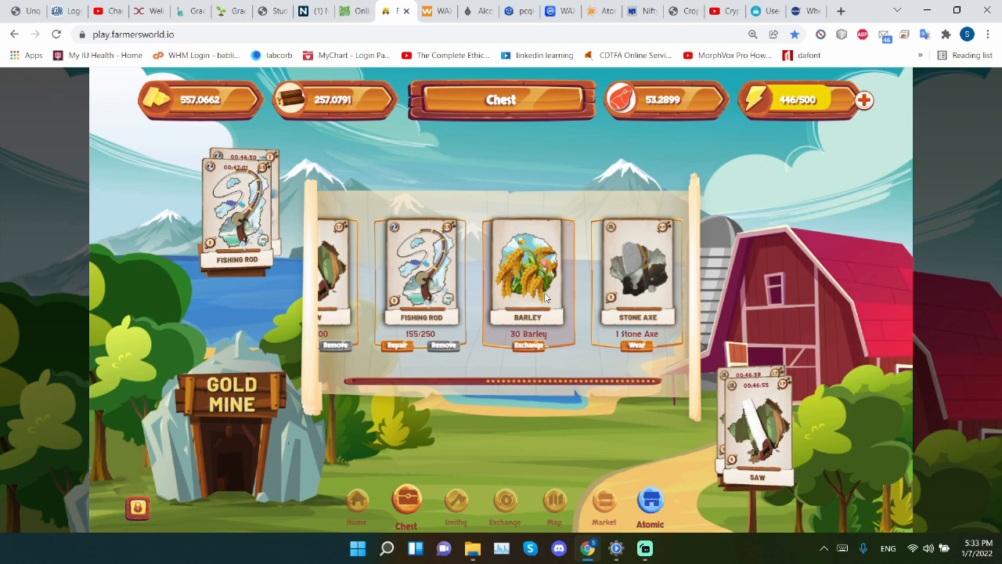
mouse_move(545, 298)
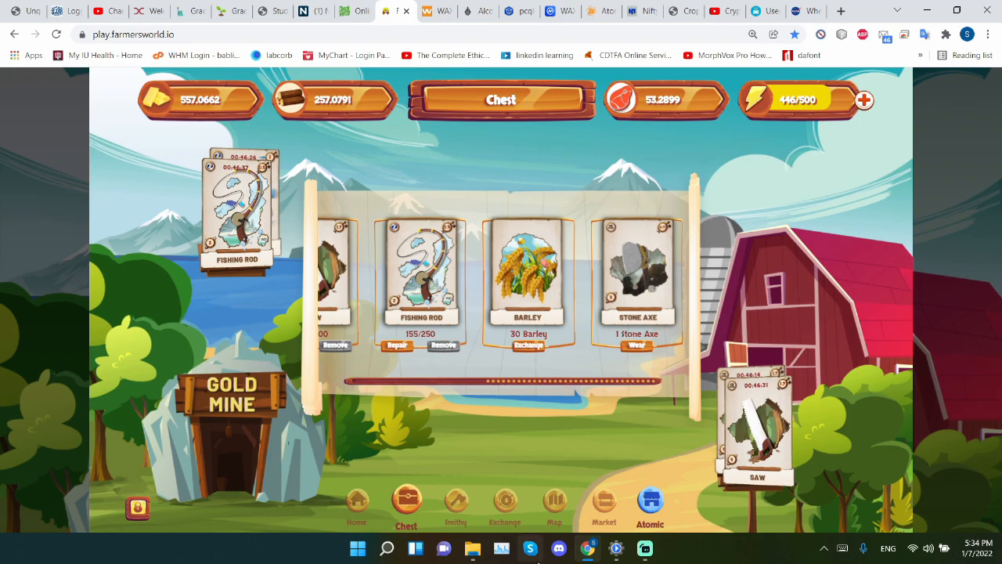
Step: Show the farm view with the Barley Seed card at 2/42 claims and its countdown running
click(554, 507)
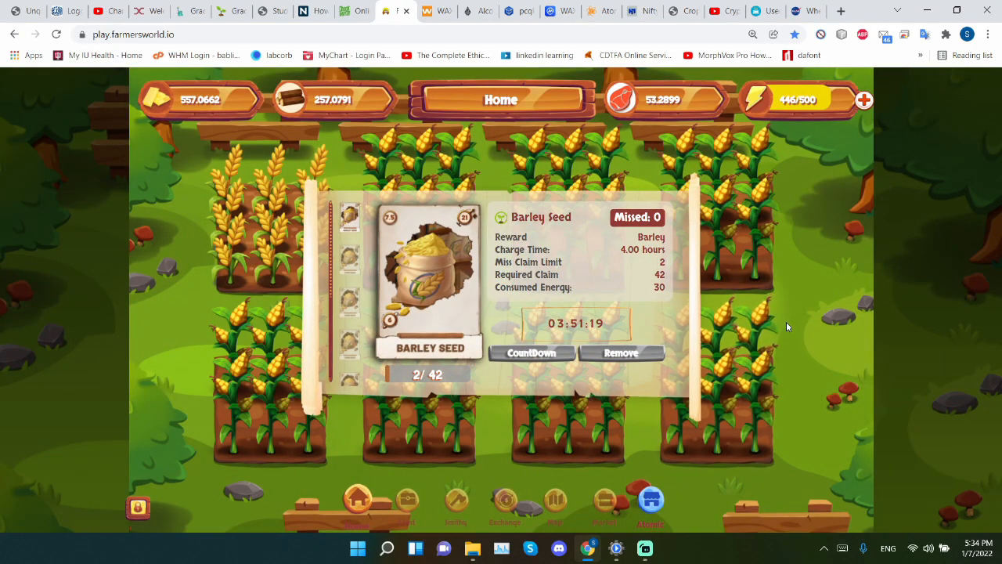
mouse_move(563, 377)
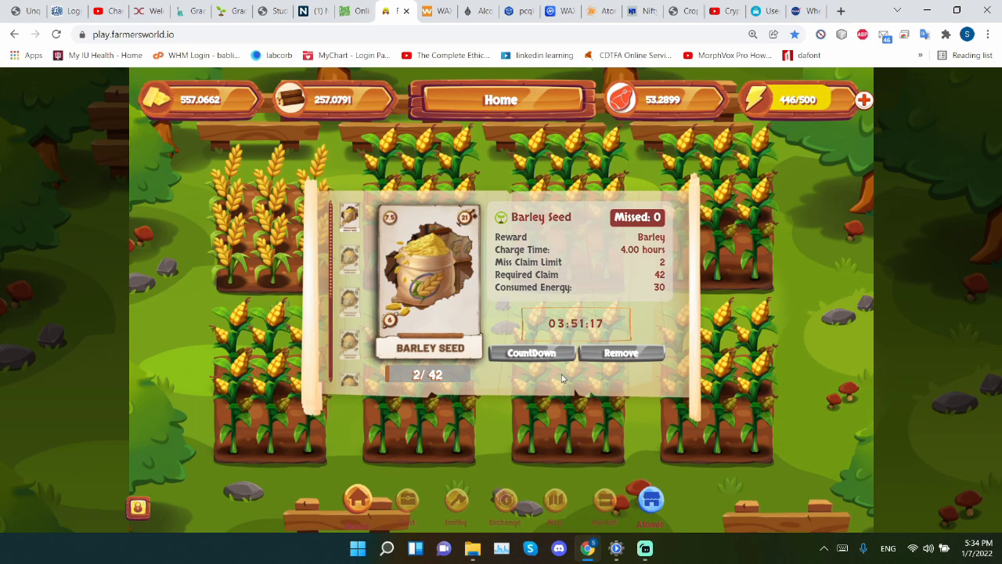
mouse_move(417, 395)
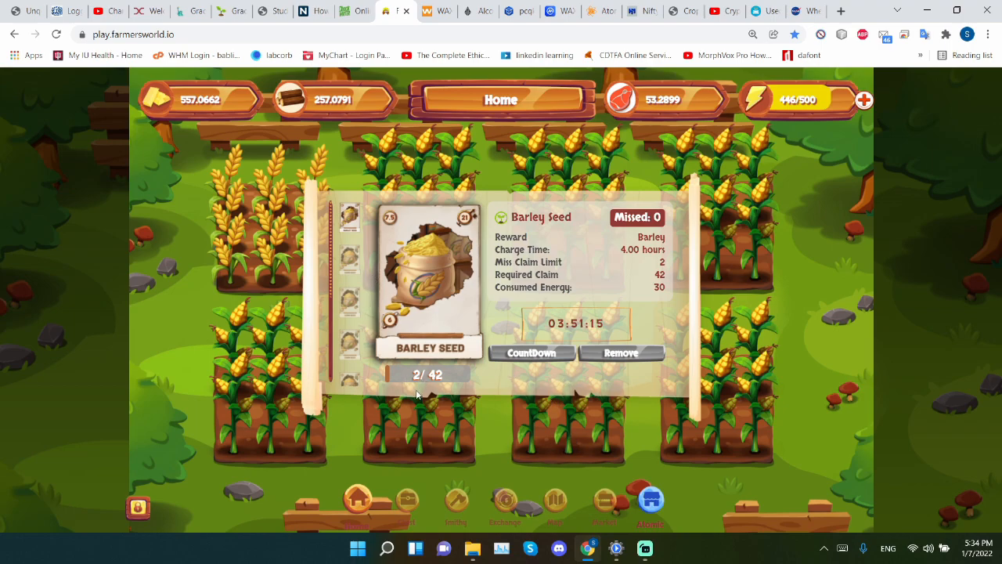
mouse_move(446, 382)
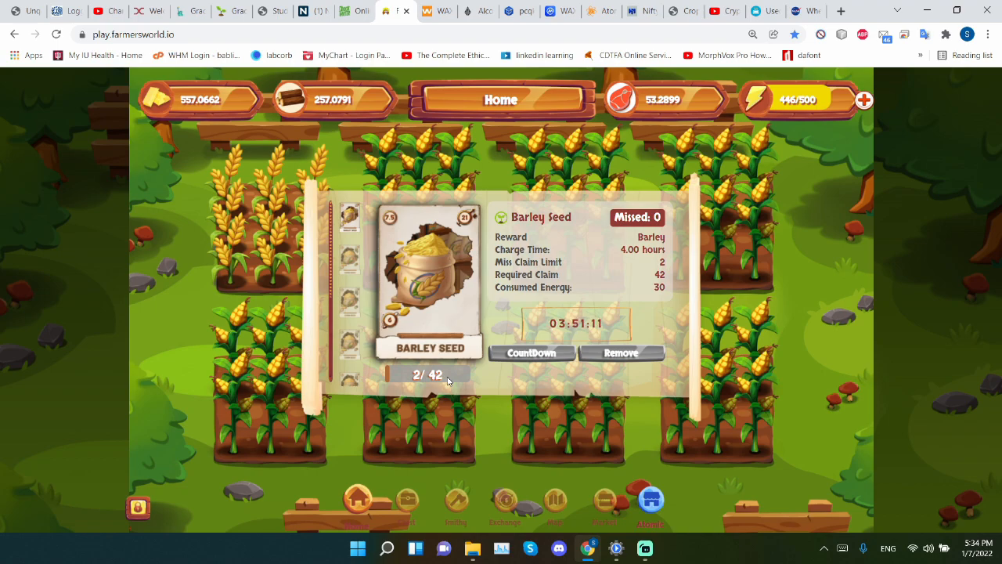
mouse_move(504, 371)
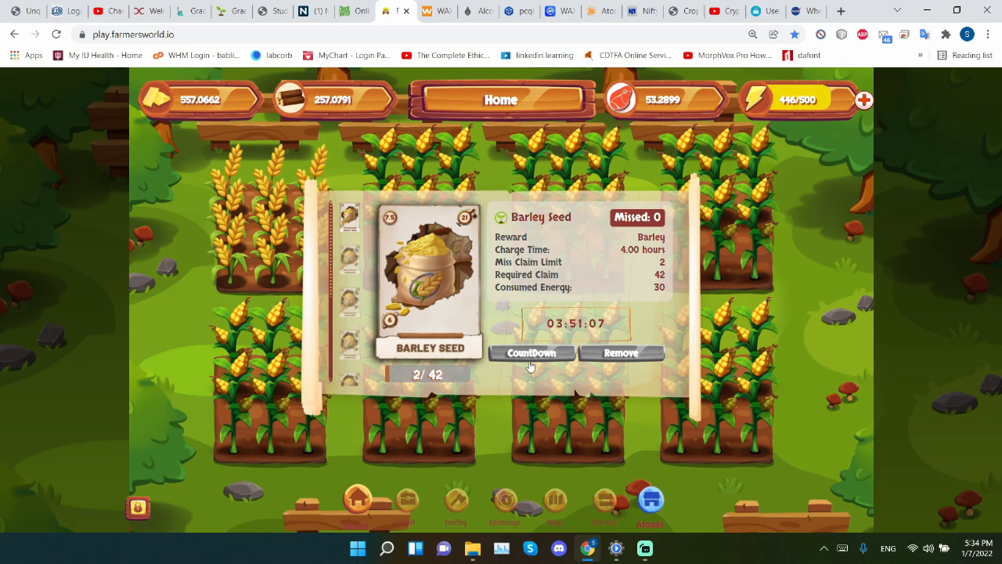
mouse_move(426, 384)
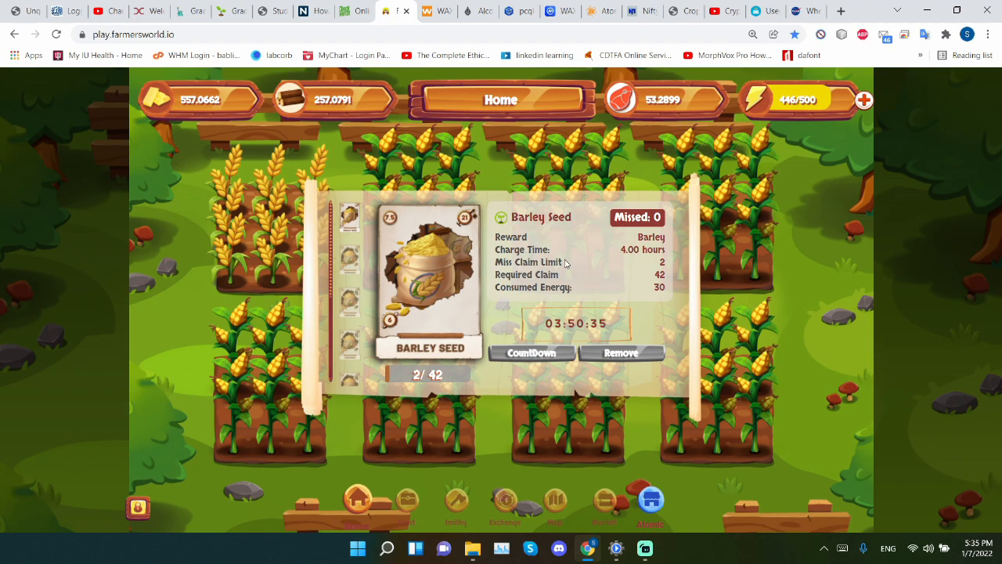
mouse_move(562, 260)
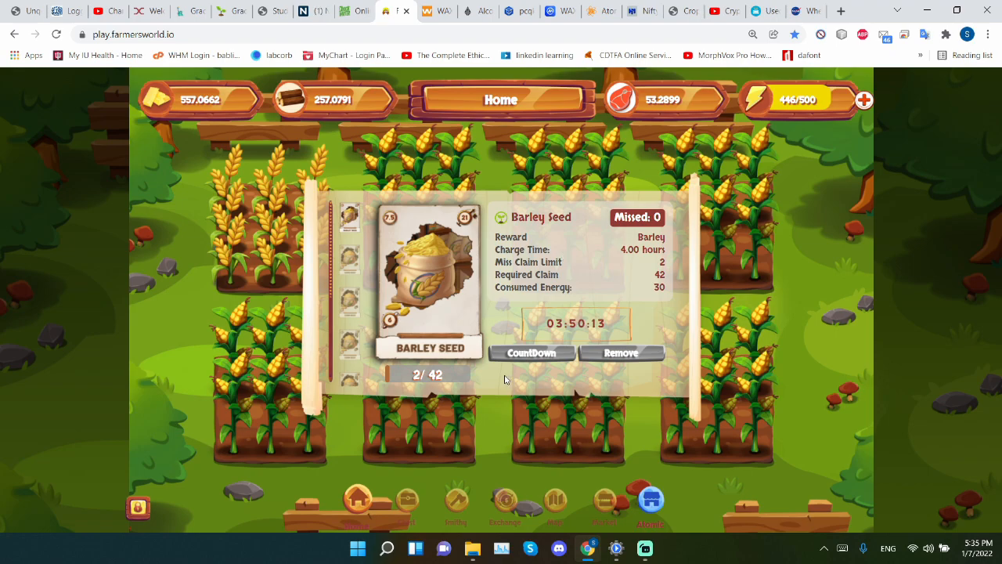
Step: Show the tools area with the Saw card at 270/300 durability and its countdown
click(555, 501)
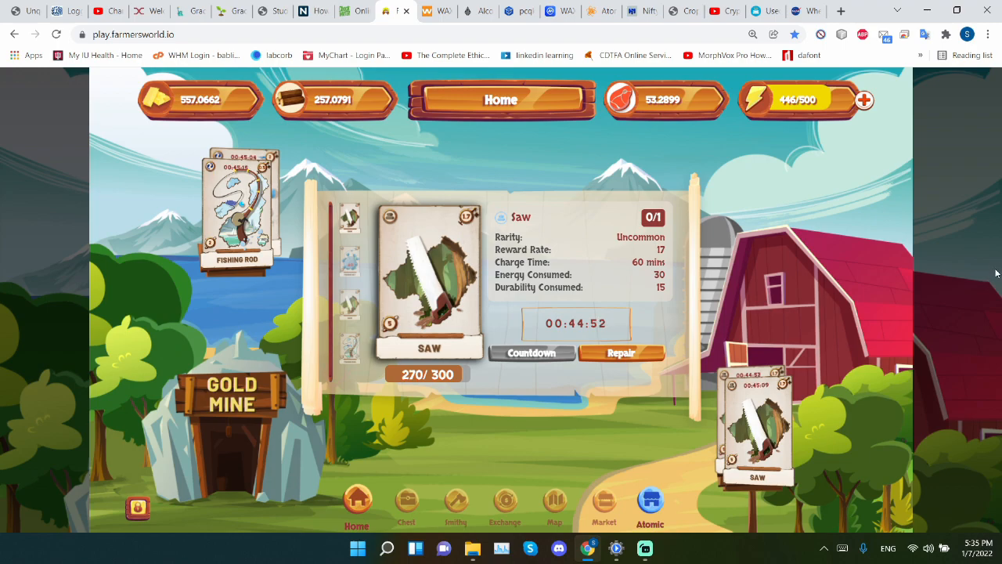
mouse_move(852, 316)
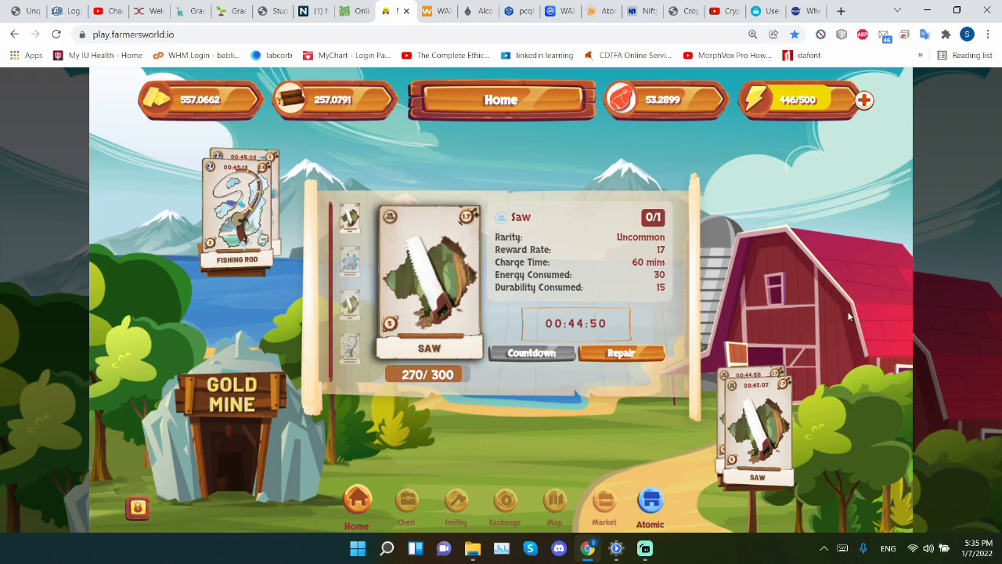
mouse_move(493, 254)
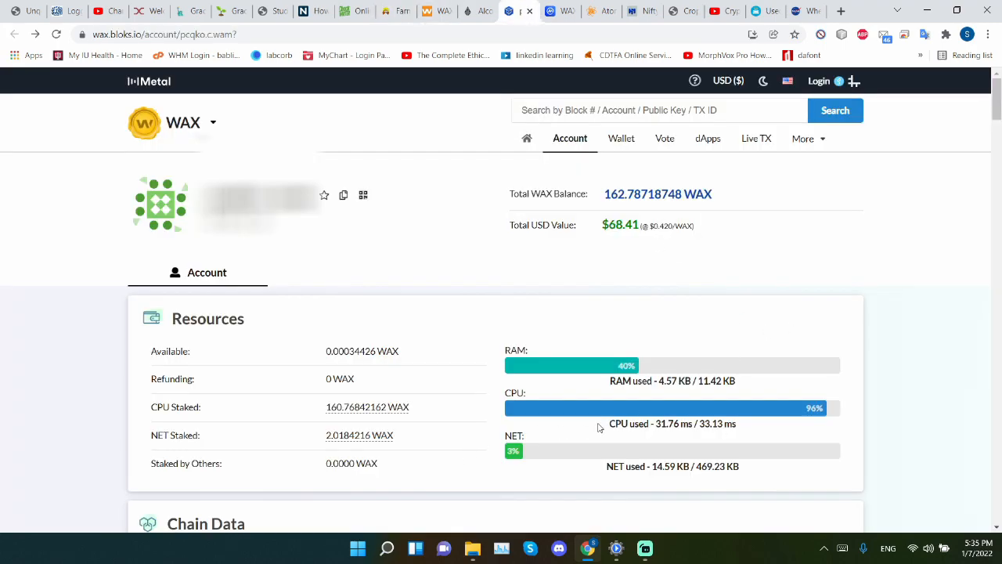
mouse_move(733, 435)
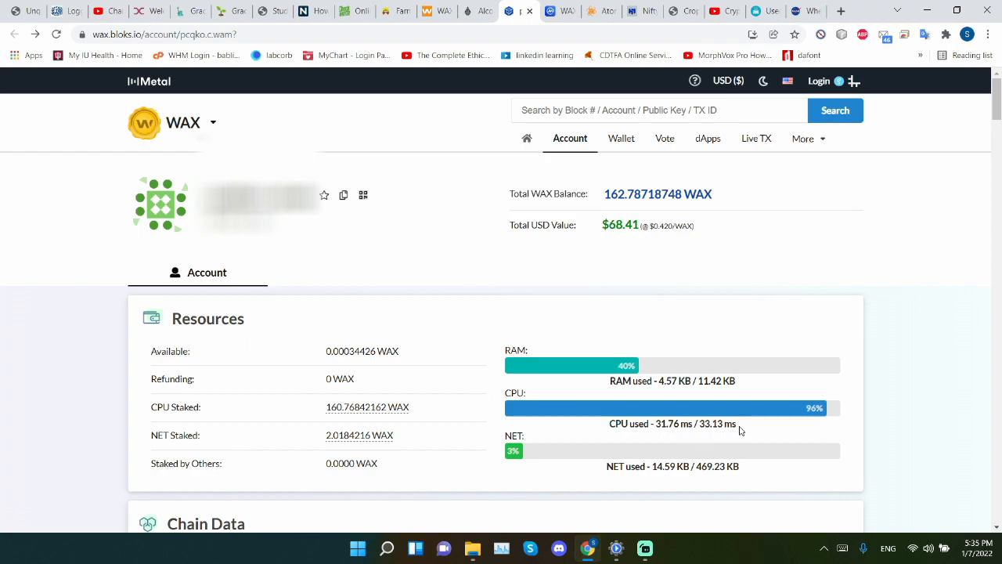
Step: Select the CPU used value on the account resources page, showing 96% (31.76 of 33.13 ms)
double_click(717, 423)
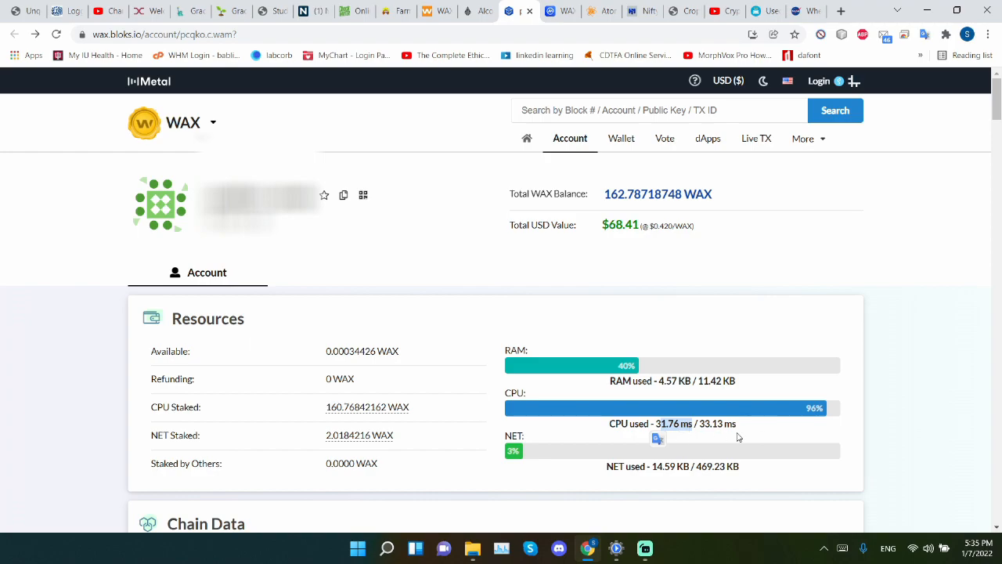
mouse_move(858, 397)
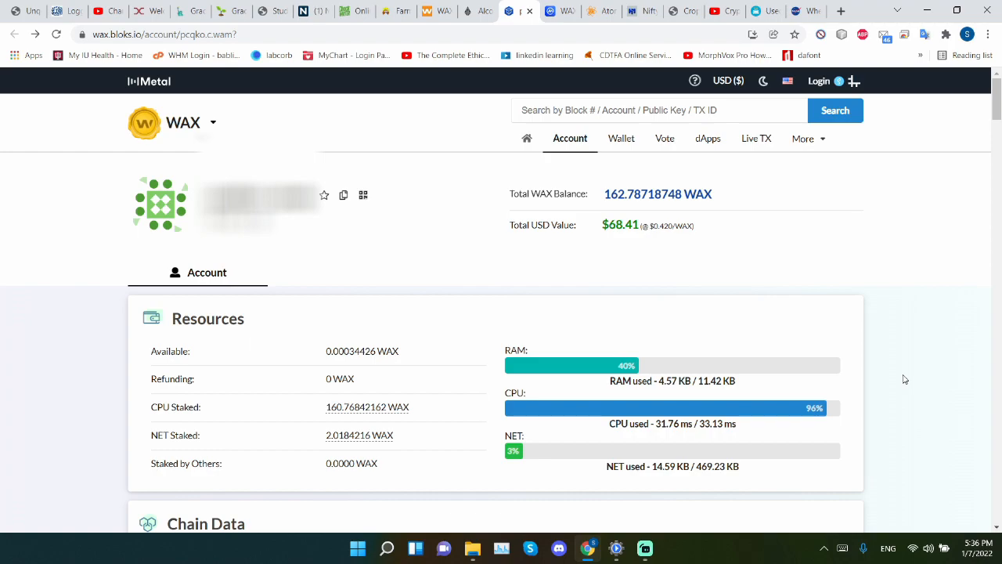
mouse_move(772, 293)
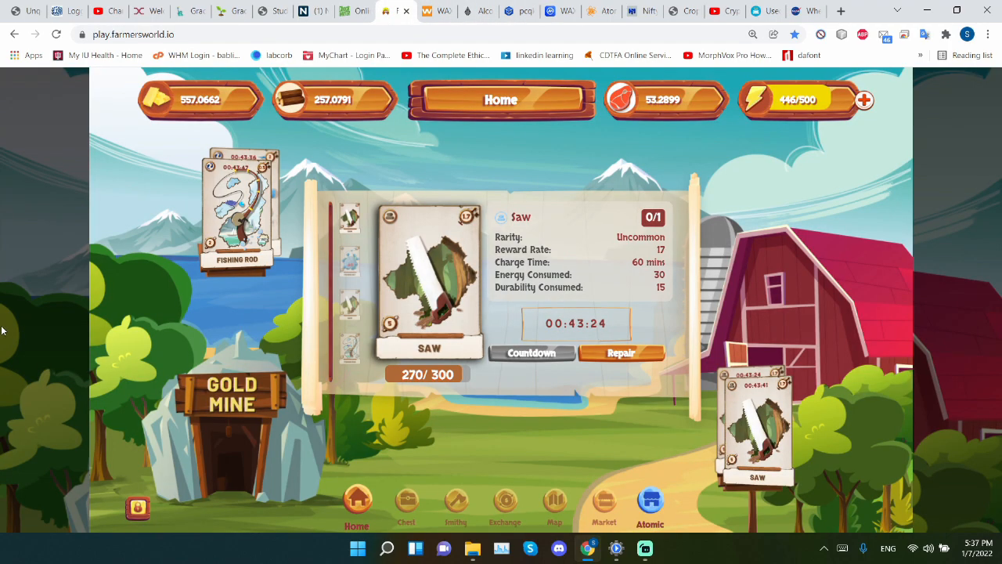
mouse_move(548, 147)
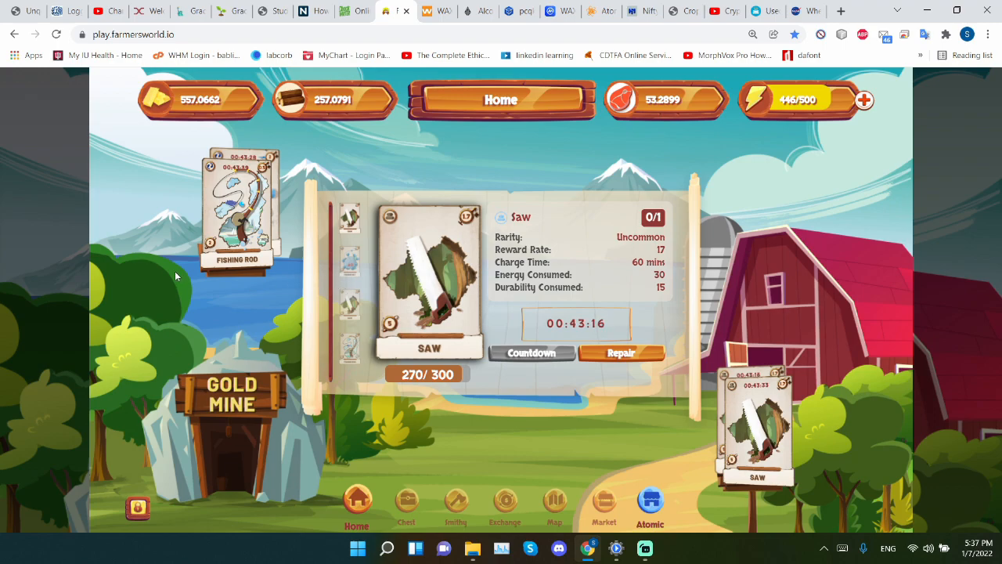
mouse_move(352, 336)
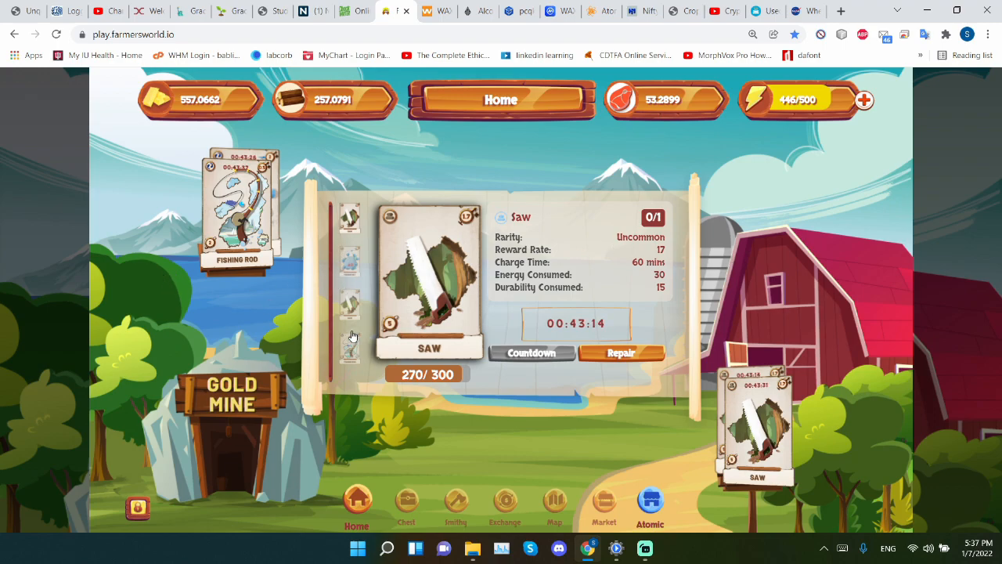
mouse_move(392, 422)
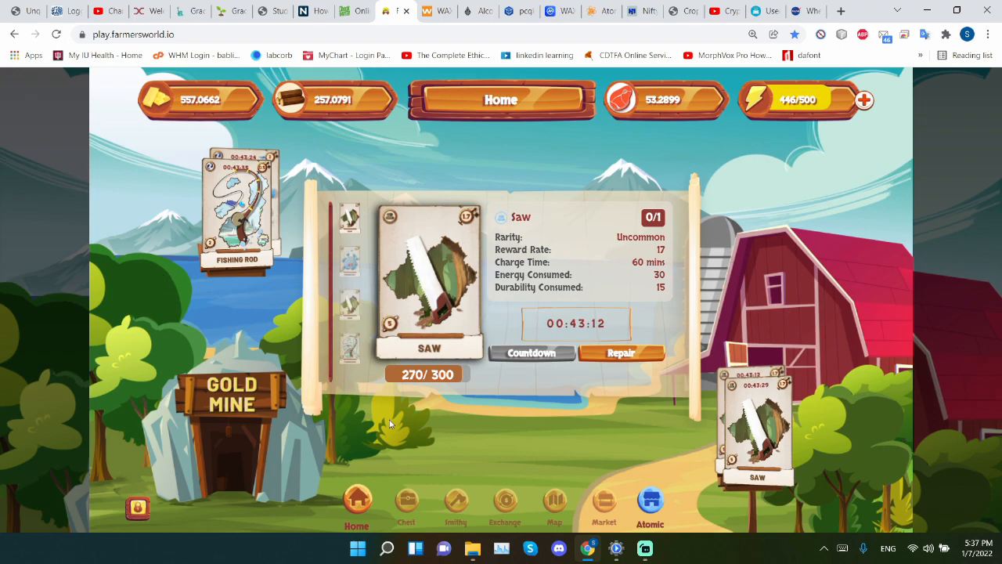
Step: Go through the barley farm and tools views back to the chest with fishing rod, 30 Barley and stone axe
click(554, 505)
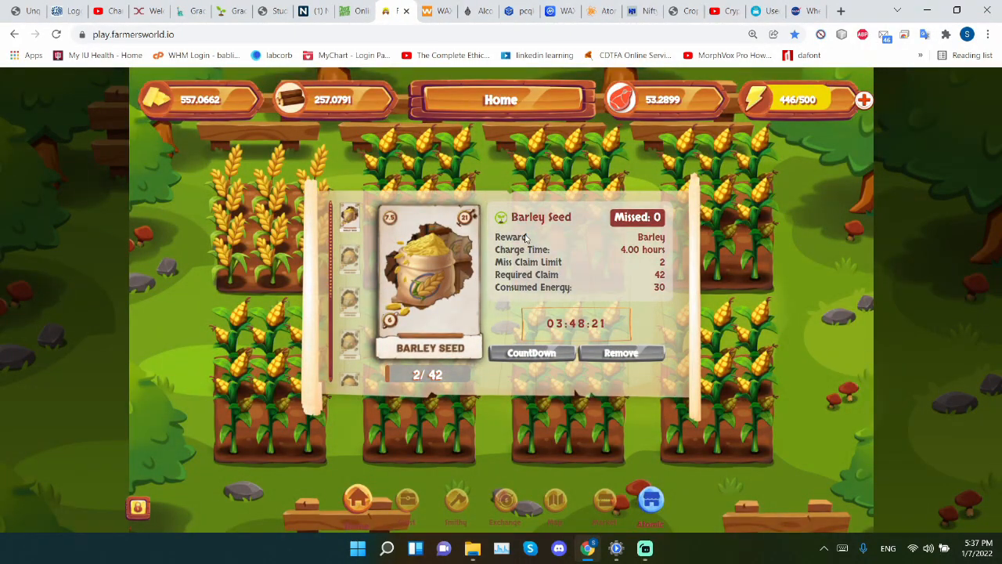
mouse_move(562, 420)
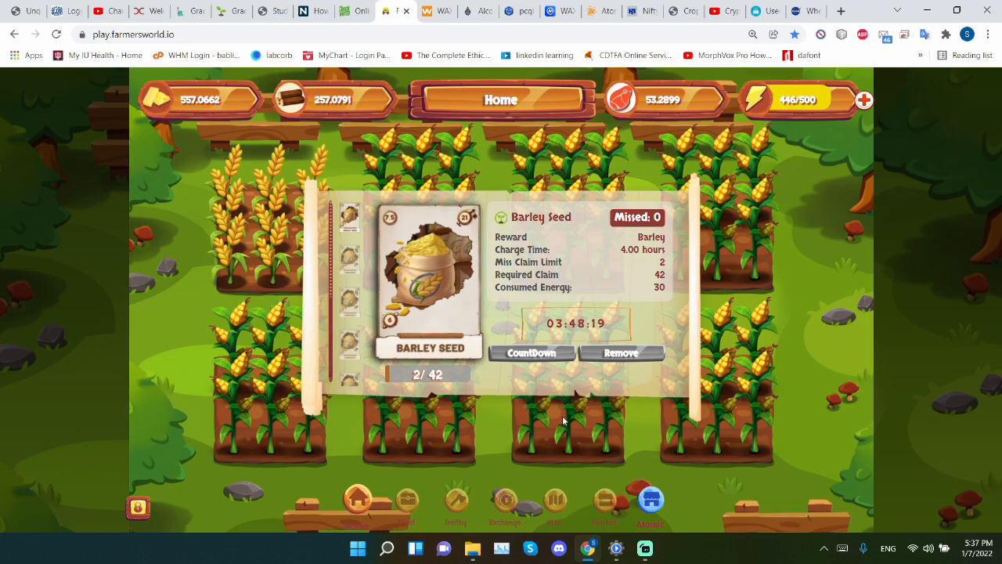
click(555, 501)
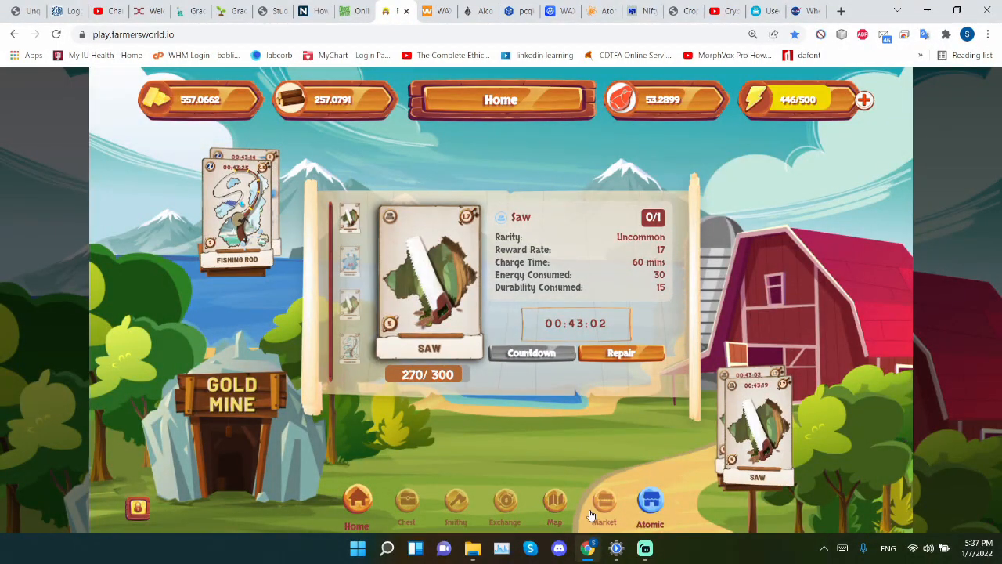
mouse_move(561, 423)
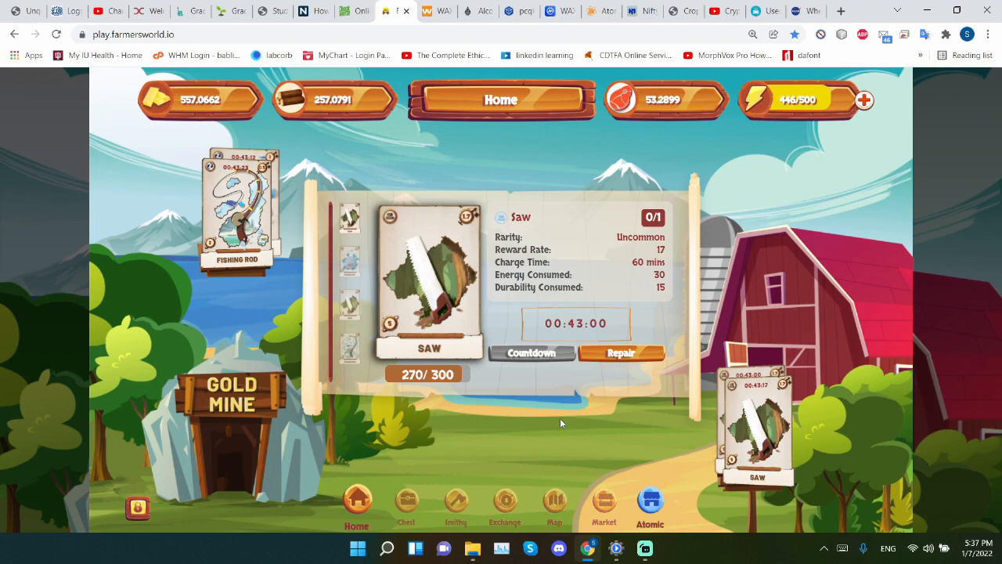
click(407, 504)
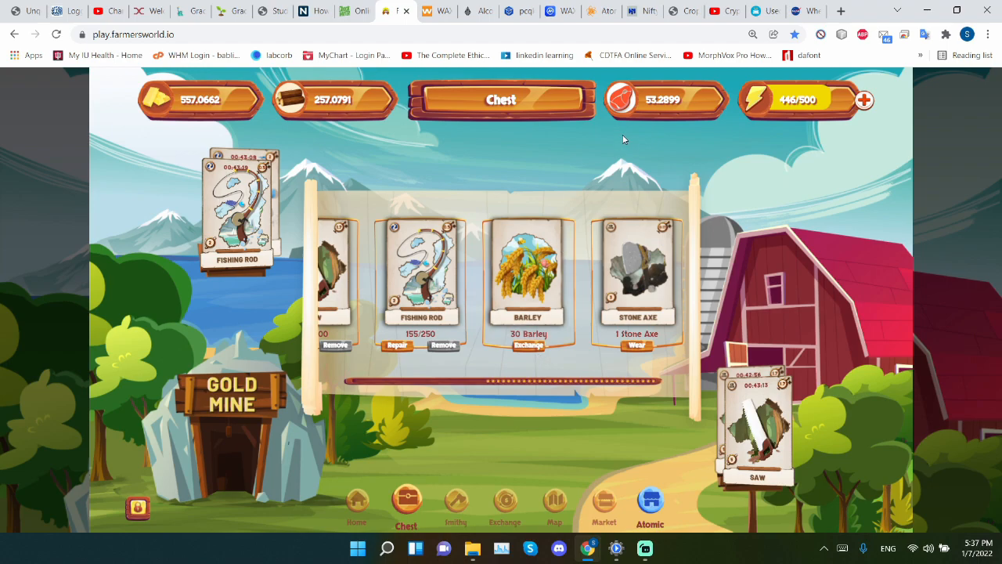
mouse_move(623, 121)
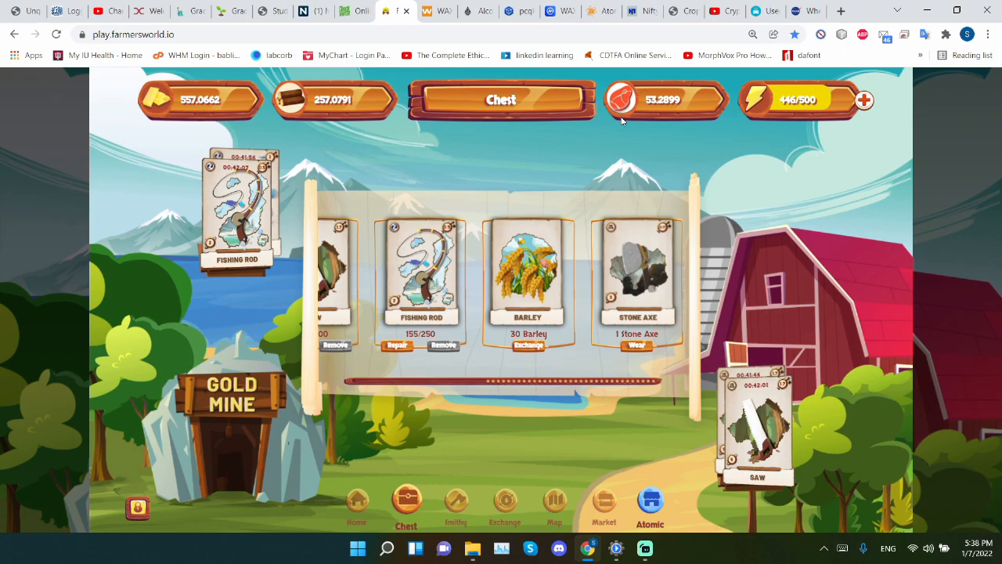
mouse_move(604, 366)
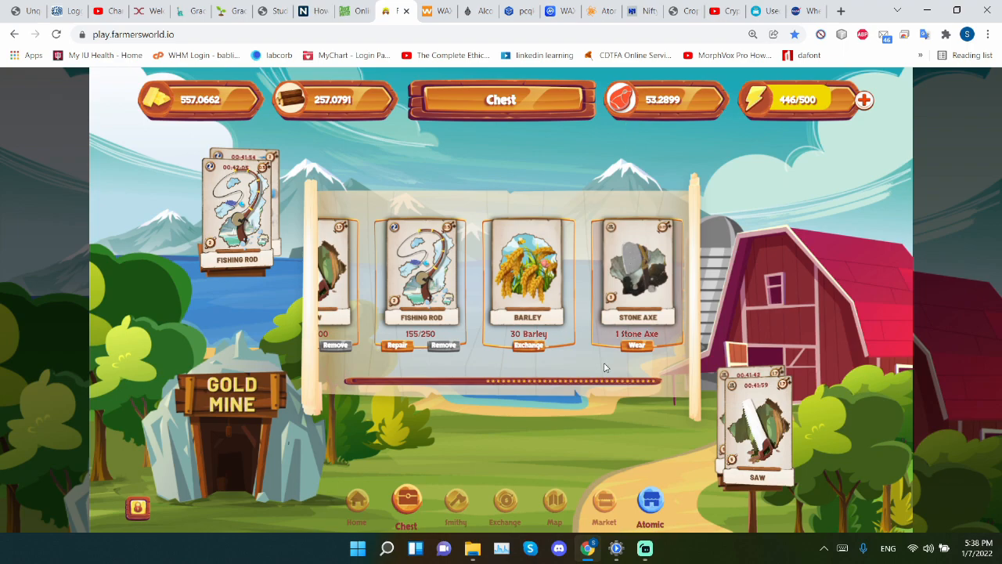